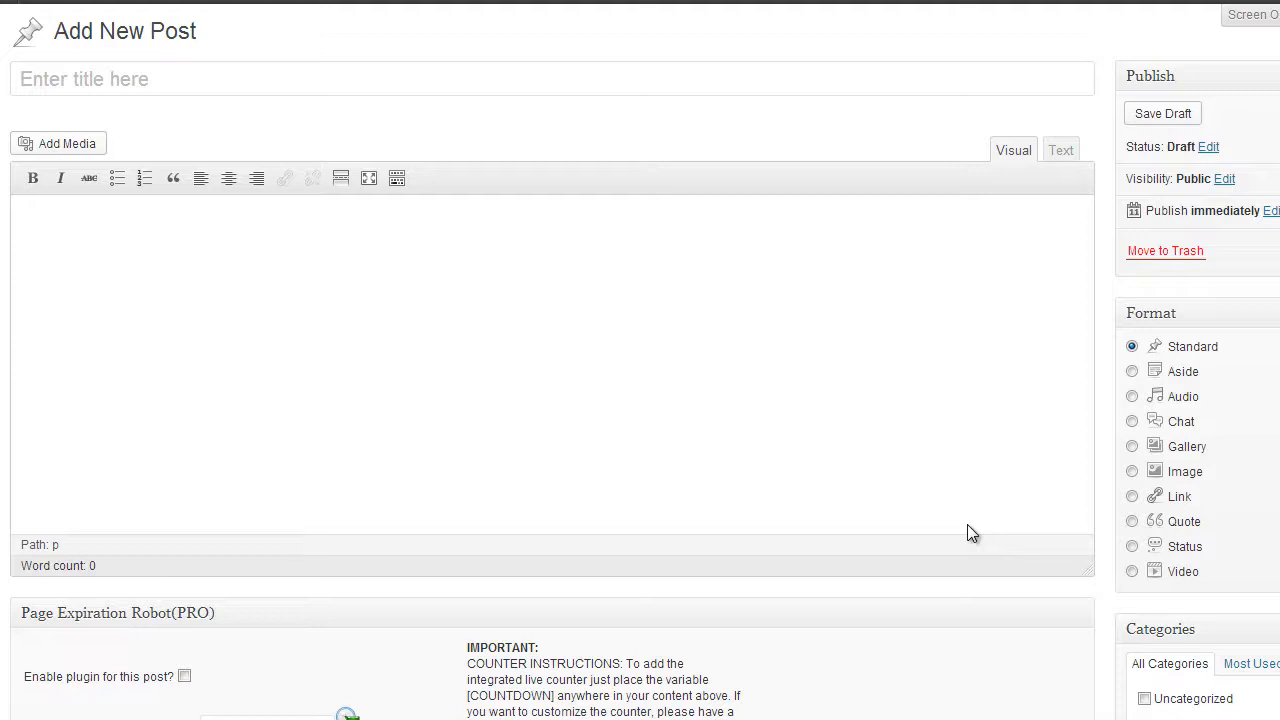
{"action": "mouse_move", "coordinate": [725, 513]}
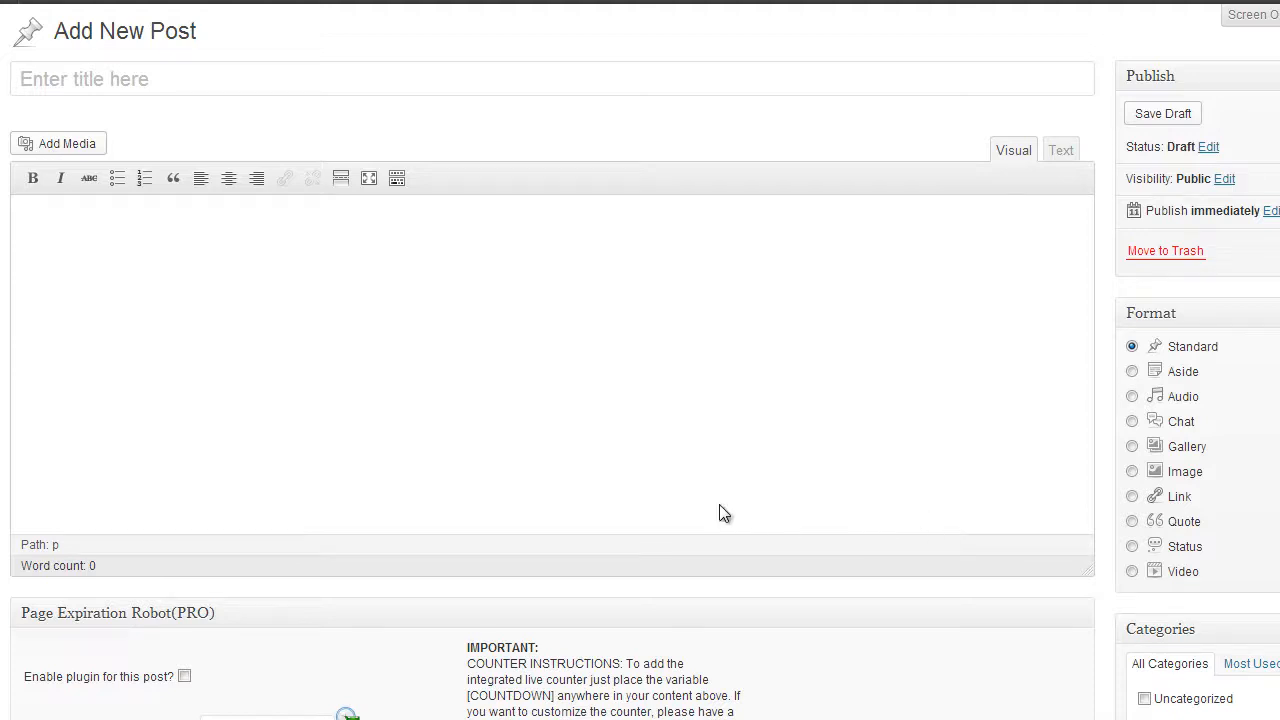
{"action": "mouse_move", "coordinate": [556, 481]}
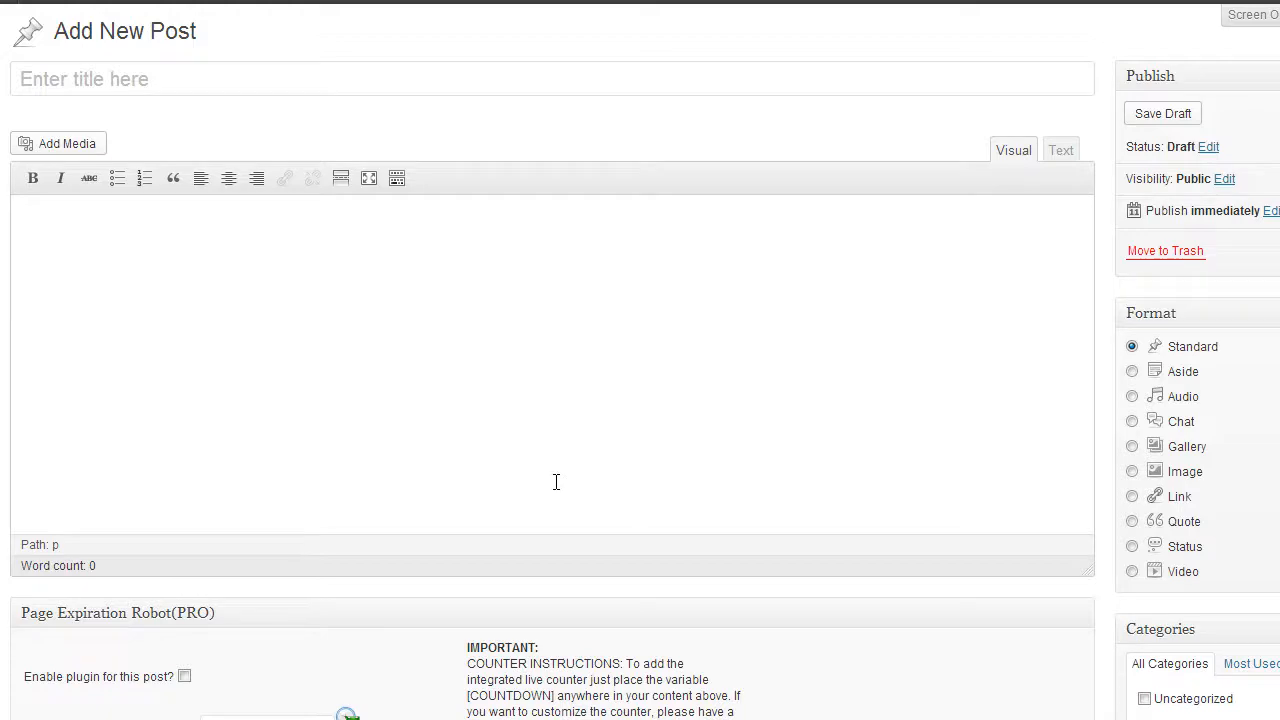
{"action": "mouse_move", "coordinate": [617, 557]}
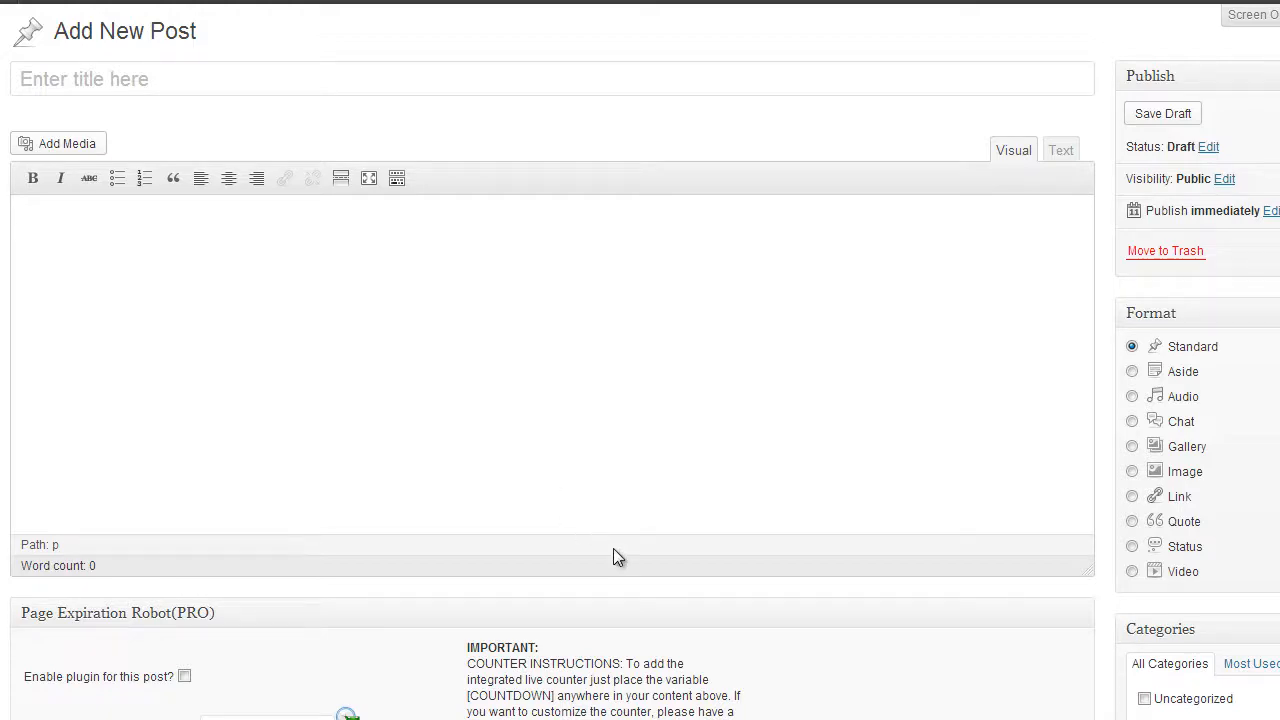
Cycle the Event On Finish through redirect, own image and timed content, ending on default splashscreen
{"action": "scroll", "scroll_direction": "down", "scroll_amount": 3}
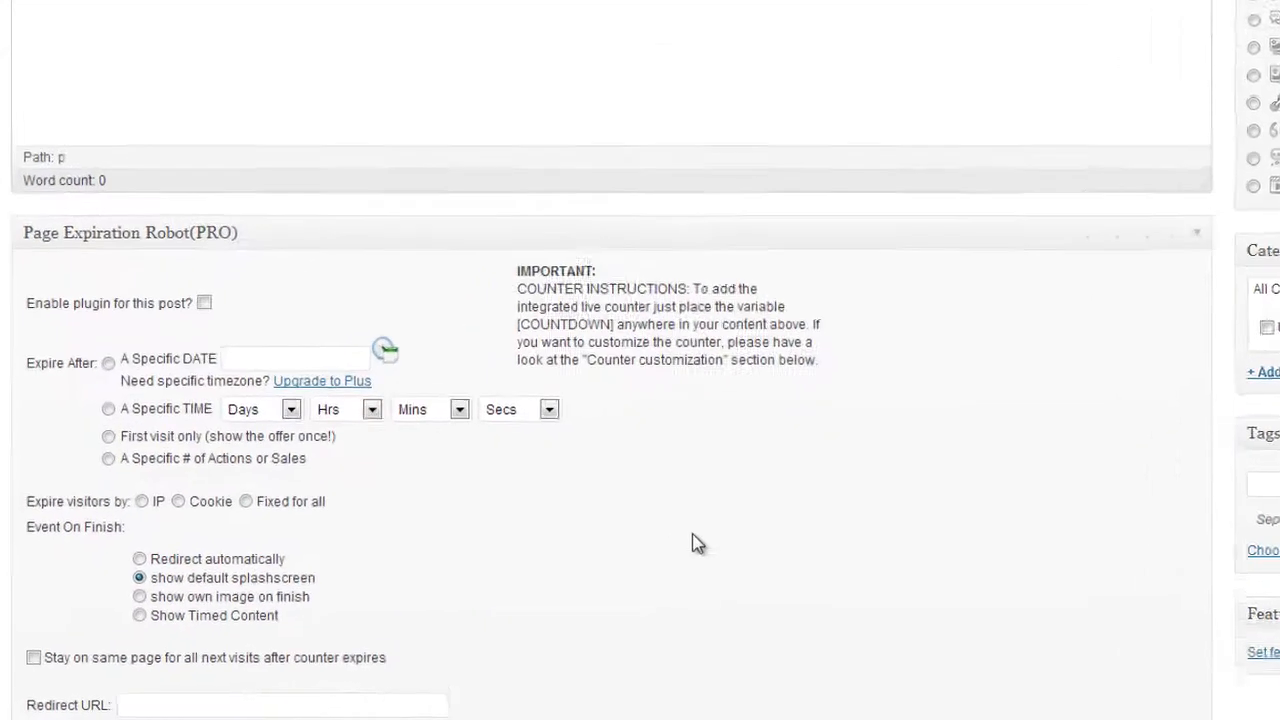
{"action": "scroll", "scroll_direction": "down", "scroll_amount": 3}
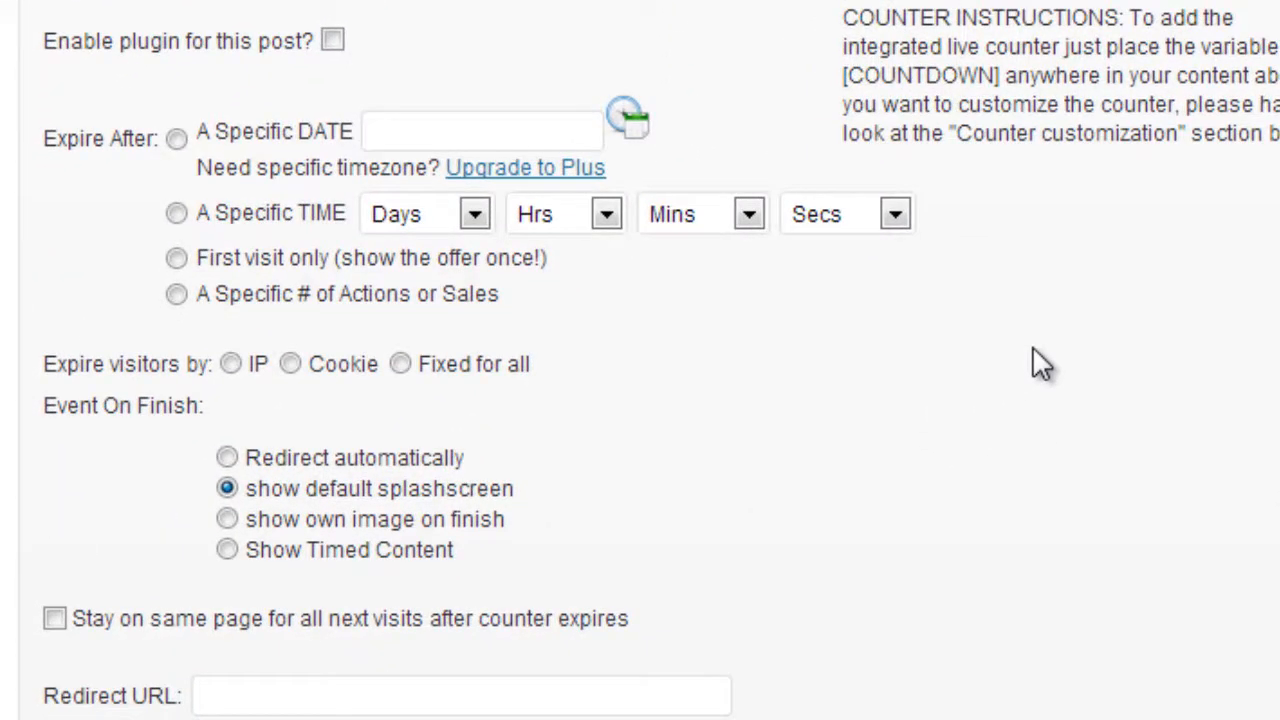
{"action": "mouse_move", "coordinate": [640, 395]}
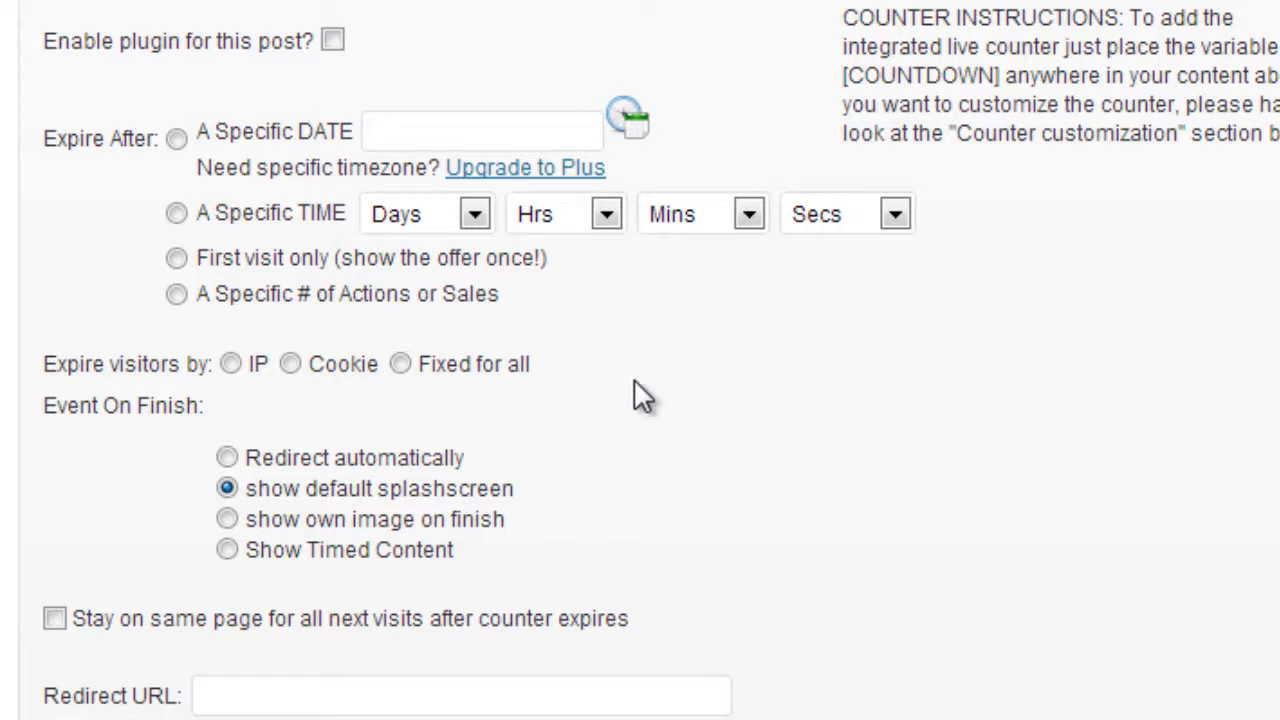
{"action": "mouse_move", "coordinate": [585, 530]}
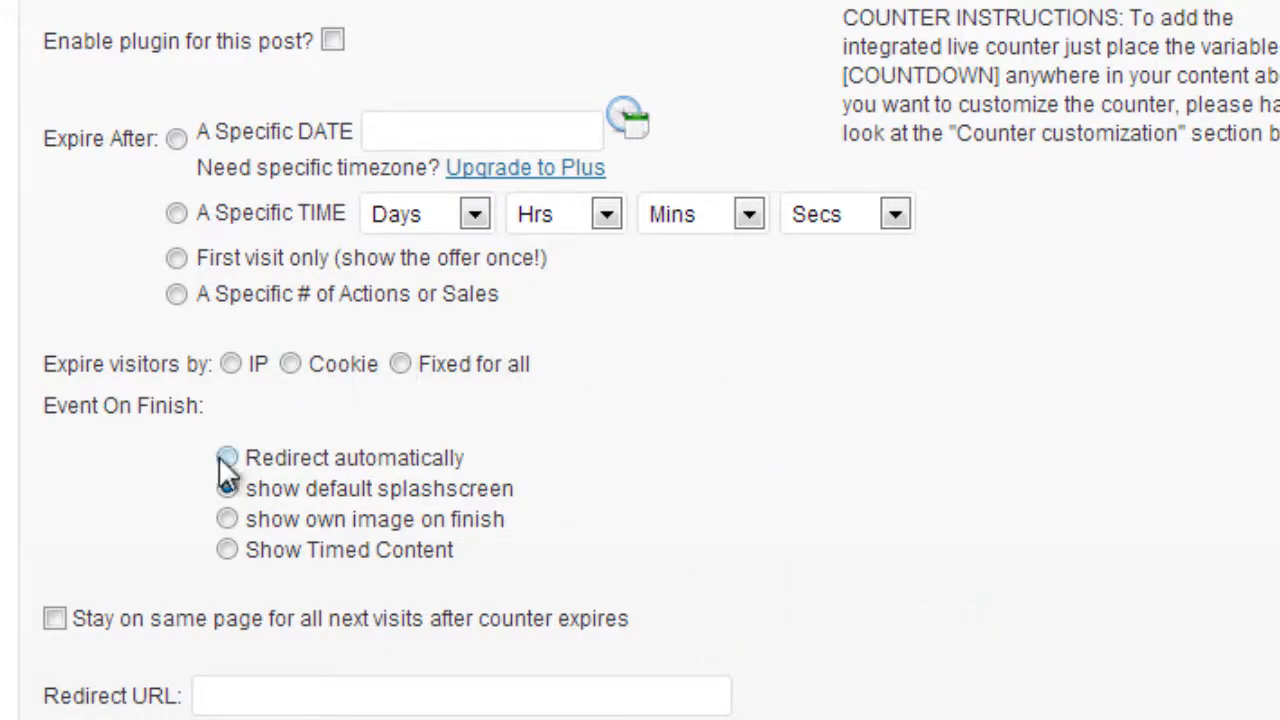
{"action": "left_click", "coordinate": [226, 457]}
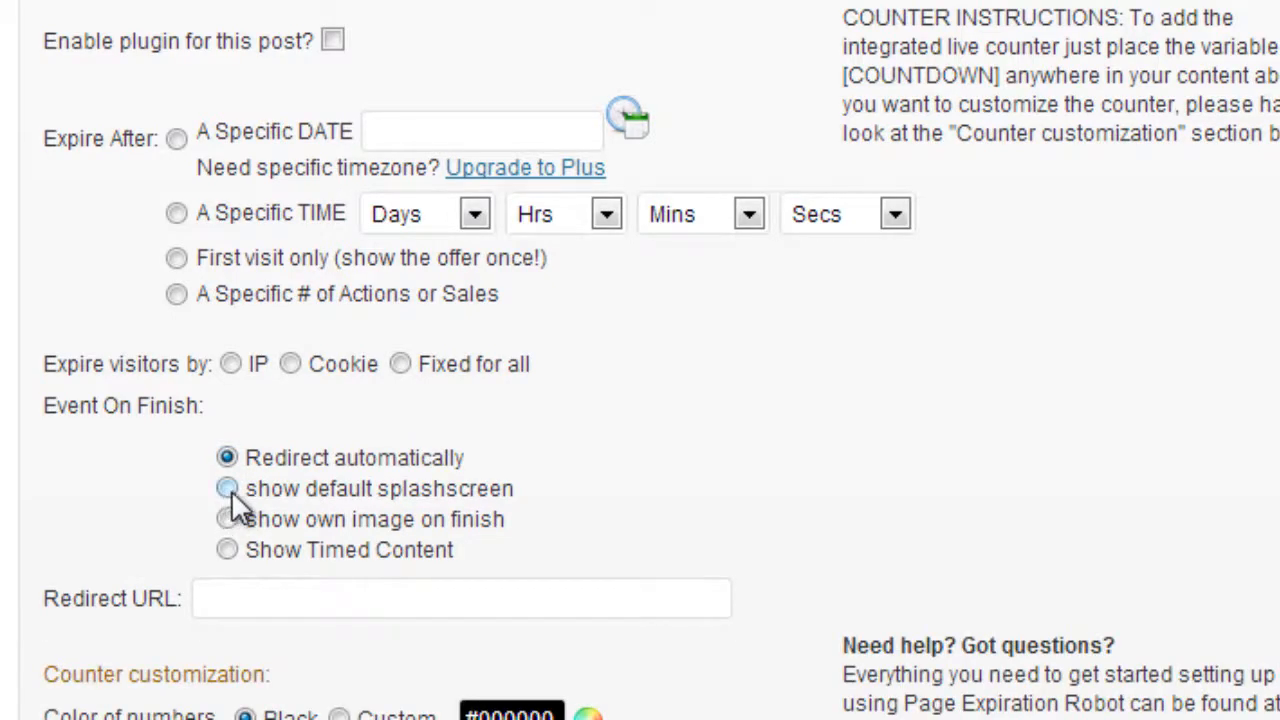
{"action": "left_click", "coordinate": [227, 519]}
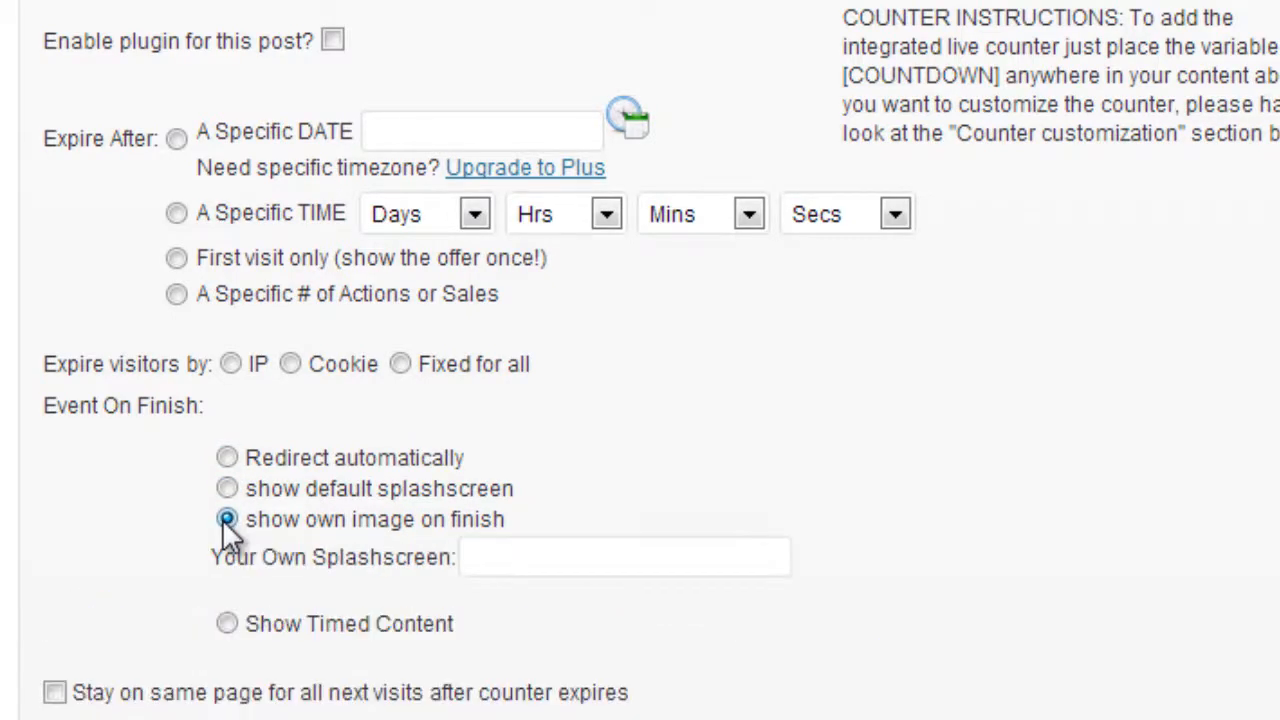
{"action": "mouse_move", "coordinate": [227, 623]}
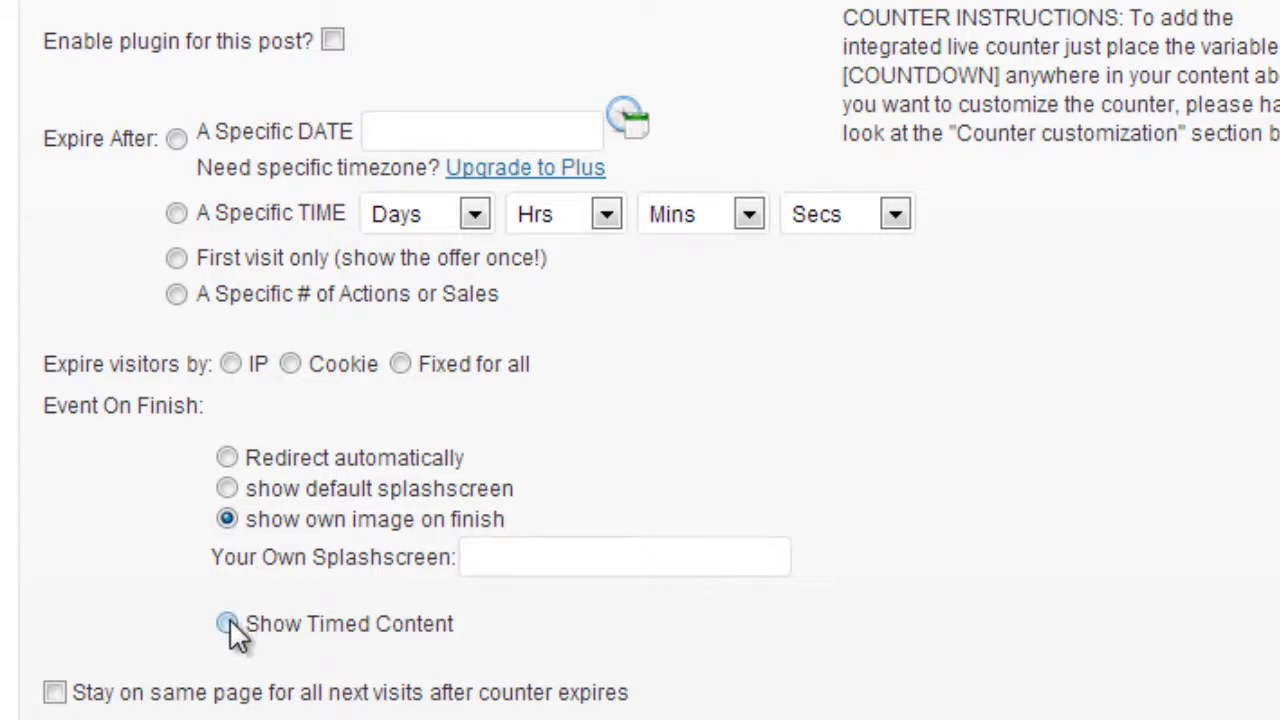
{"action": "left_click", "coordinate": [227, 623]}
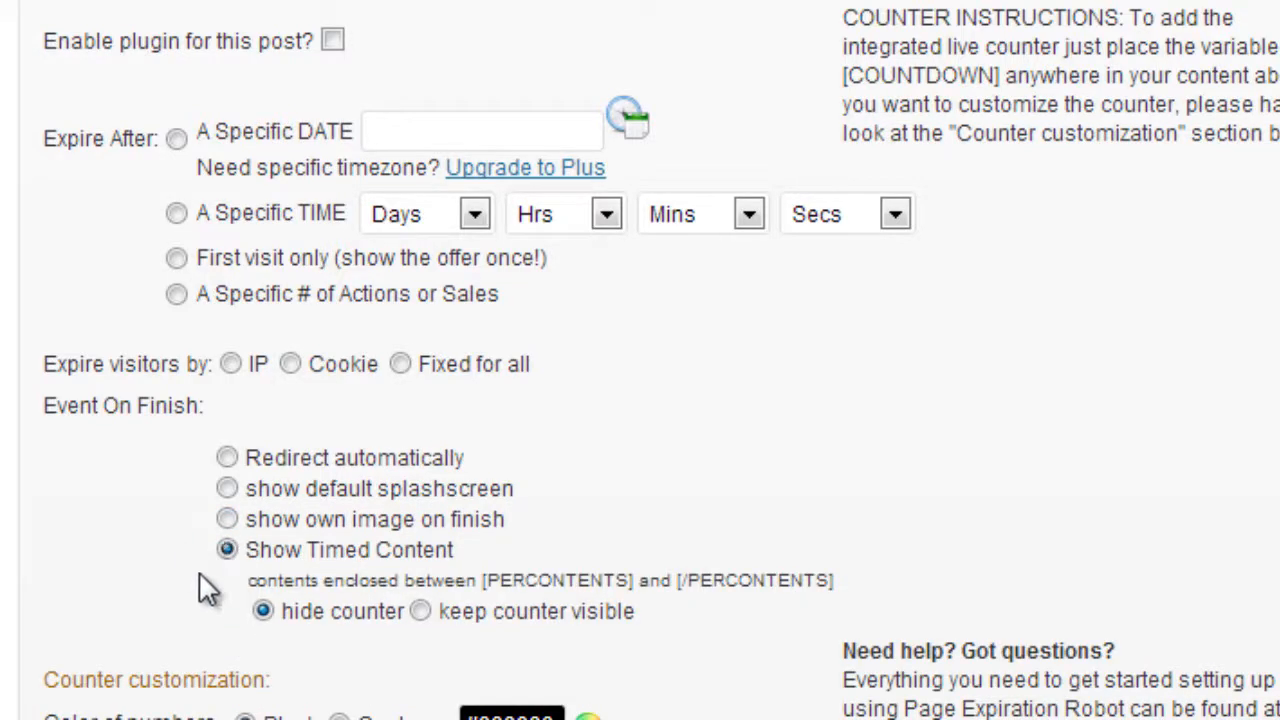
{"action": "mouse_move", "coordinate": [220, 440]}
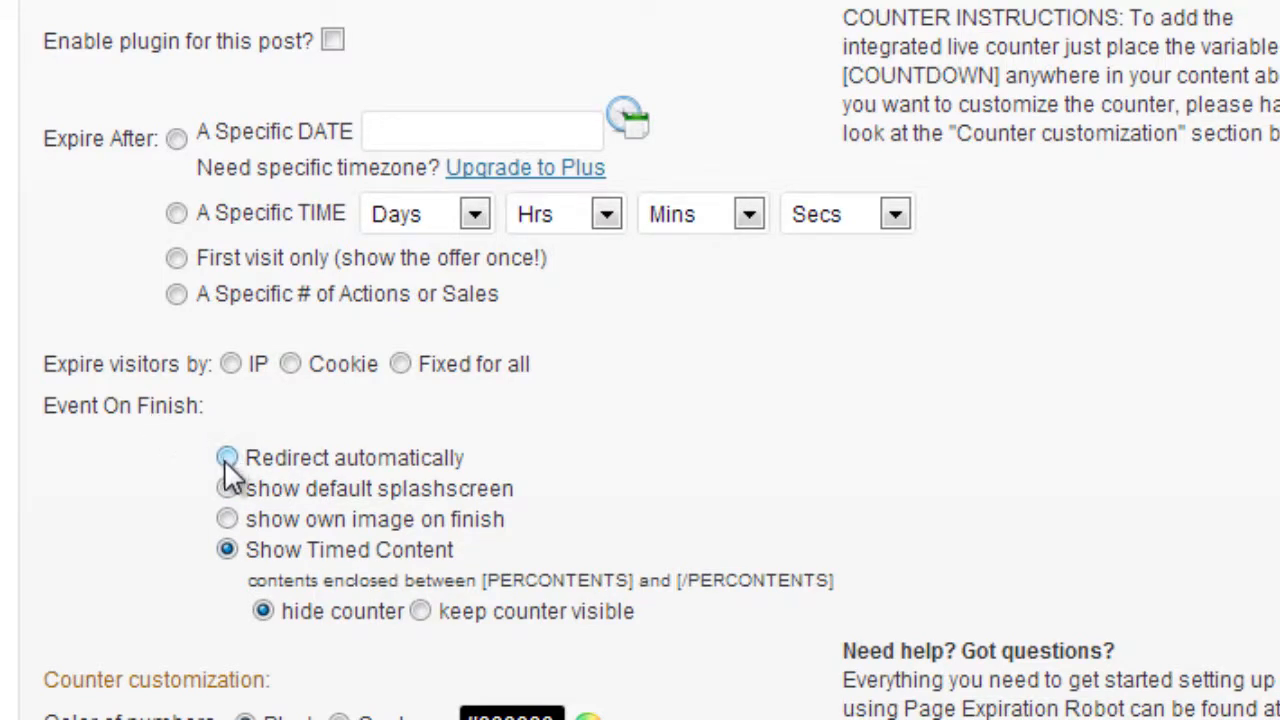
{"action": "left_click", "coordinate": [227, 457]}
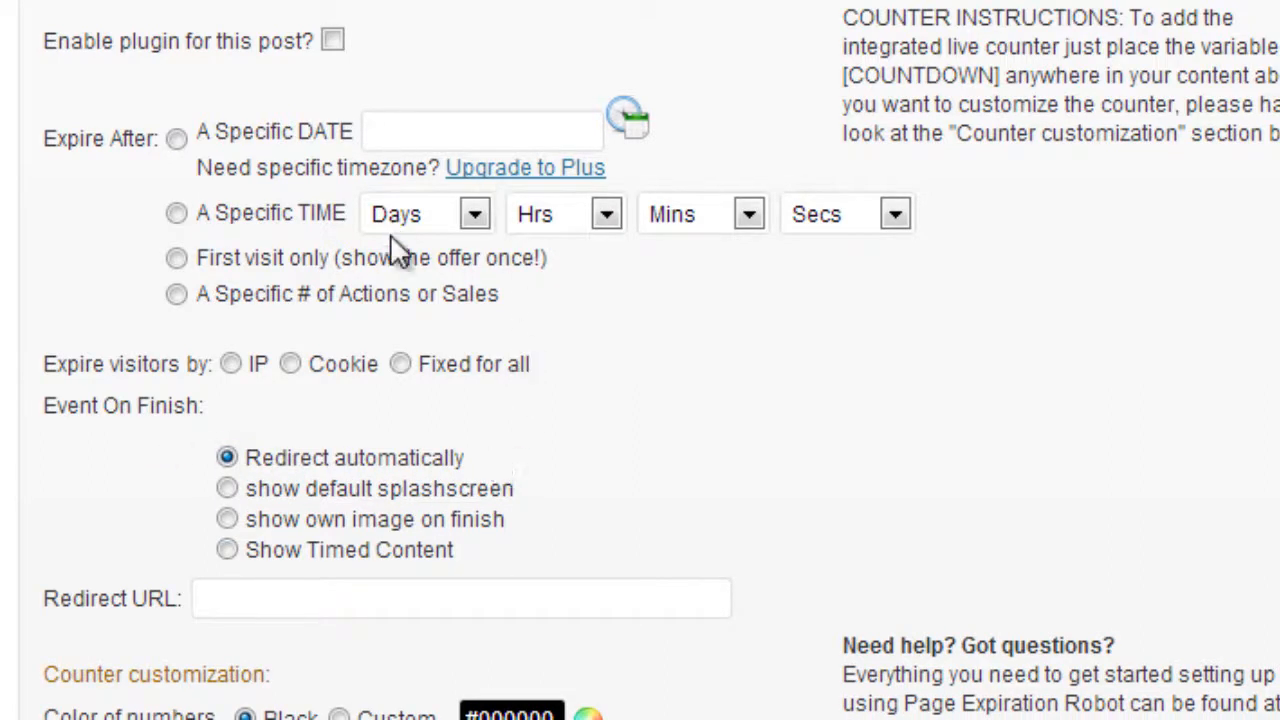
{"action": "mouse_move", "coordinate": [285, 598]}
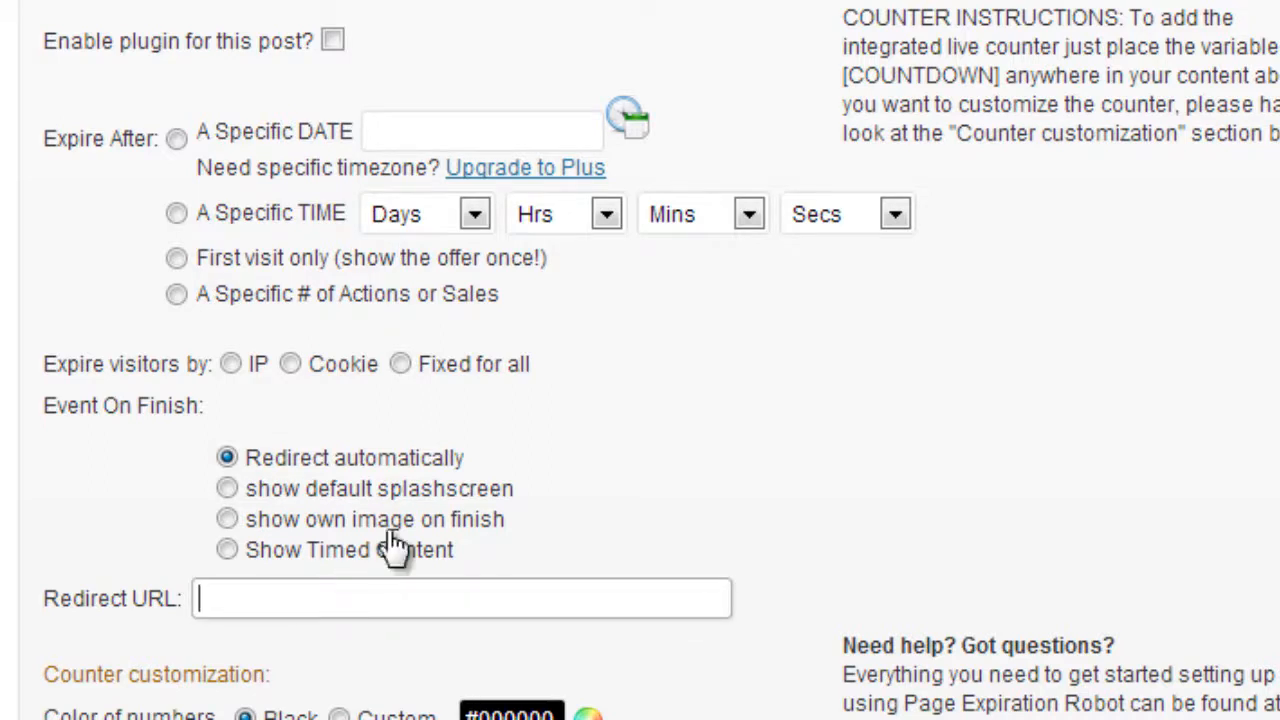
{"action": "left_click", "coordinate": [227, 488]}
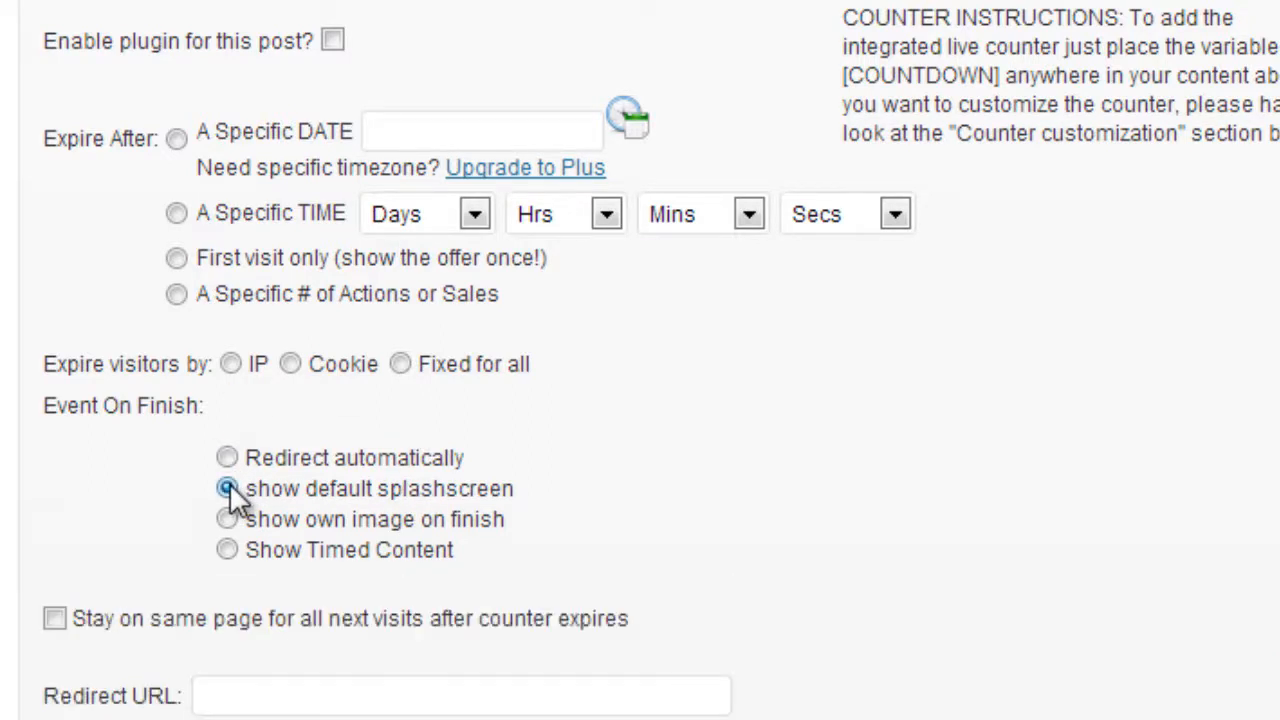
{"action": "scroll", "scroll_direction": "down", "scroll_amount": 3}
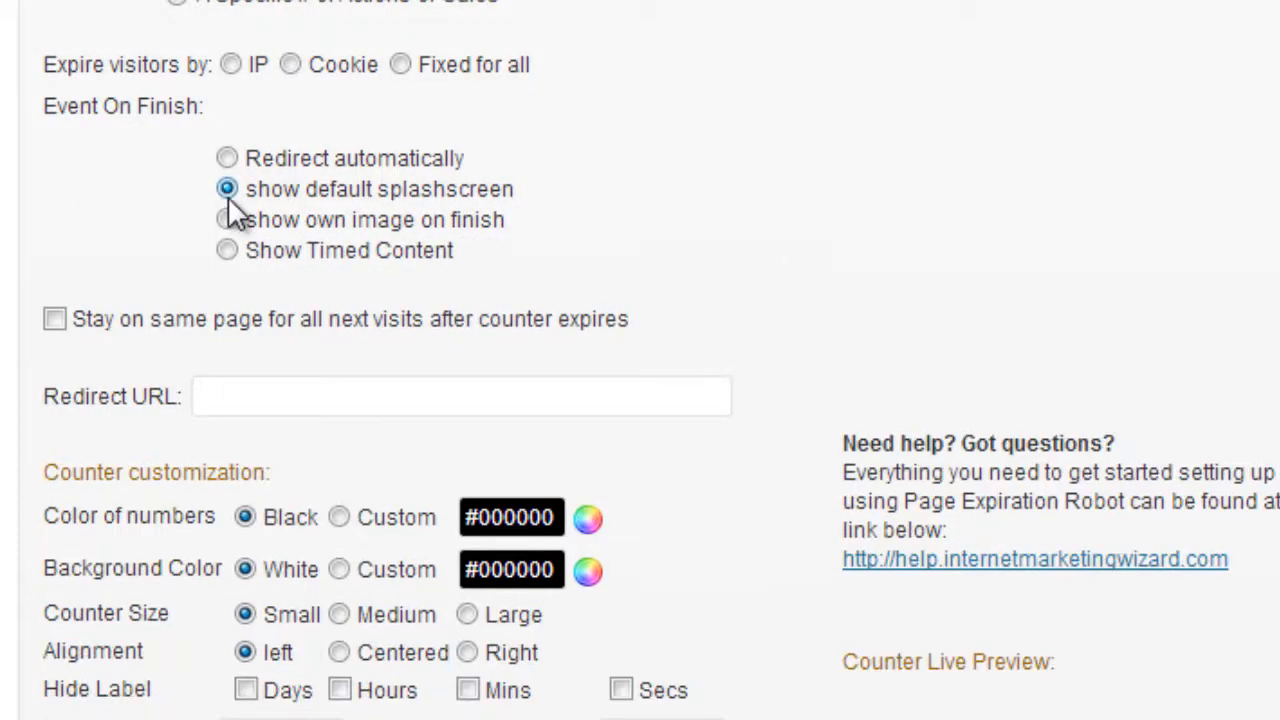
{"action": "mouse_move", "coordinate": [328, 225]}
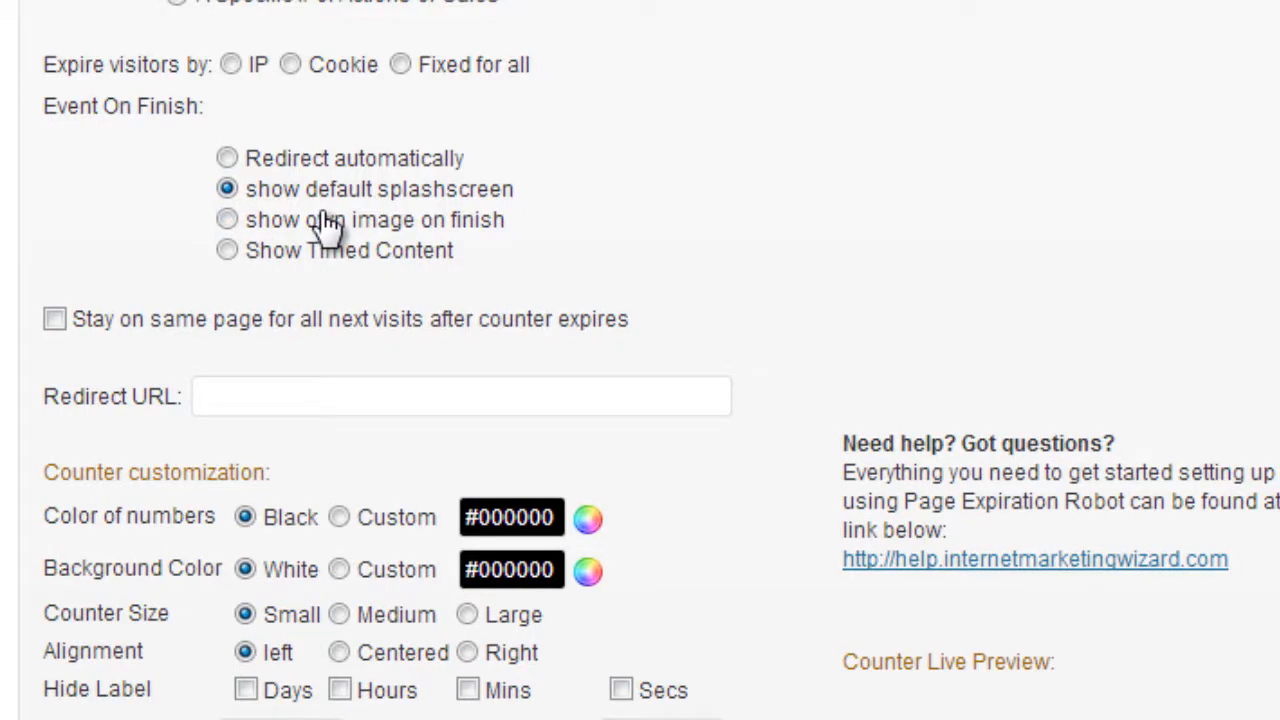
{"action": "mouse_move", "coordinate": [535, 210]}
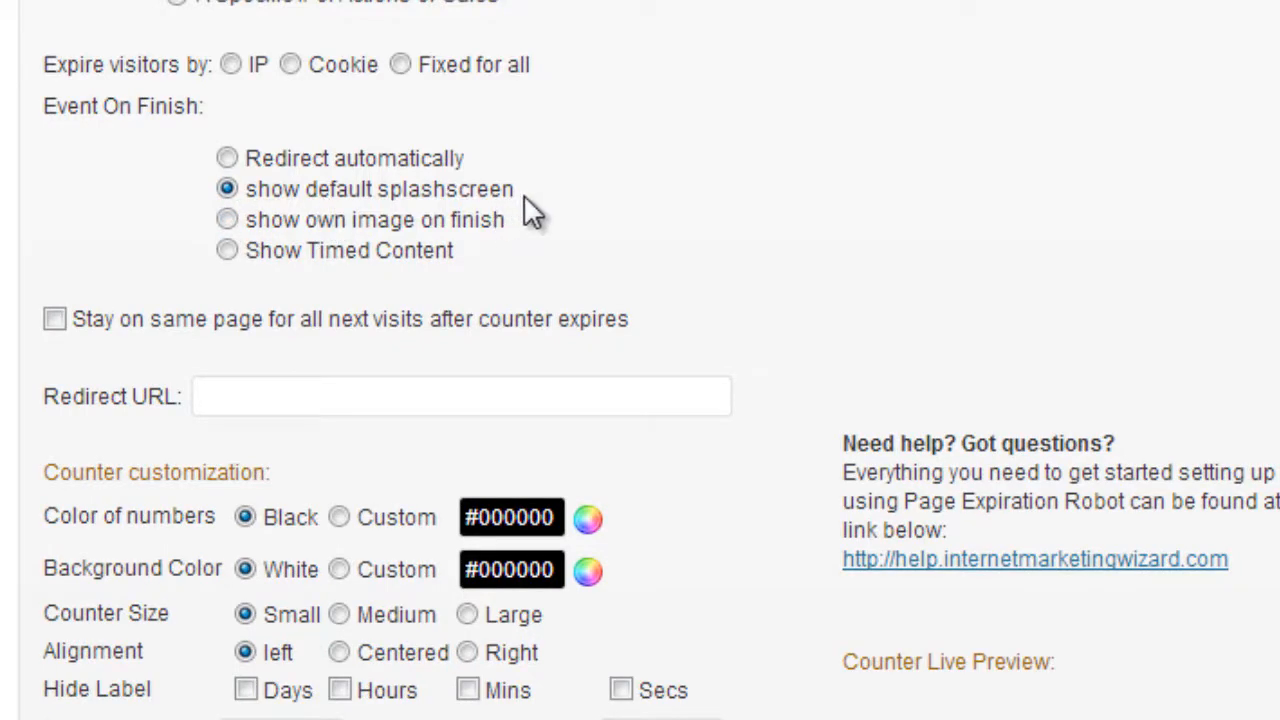
{"action": "mouse_move", "coordinate": [95, 278]}
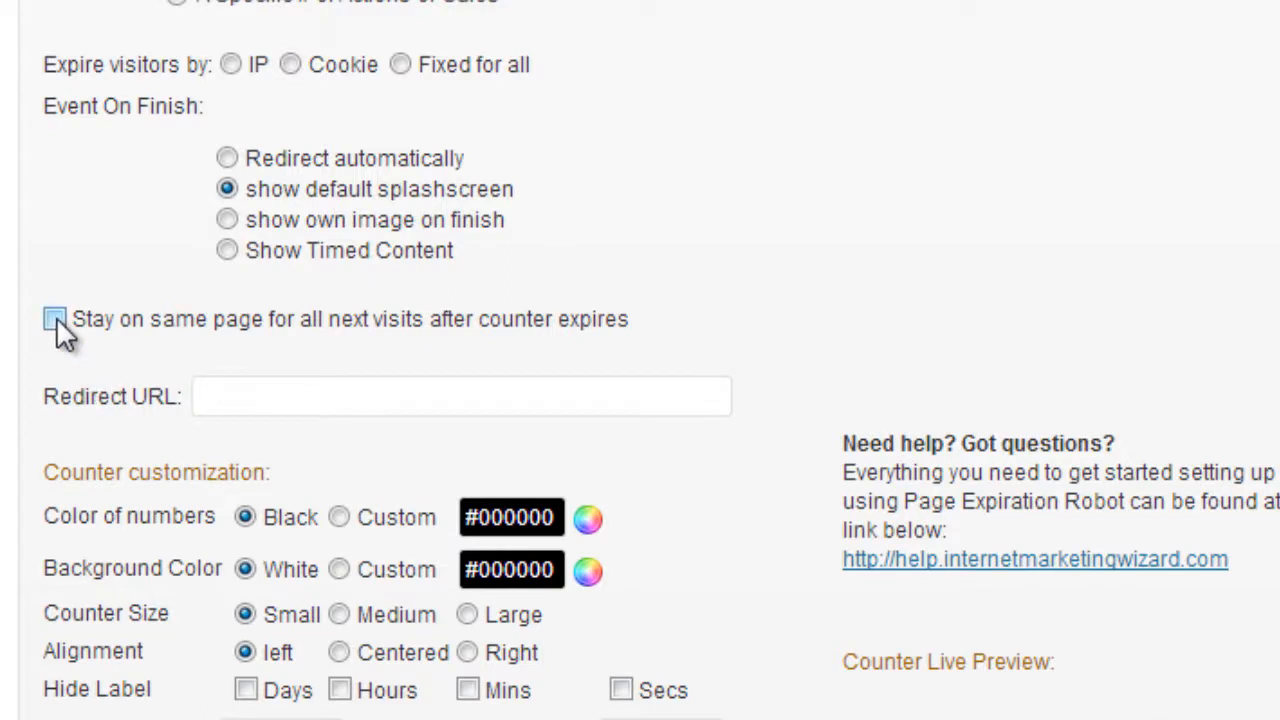
Tick then untick 'Stay on same page', try own image, and settle on Show Timed Content with counter hidden
{"action": "left_click", "coordinate": [55, 318]}
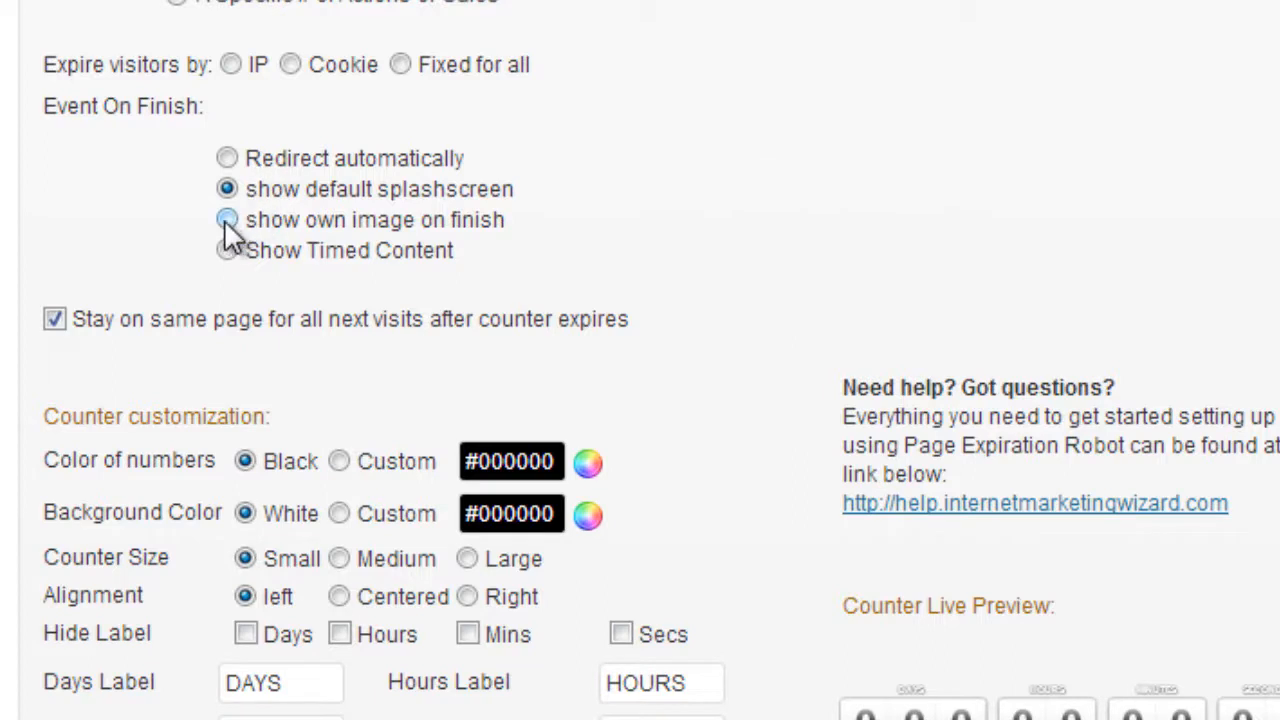
{"action": "left_click", "coordinate": [227, 219]}
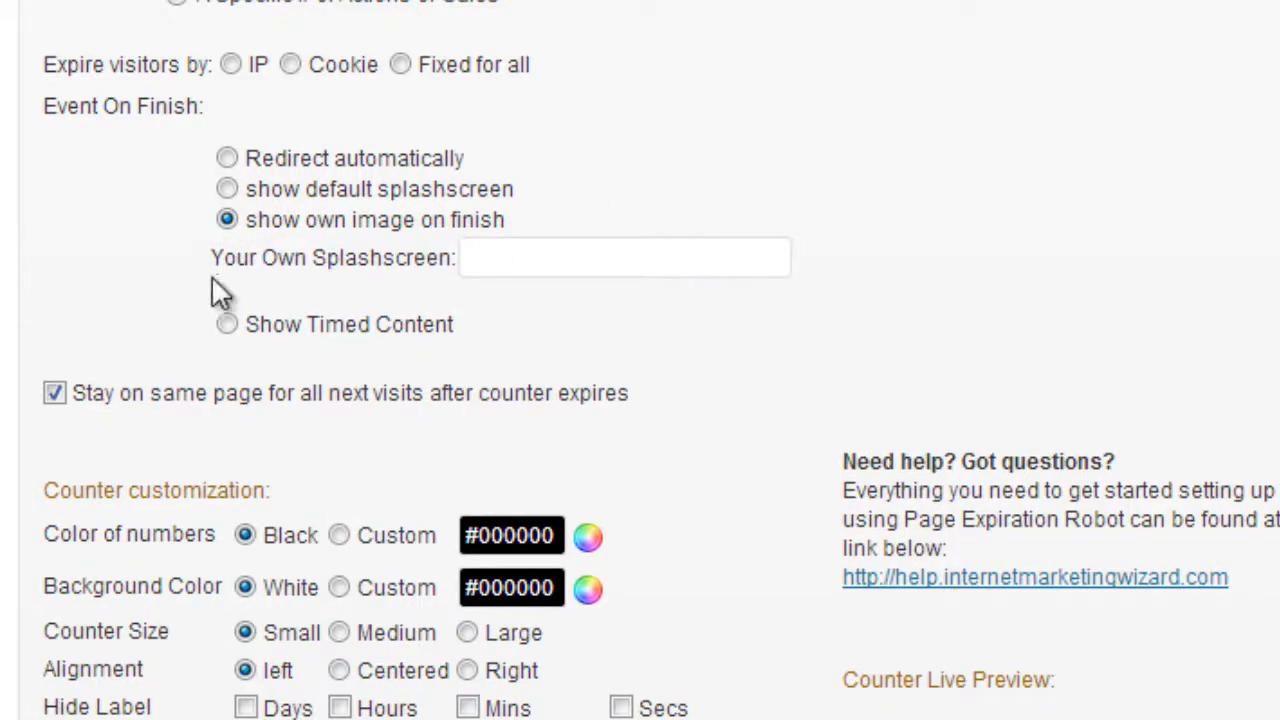
{"action": "left_click", "coordinate": [624, 257]}
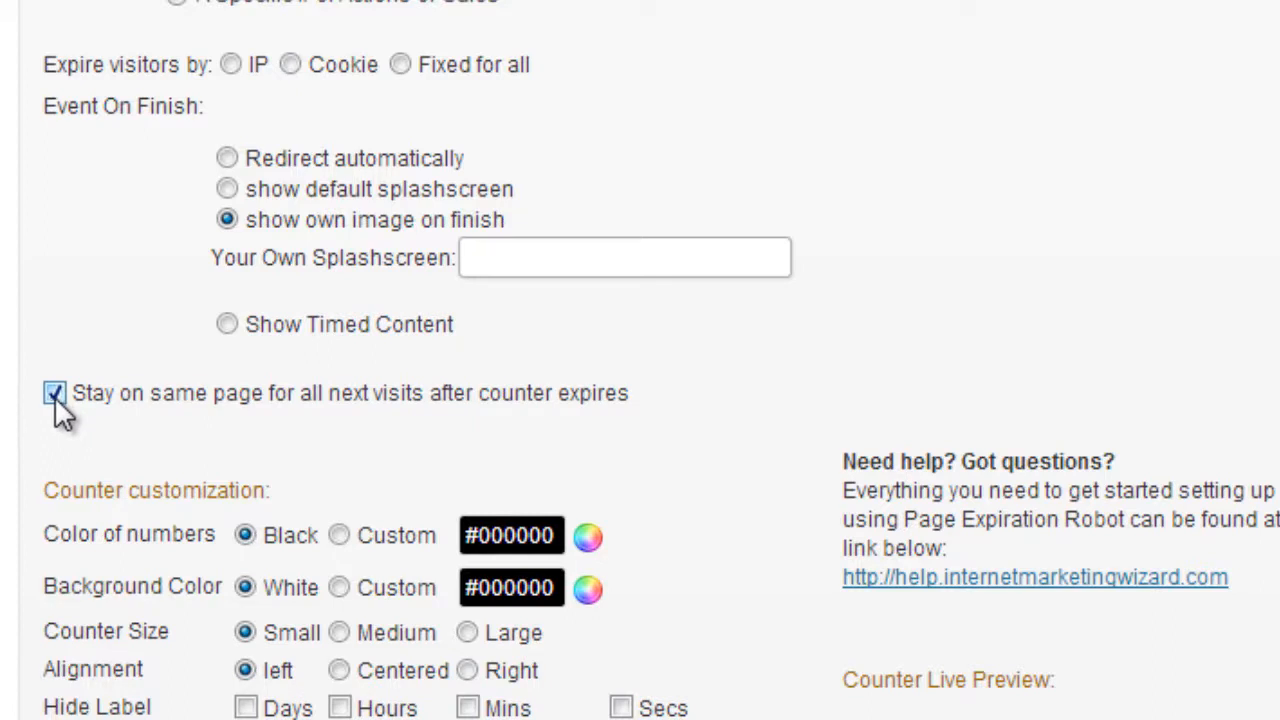
{"action": "left_click", "coordinate": [55, 392]}
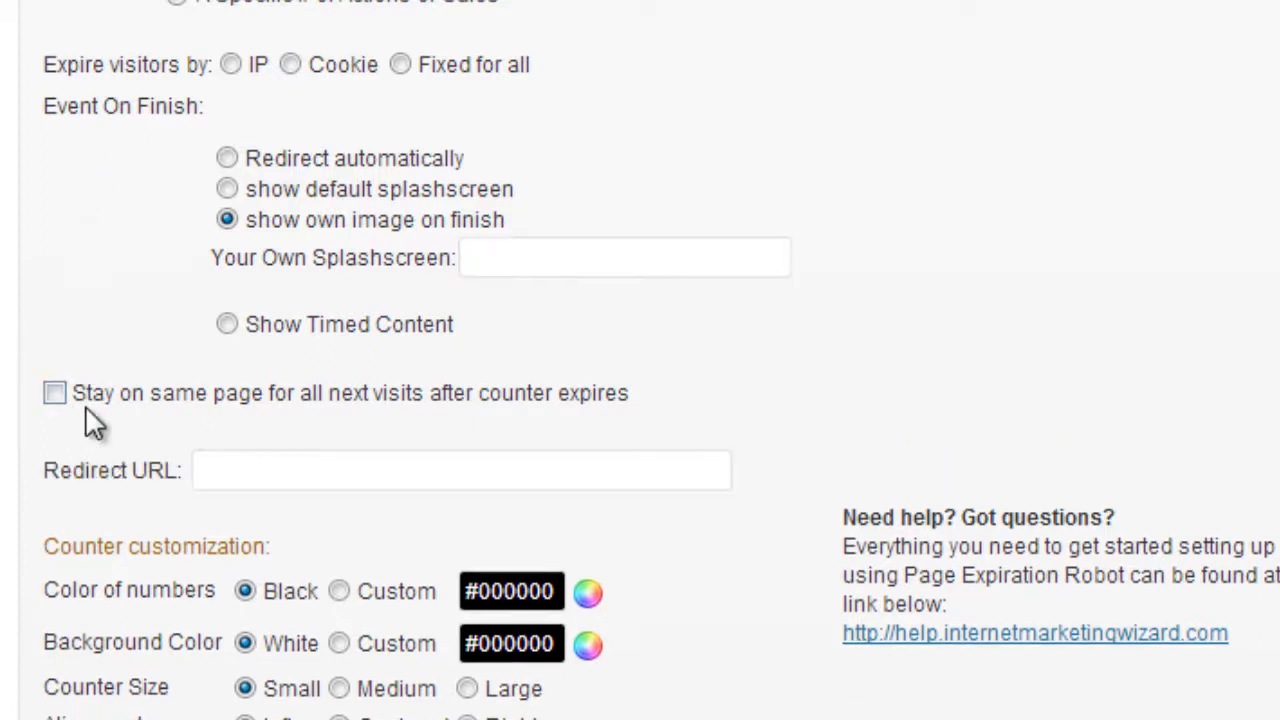
{"action": "mouse_move", "coordinate": [350, 185]}
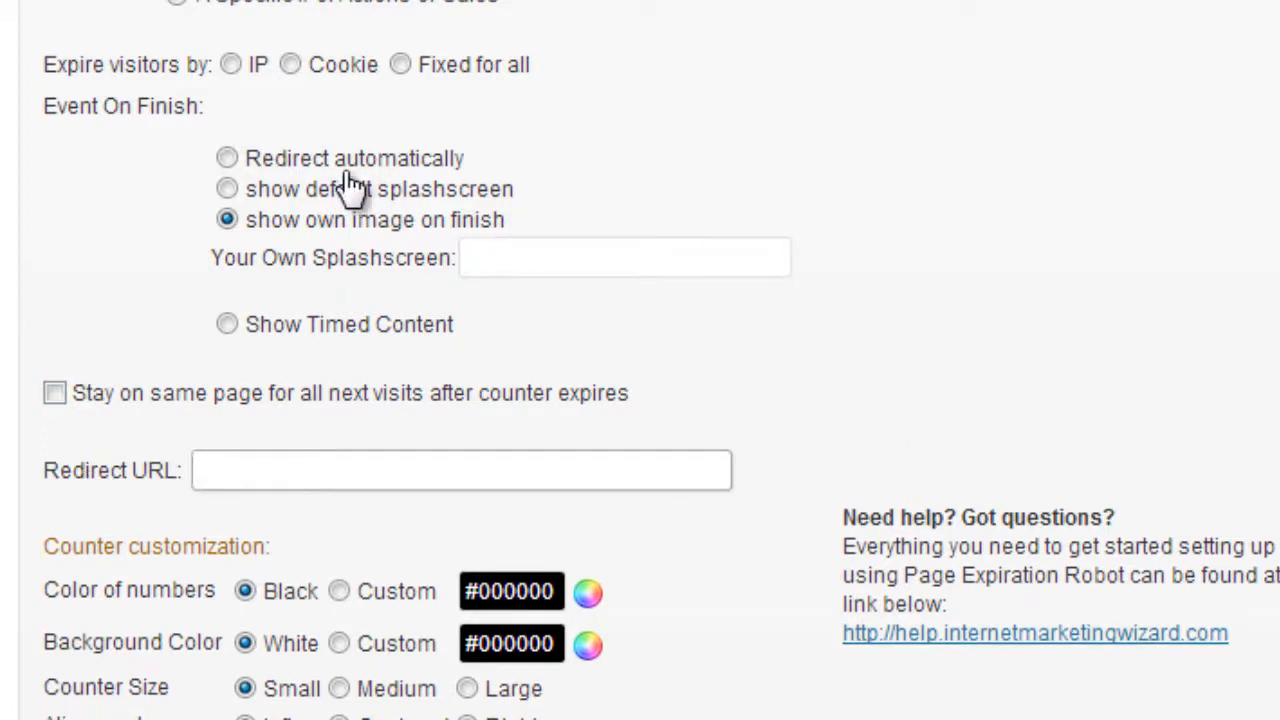
{"action": "left_click", "coordinate": [227, 324]}
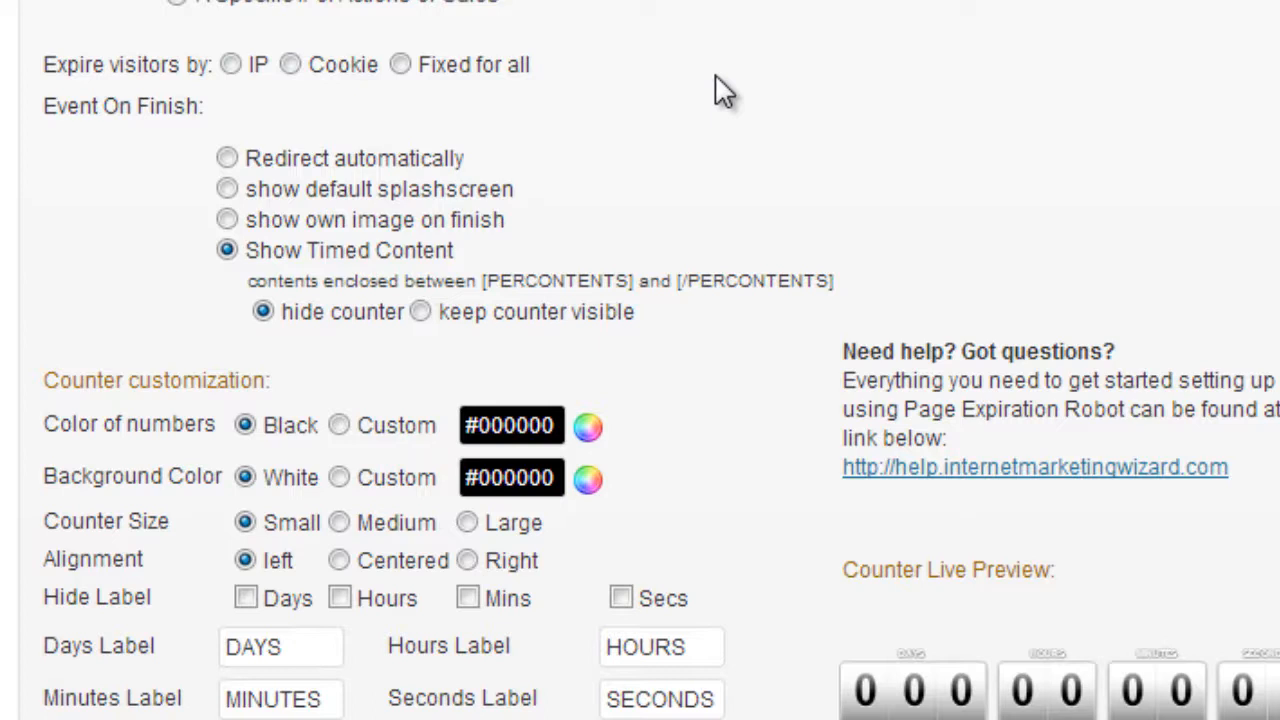
{"action": "mouse_move", "coordinate": [535, 80]}
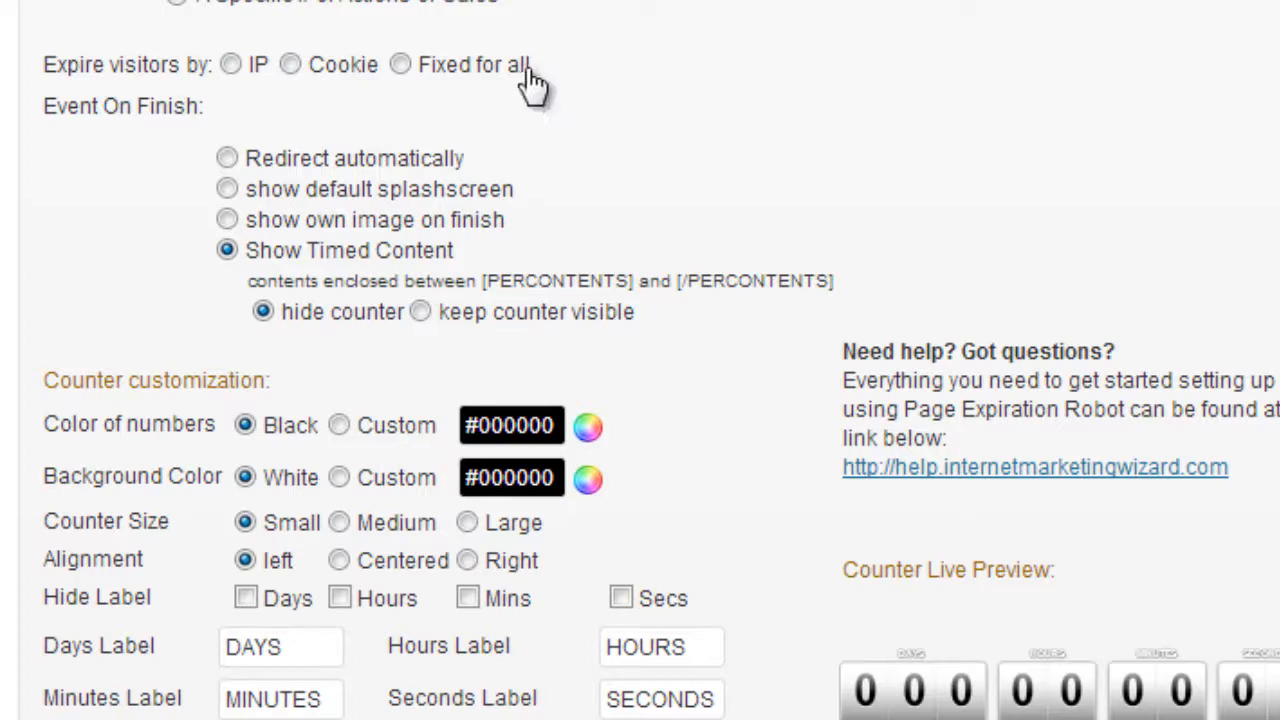
{"action": "mouse_move", "coordinate": [227, 219]}
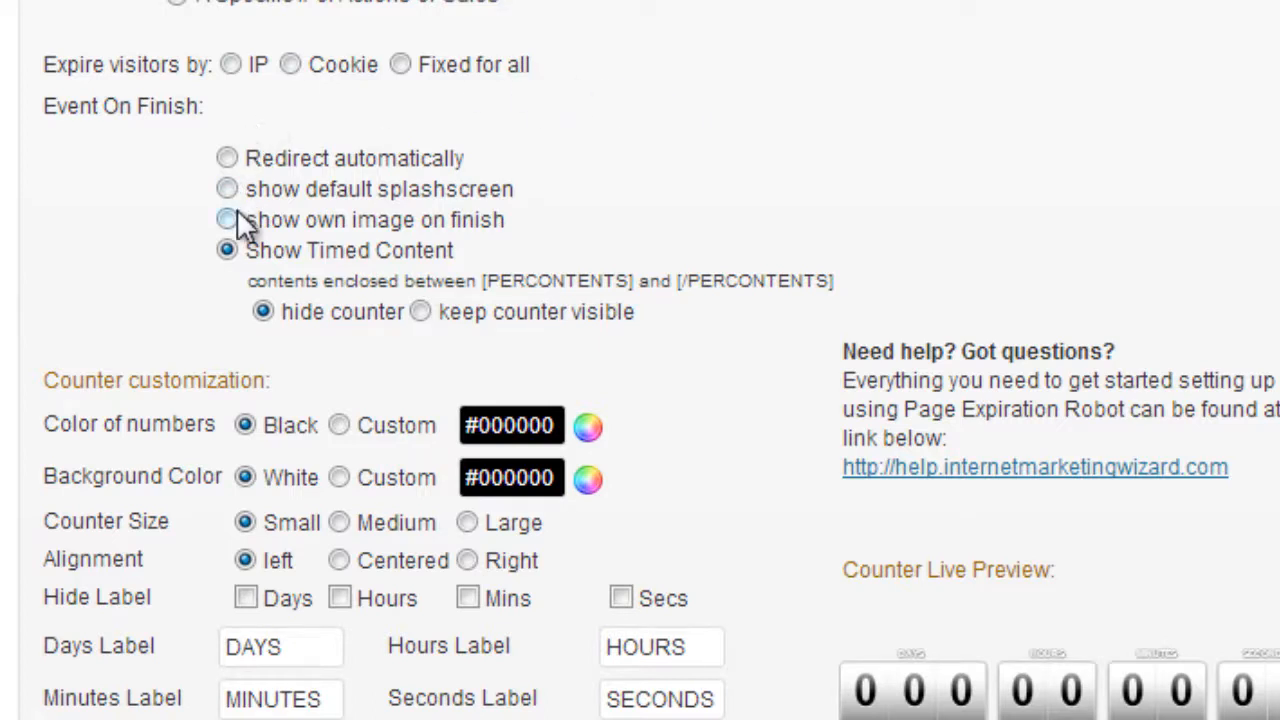
Set the Event On Finish back to showing the default splashscreen
{"action": "left_click", "coordinate": [227, 189]}
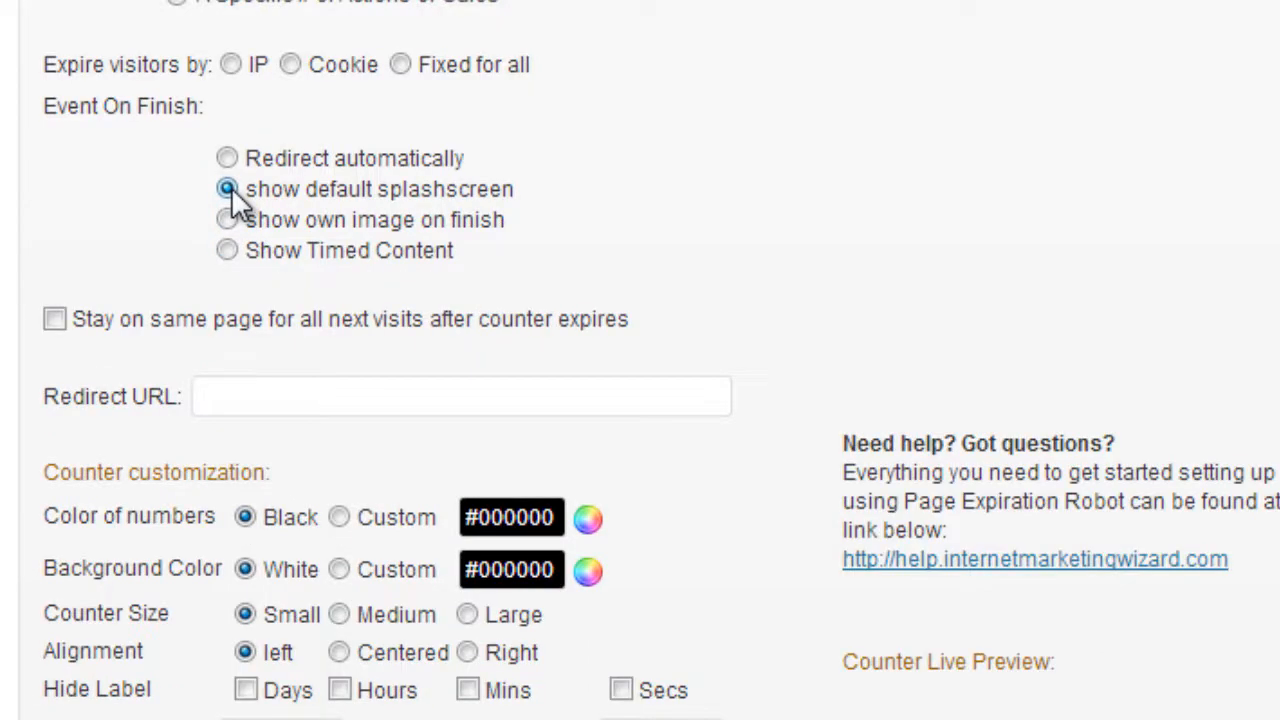
{"action": "mouse_move", "coordinate": [585, 215]}
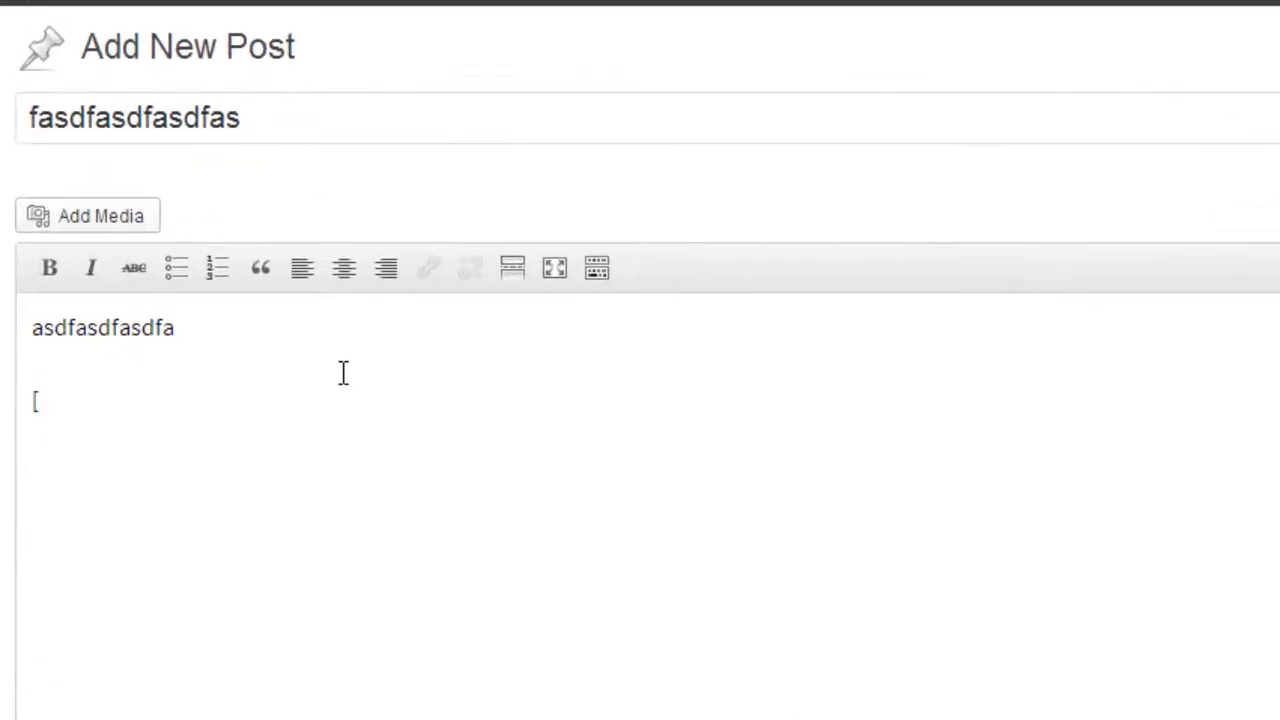
Complete the [COUNTDOWN] shortcode in the post body and bring the Page Expiration Robot box into view
{"action": "type", "text": "COUN"}
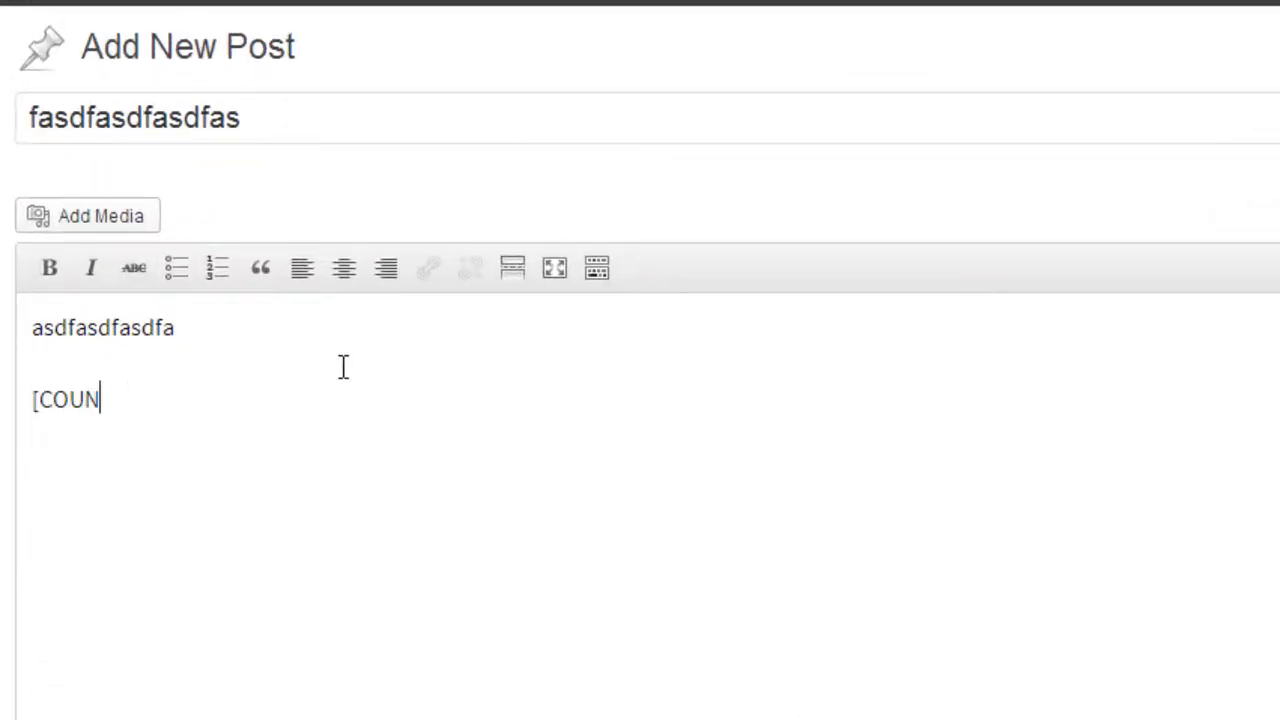
{"action": "type", "text": "TDOWN"}
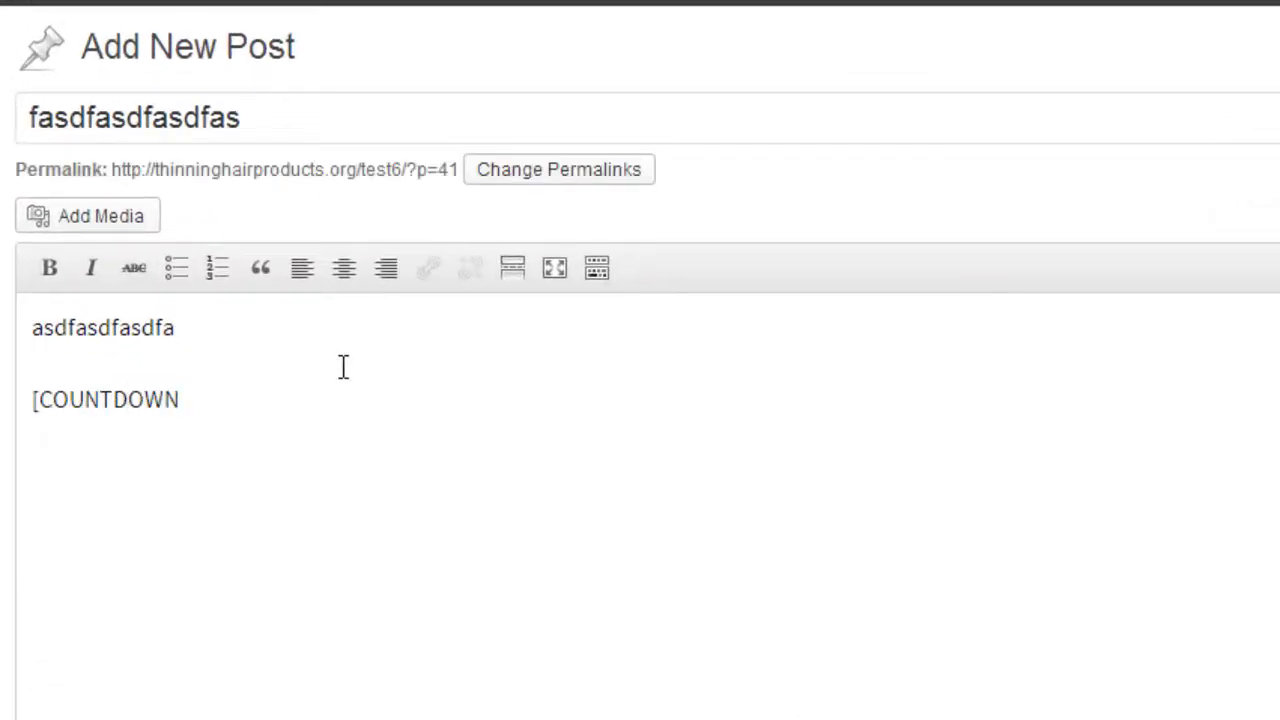
{"action": "type", "text": "]"}
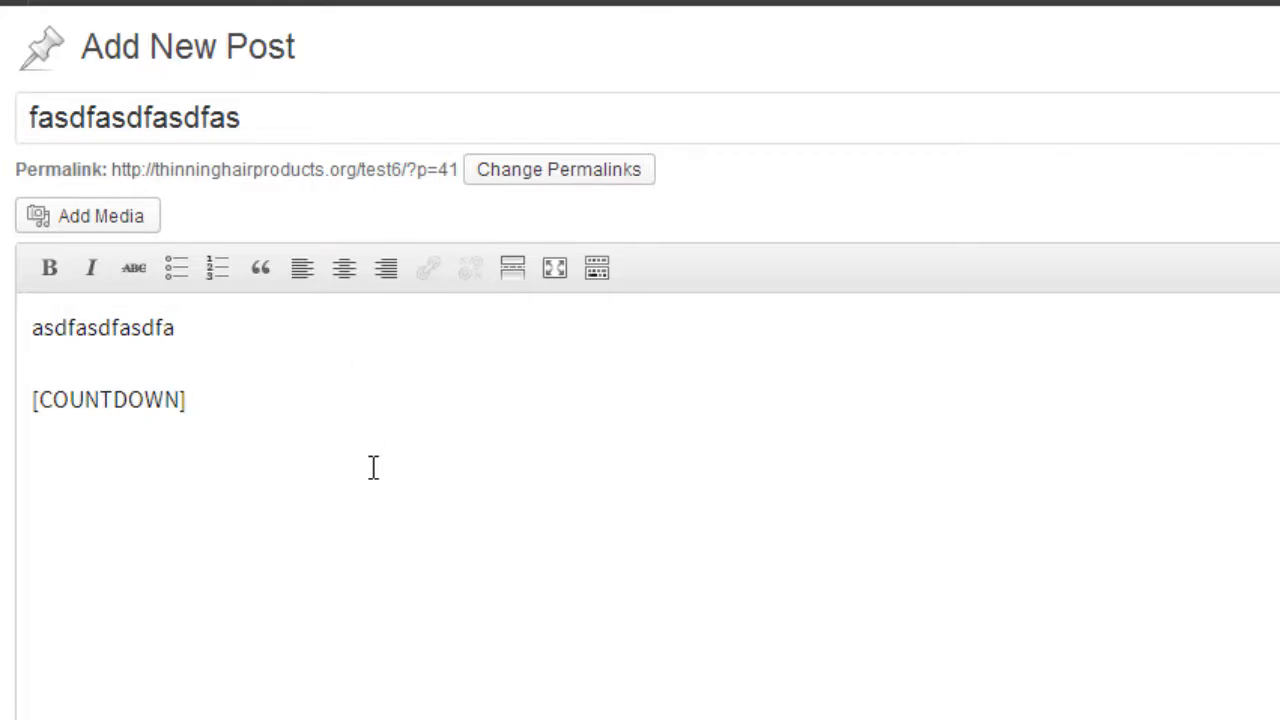
{"action": "scroll", "scroll_direction": "down", "scroll_amount": 3}
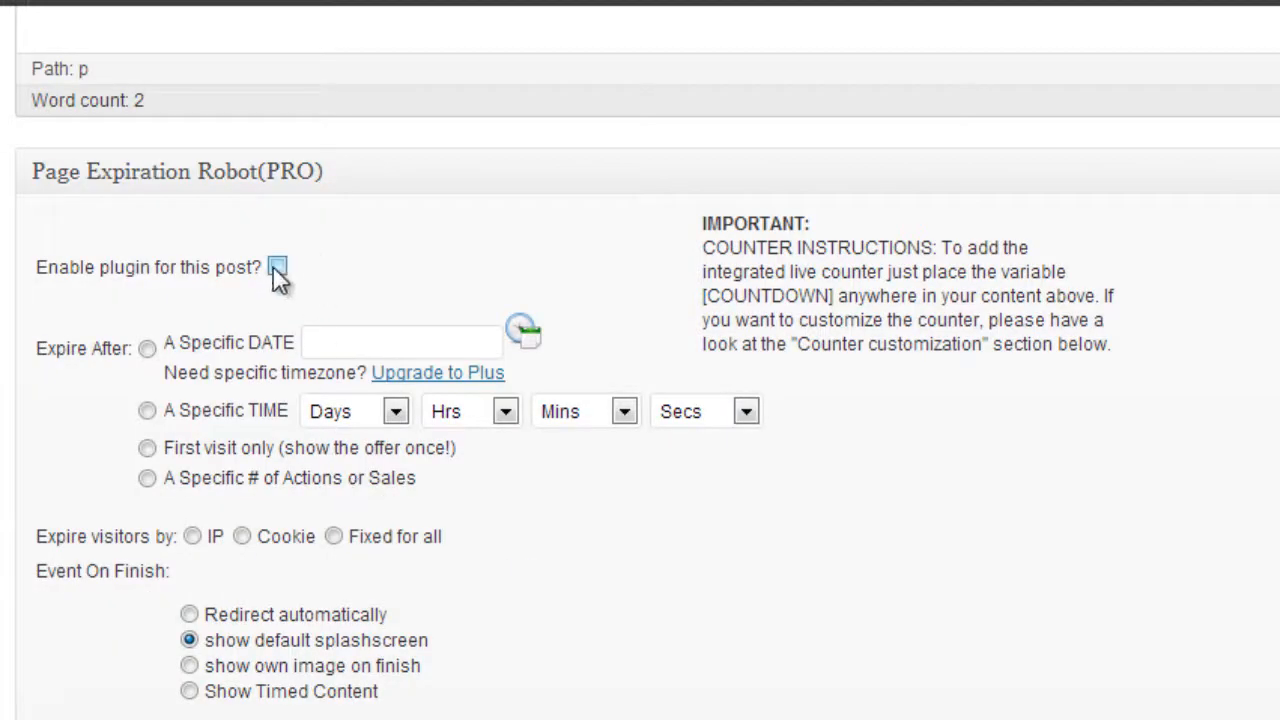
Enable the plugin for this post with a 15-second timer, cookie expiry and stay-on-same-page
{"action": "left_click", "coordinate": [277, 266]}
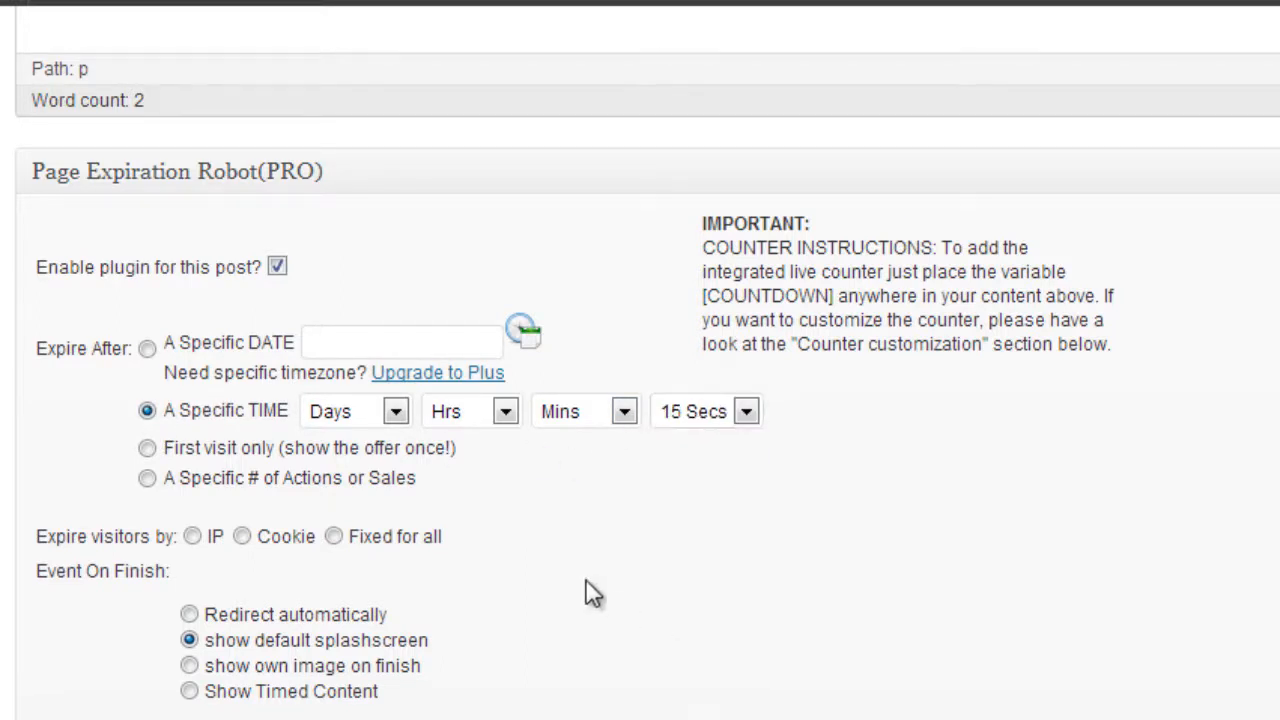
{"action": "scroll", "scroll_direction": "down", "scroll_amount": 3}
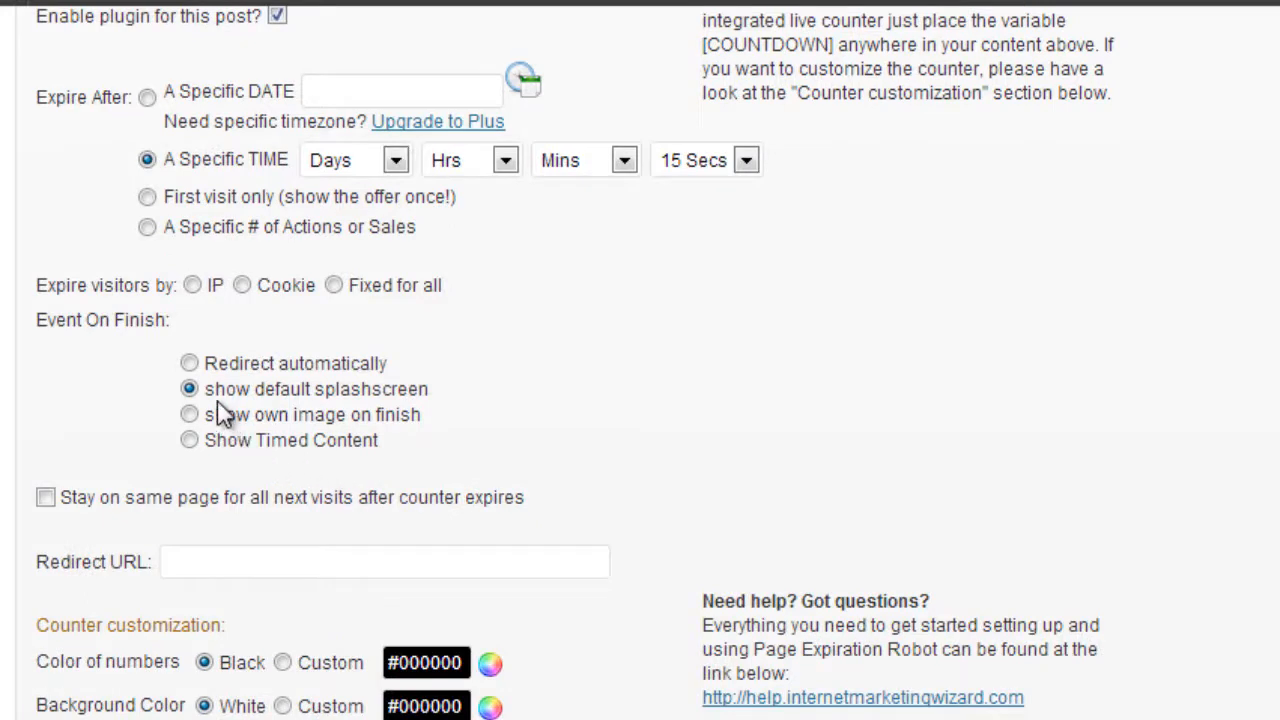
{"action": "left_click", "coordinate": [45, 497]}
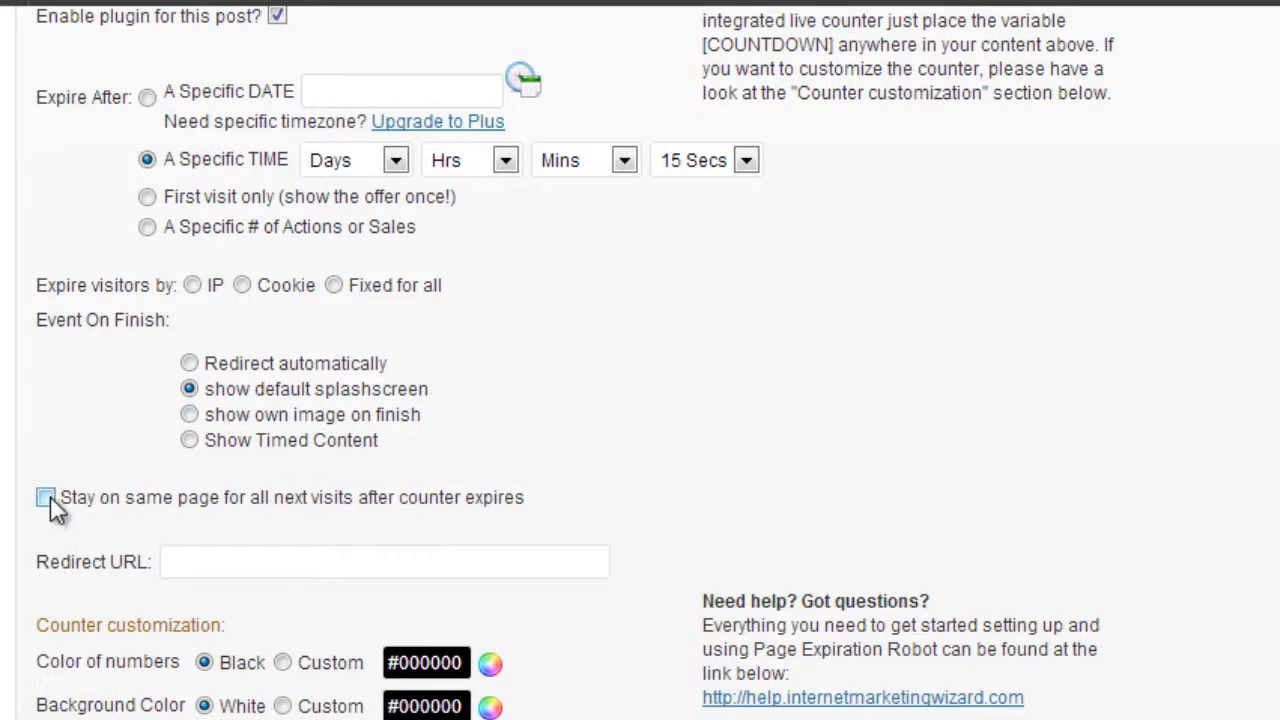
{"action": "left_click", "coordinate": [45, 497]}
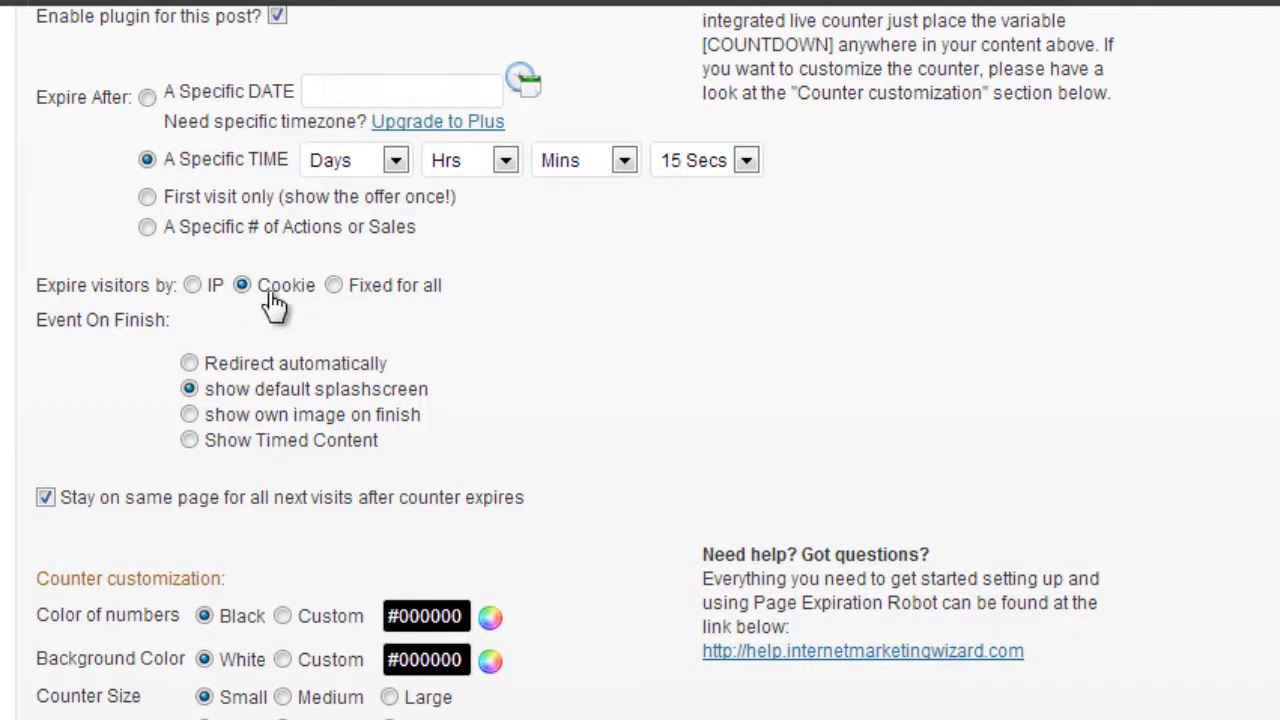
{"action": "mouse_move", "coordinate": [280, 345]}
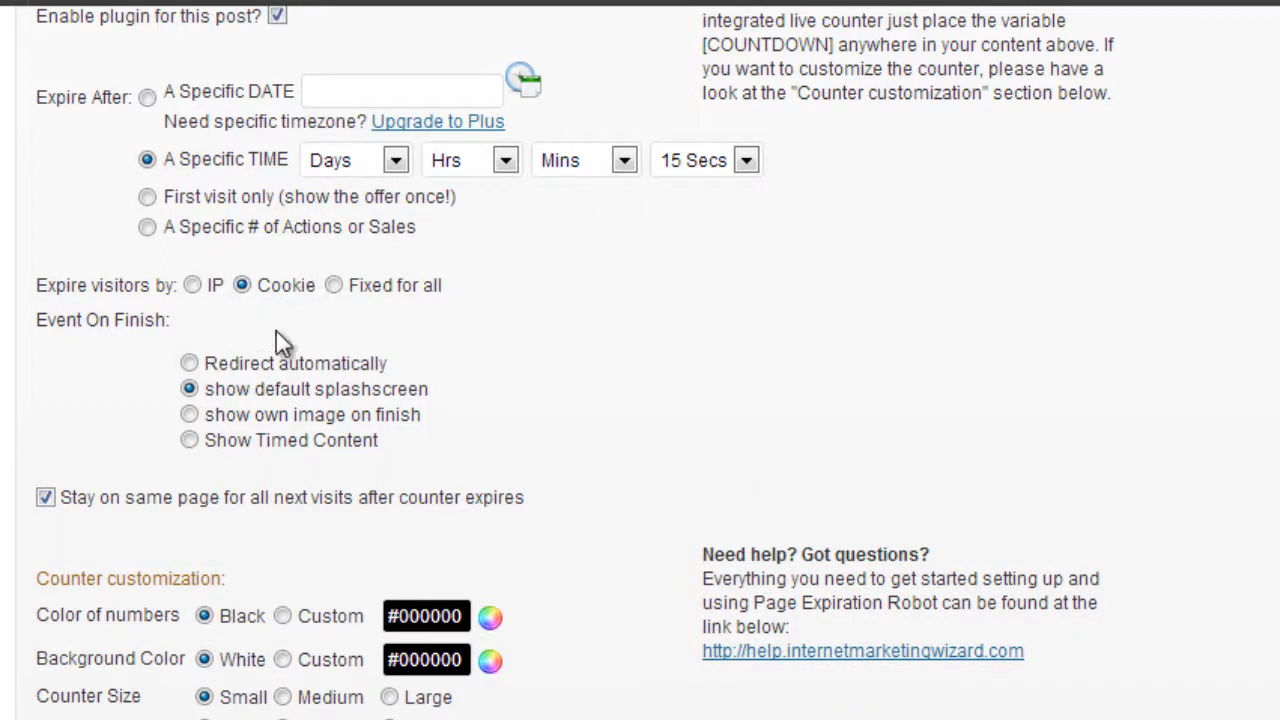
{"action": "mouse_move", "coordinate": [175, 530]}
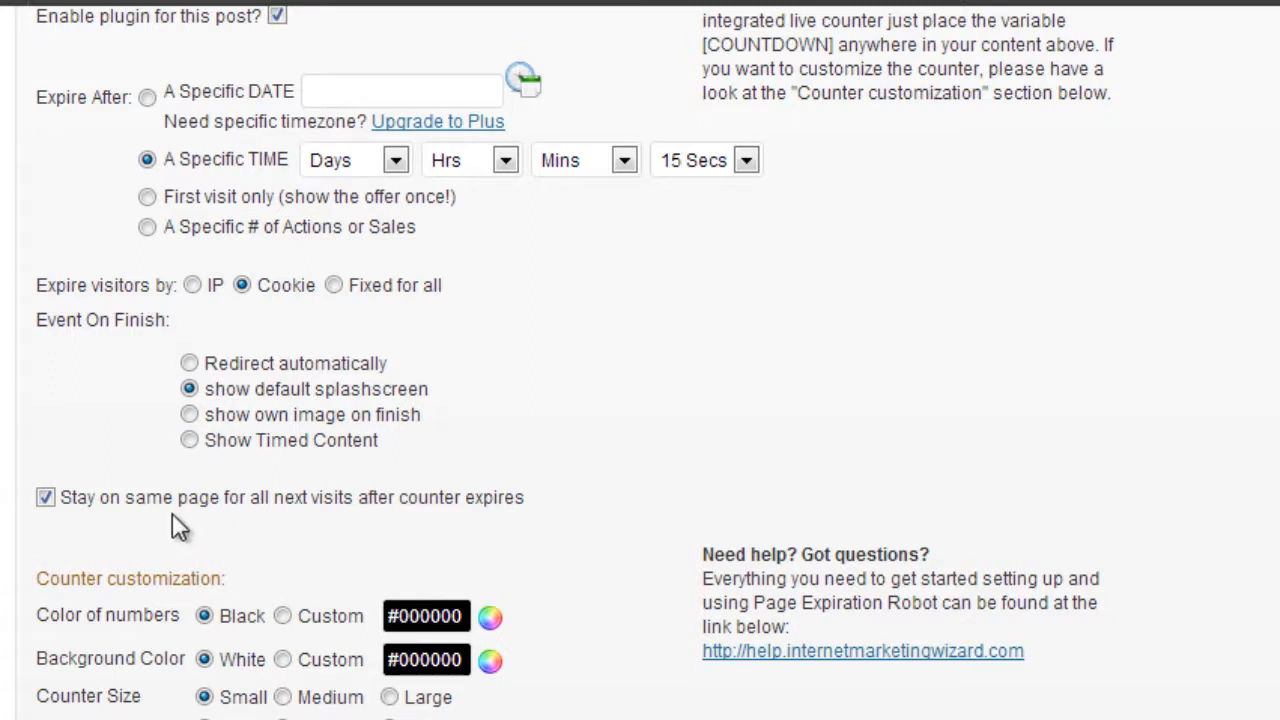
{"action": "mouse_move", "coordinate": [145, 638]}
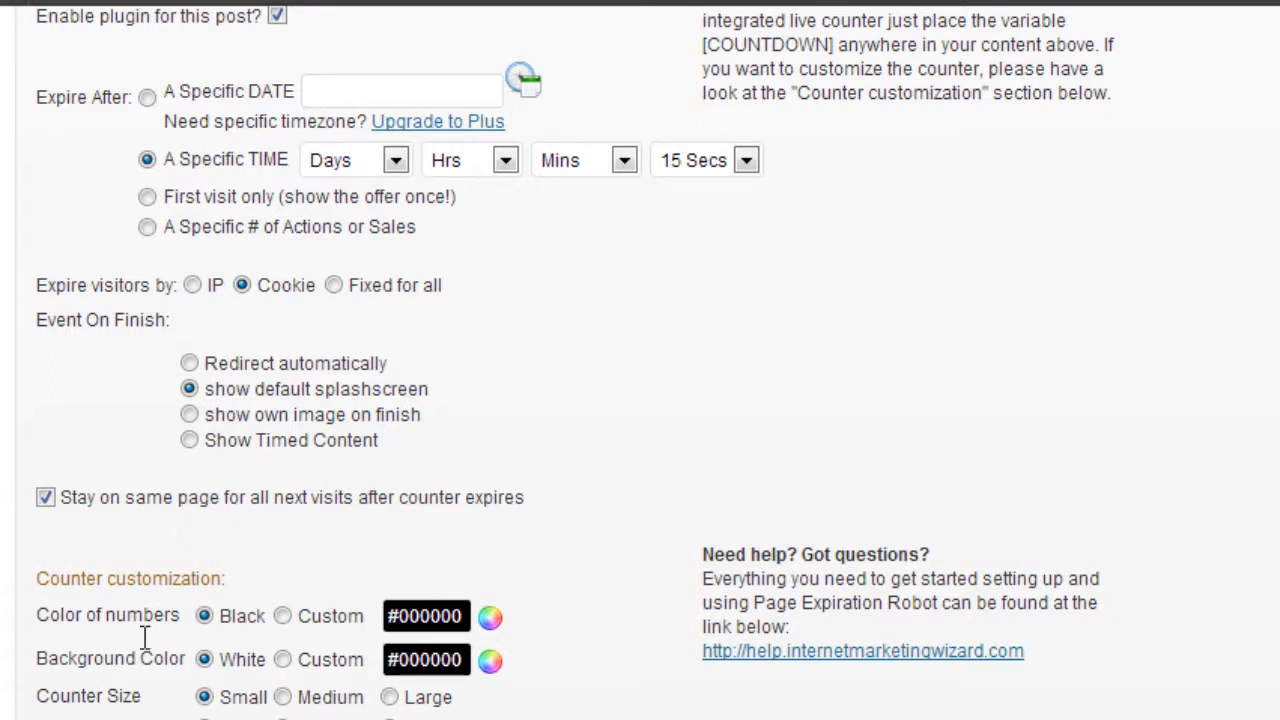
{"action": "mouse_move", "coordinate": [988, 645]}
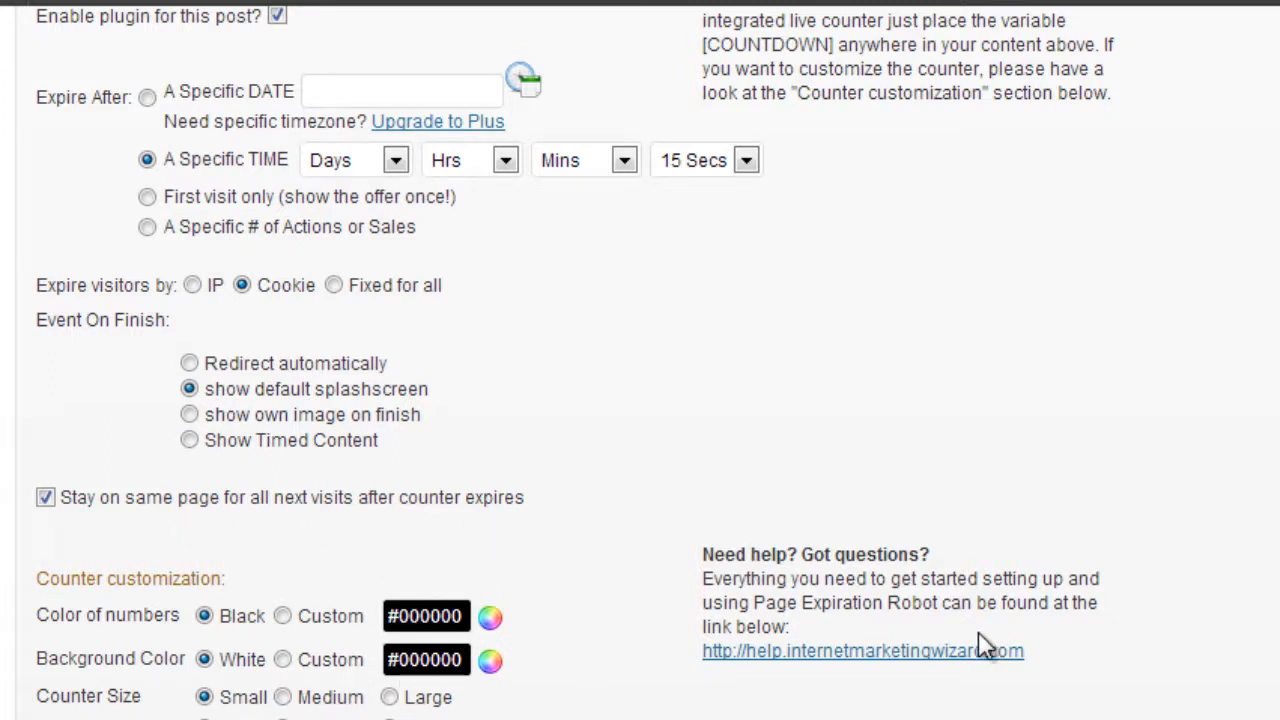
{"action": "scroll", "scroll_direction": "up", "scroll_amount": 3}
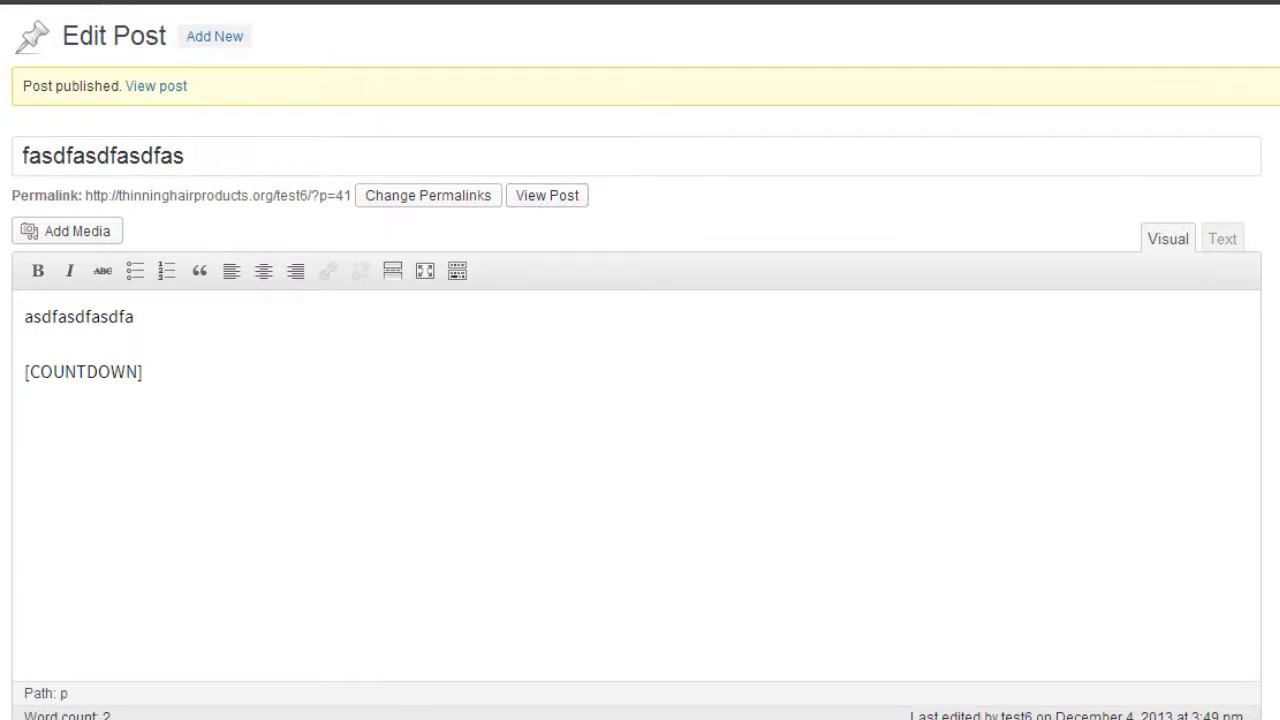
View the published post live, showing the countdown at zero and the Offer Expired splashscreen
{"action": "left_click", "coordinate": [156, 85]}
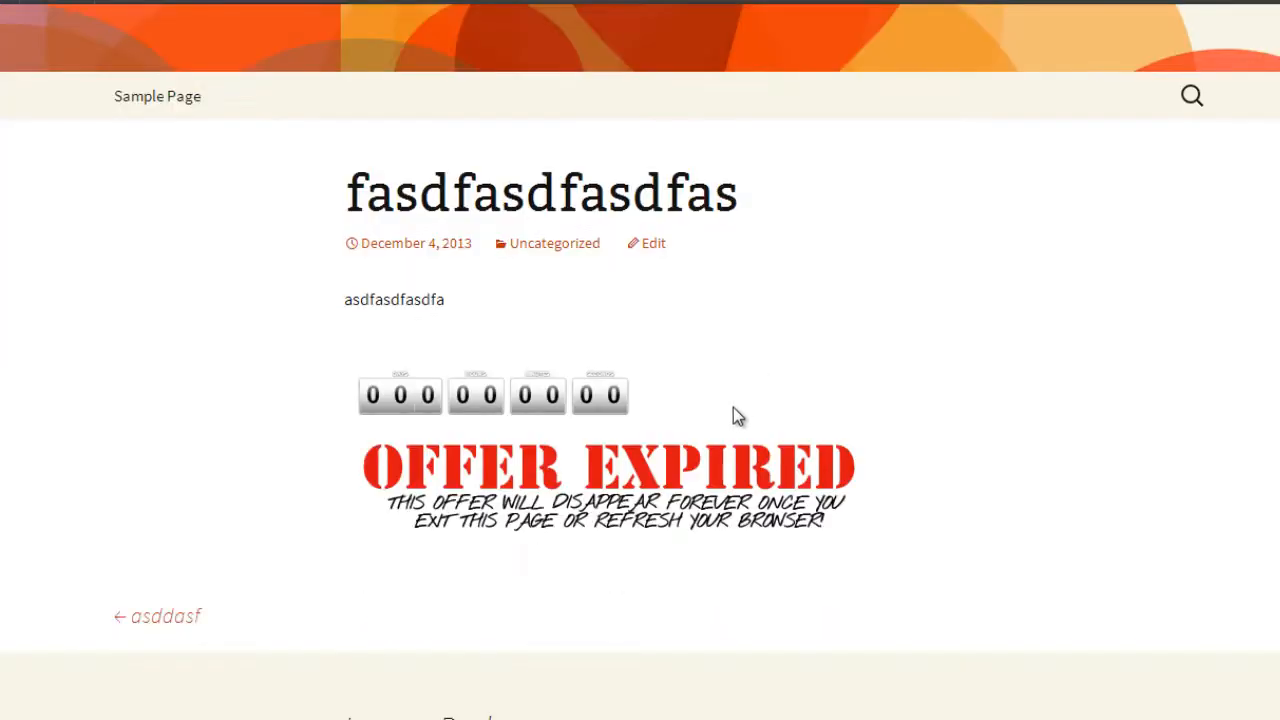
{"action": "scroll", "scroll_direction": "up", "scroll_amount": 3}
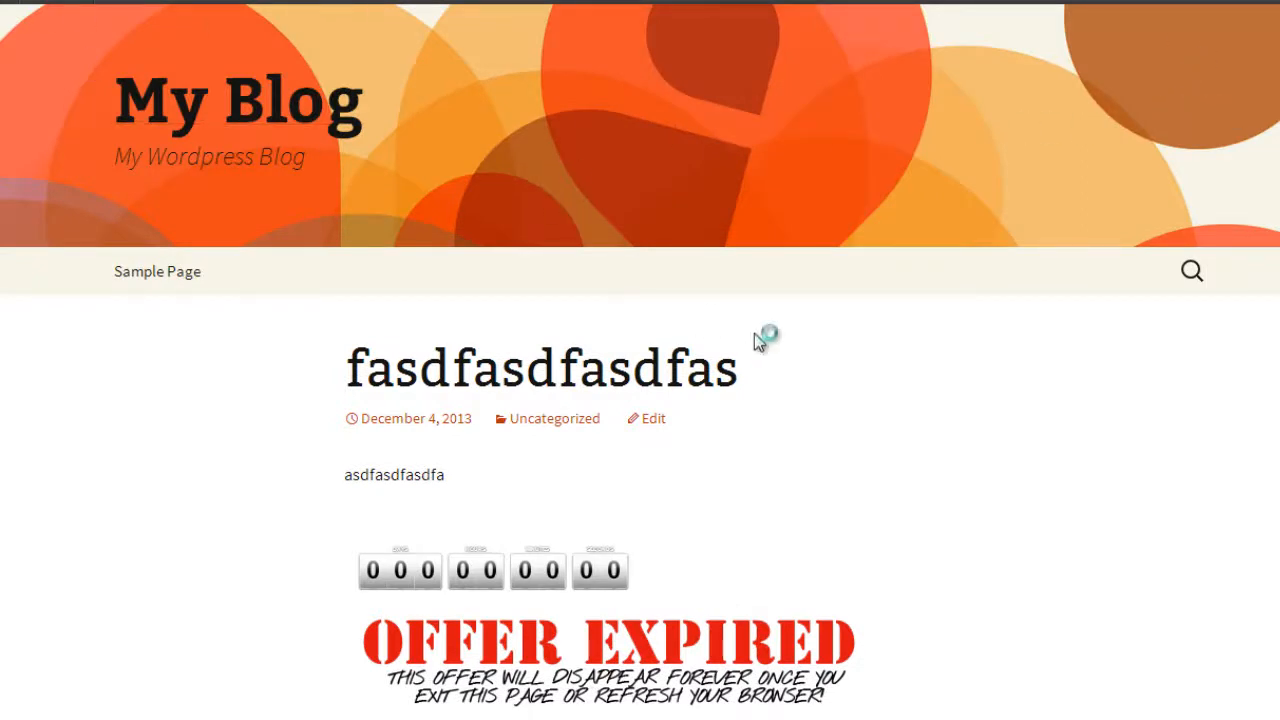
{"action": "mouse_move", "coordinate": [688, 540]}
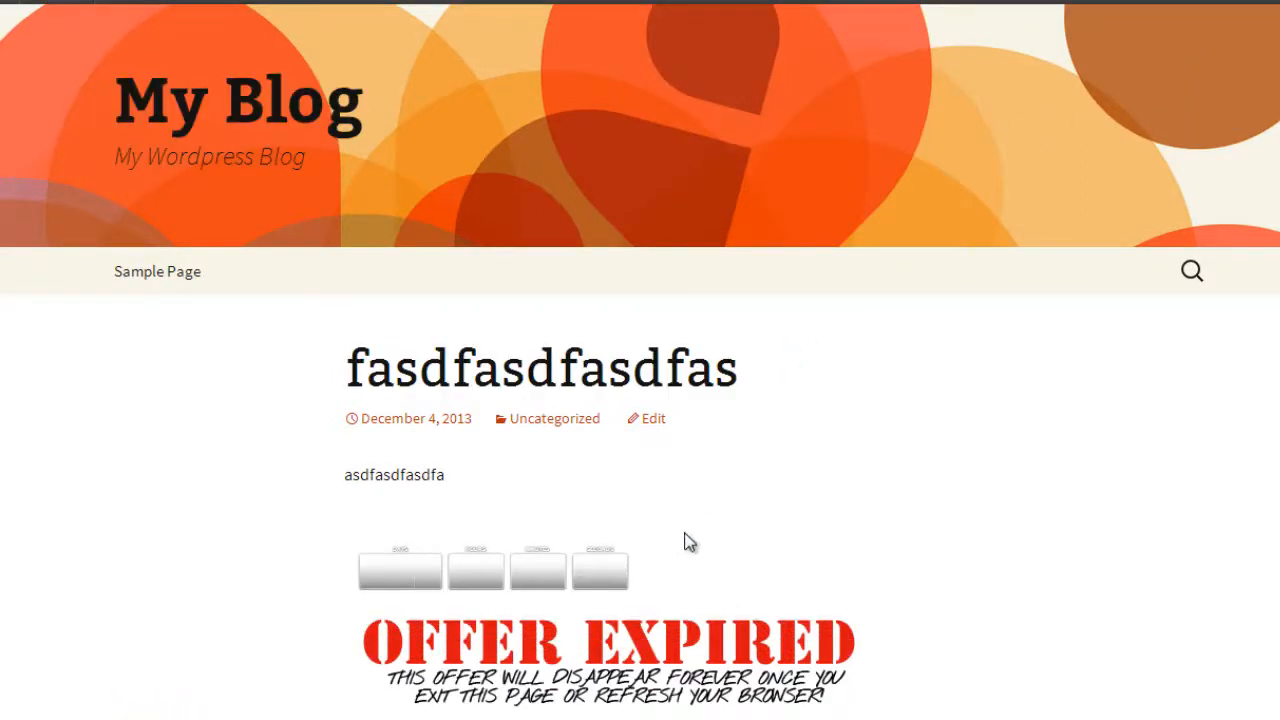
{"action": "mouse_move", "coordinate": [680, 635]}
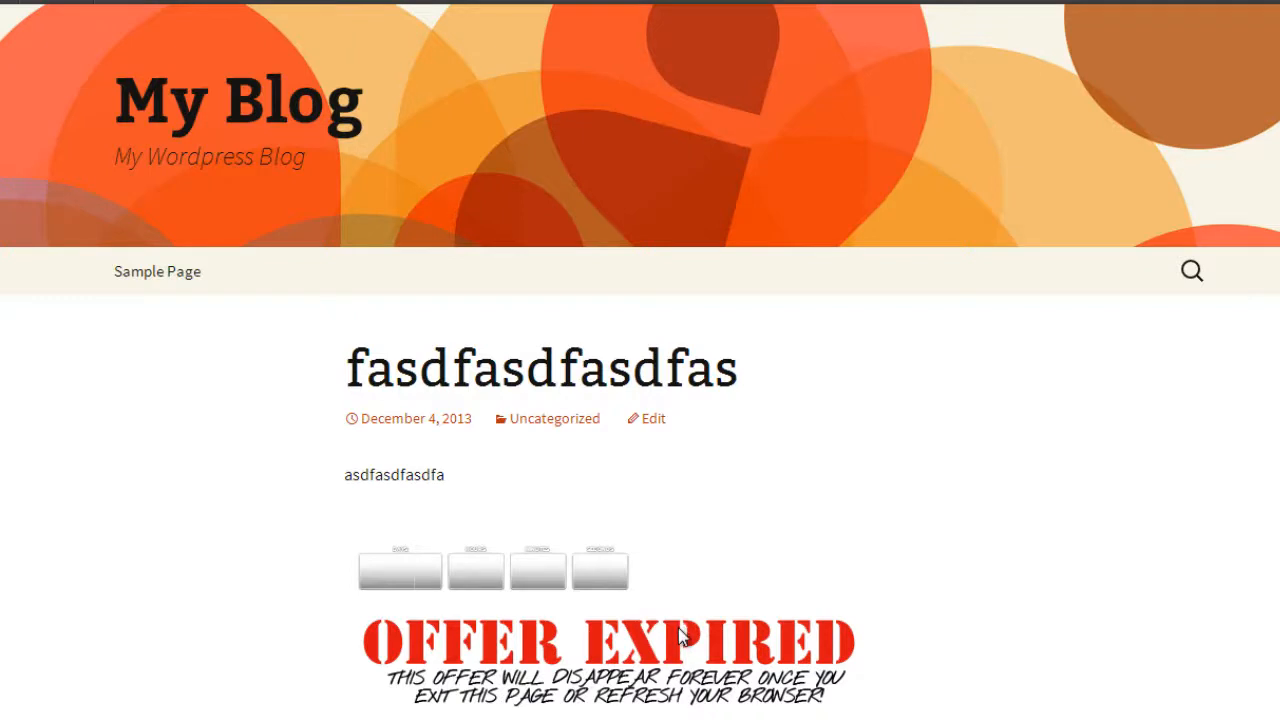
{"action": "mouse_move", "coordinate": [688, 638]}
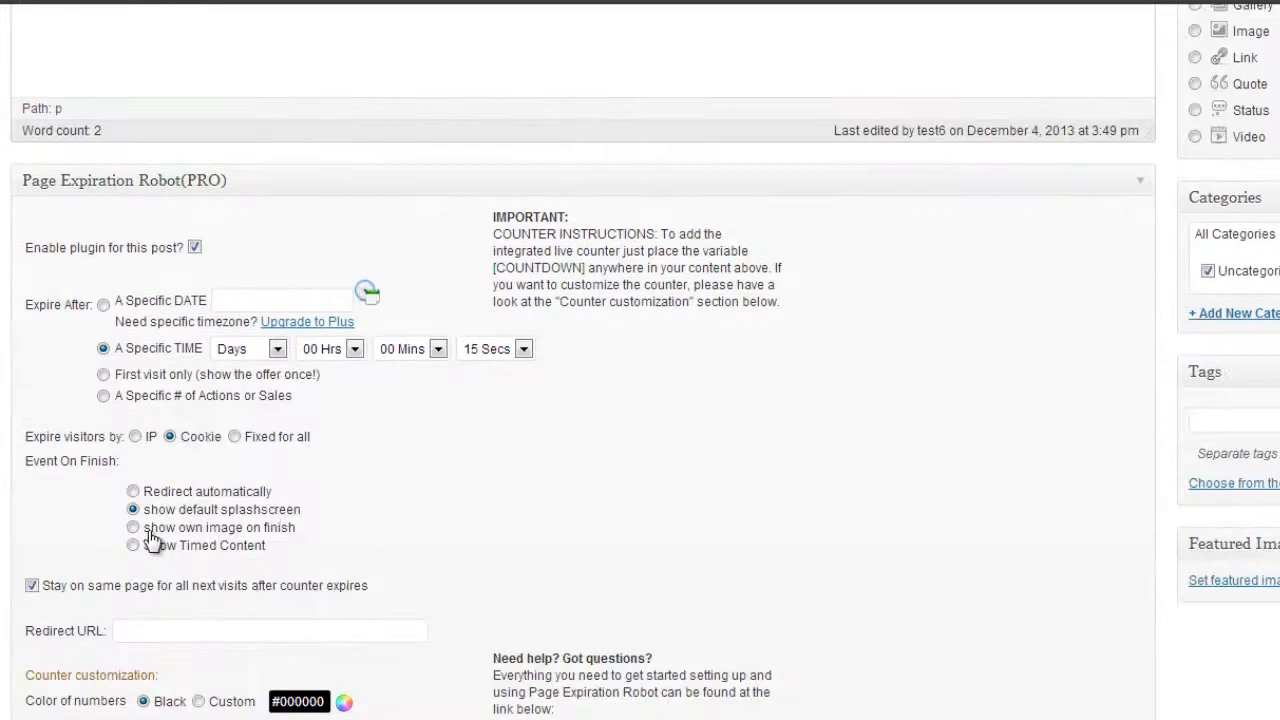
Choose show own image on finish and focus the empty Your Own Splashscreen field
{"action": "scroll", "scroll_direction": "down", "scroll_amount": 3}
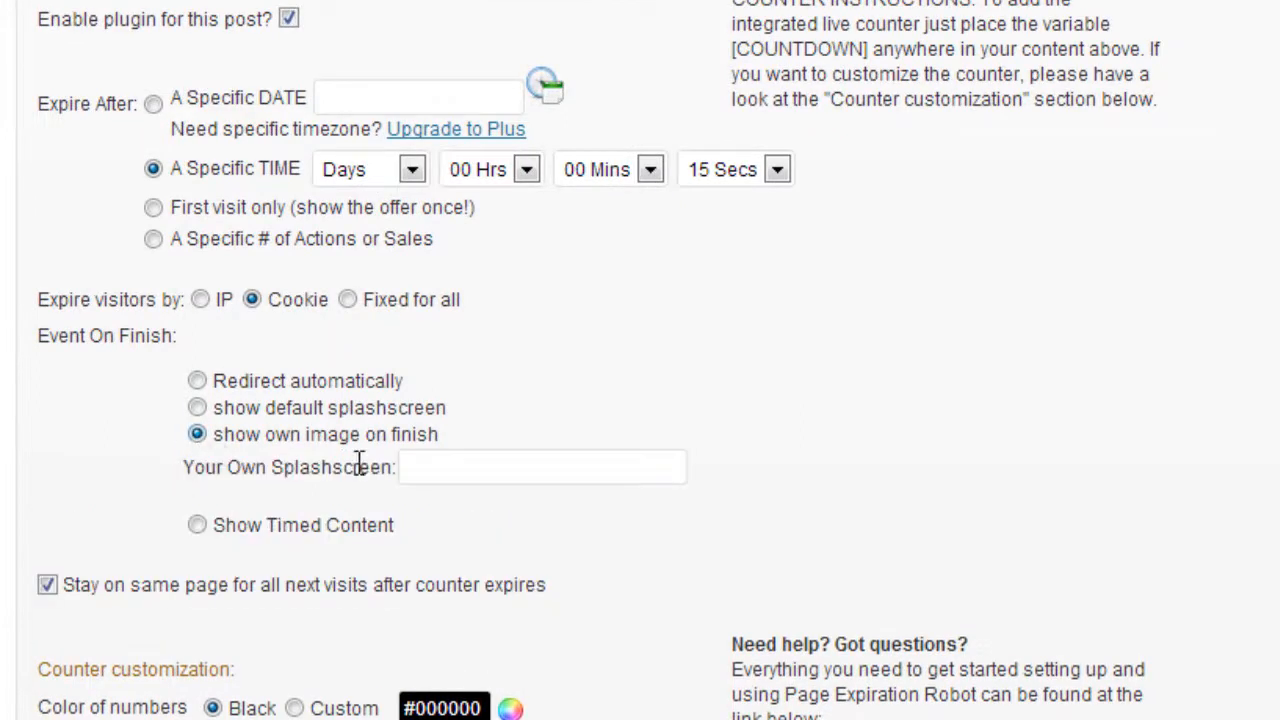
{"action": "left_click", "coordinate": [542, 466]}
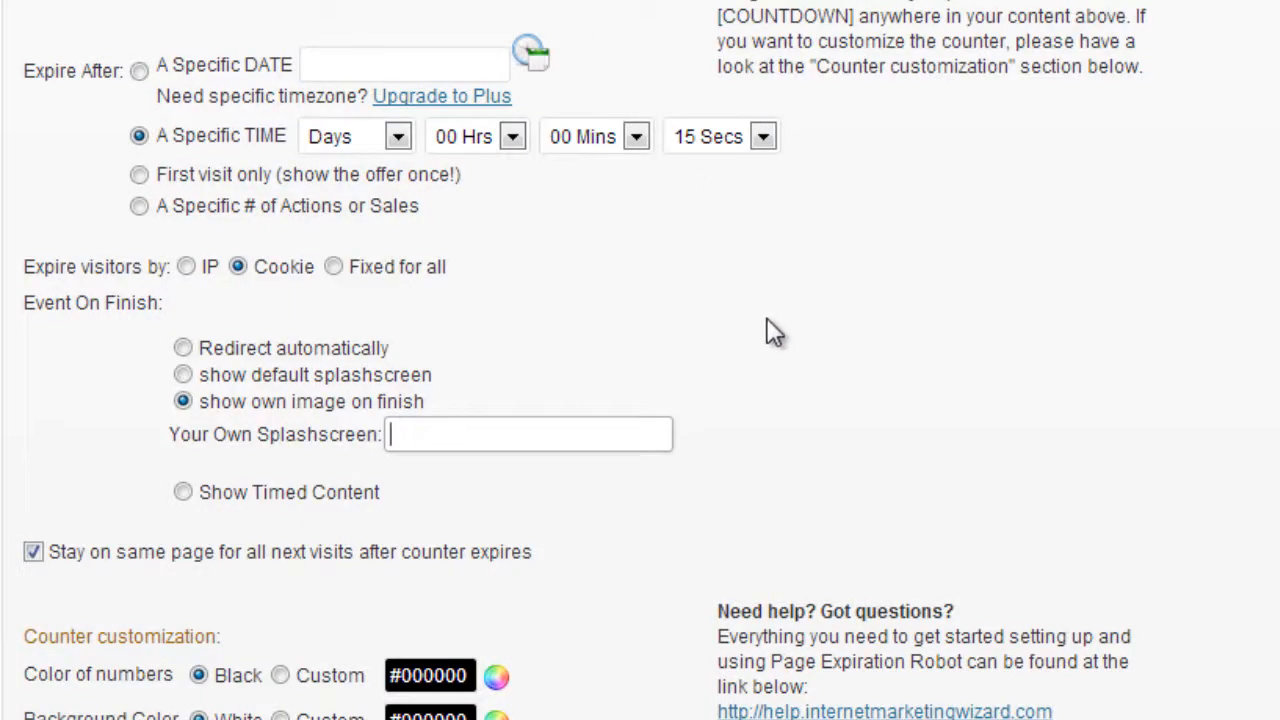
{"action": "scroll", "scroll_direction": "up", "scroll_amount": 3}
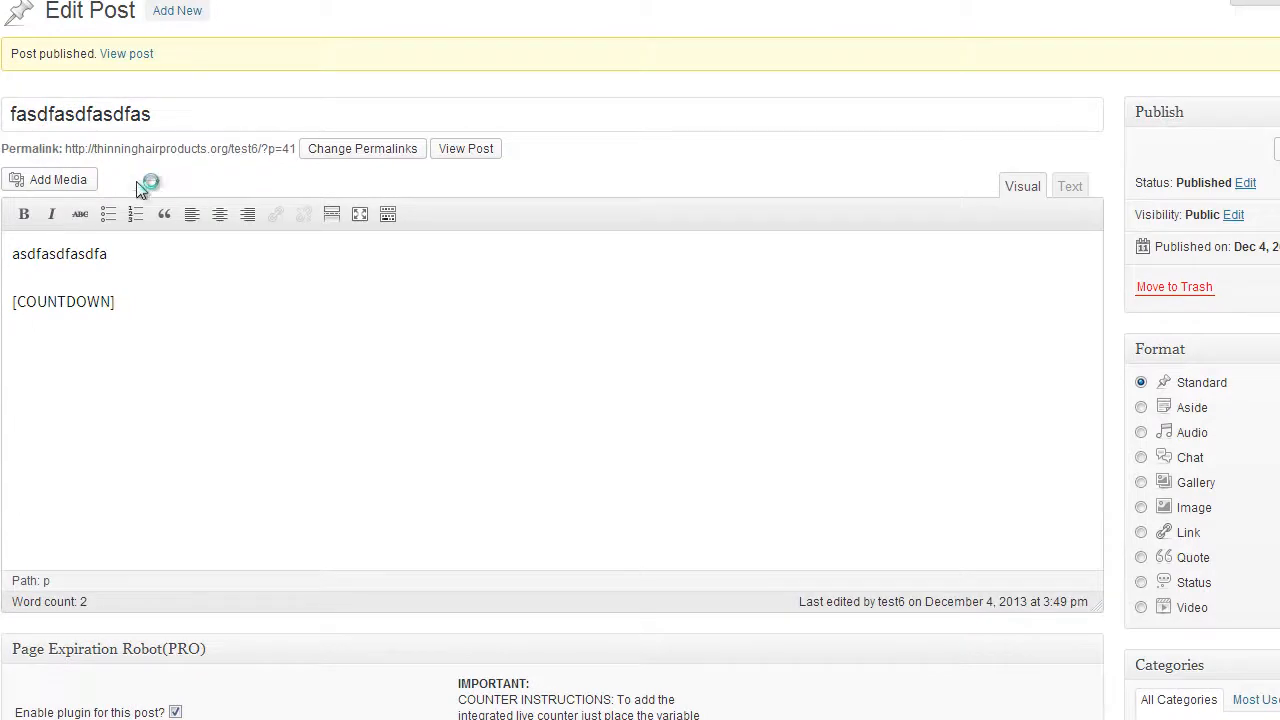
Start a new post titled ASDFASDFAS
{"action": "left_click", "coordinate": [177, 10]}
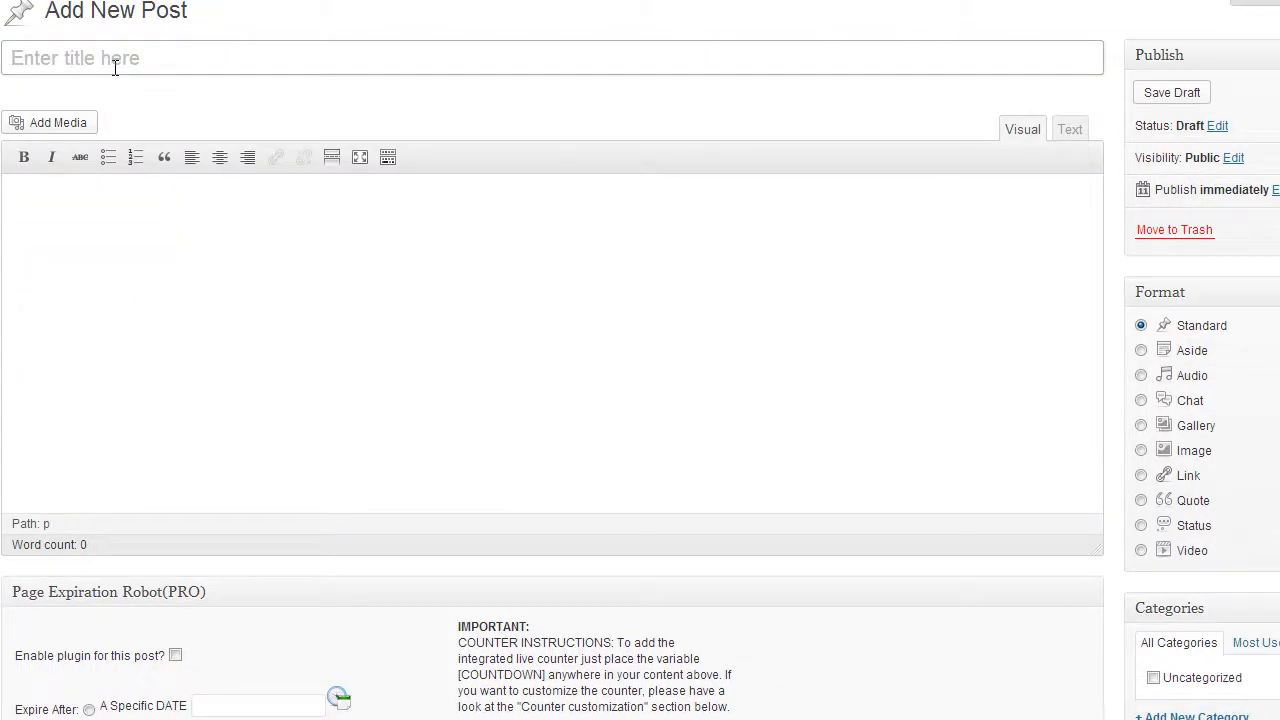
{"action": "type", "text": "ASDFASDFAS"}
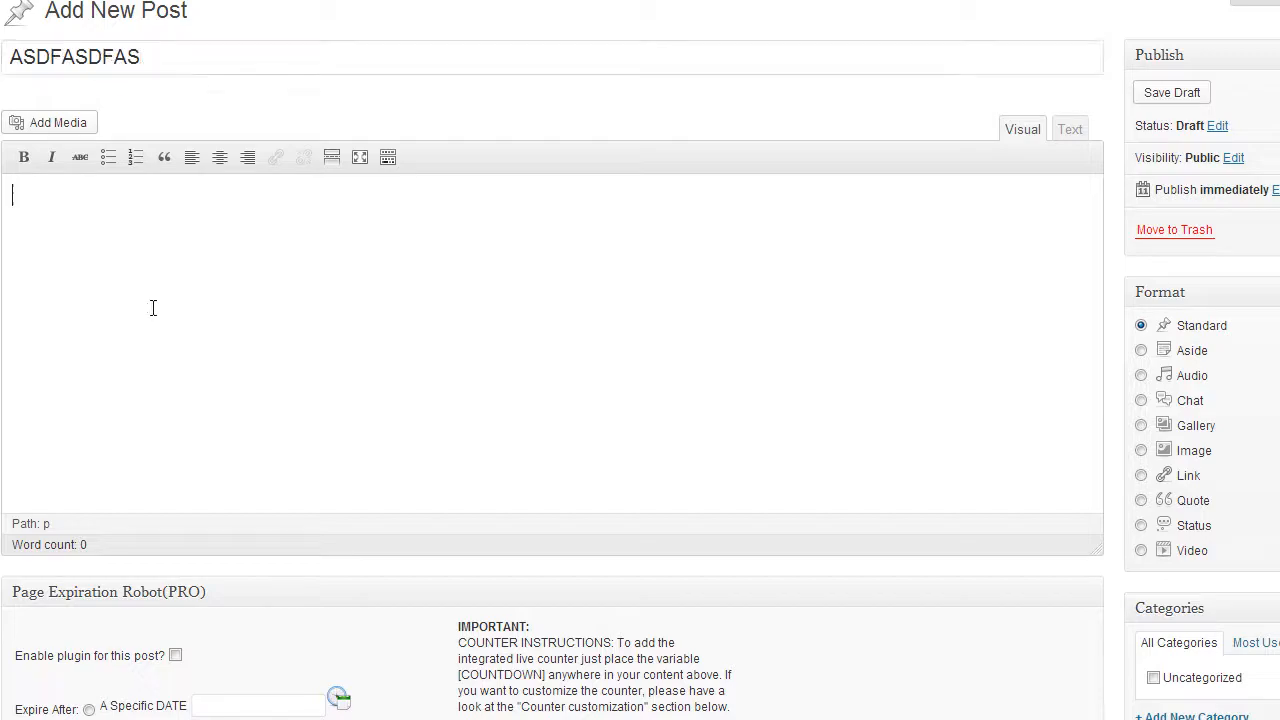
{"action": "scroll", "scroll_direction": "down", "scroll_amount": 3}
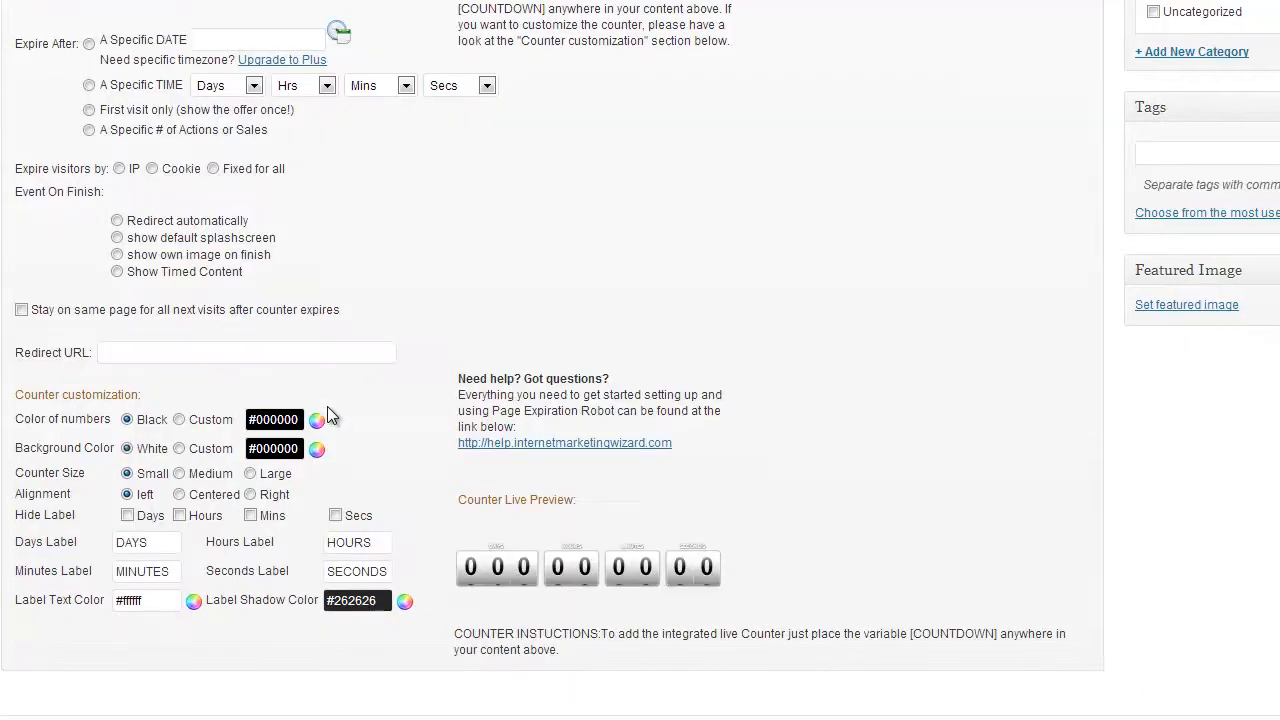
{"action": "scroll", "scroll_direction": "up", "scroll_amount": 3}
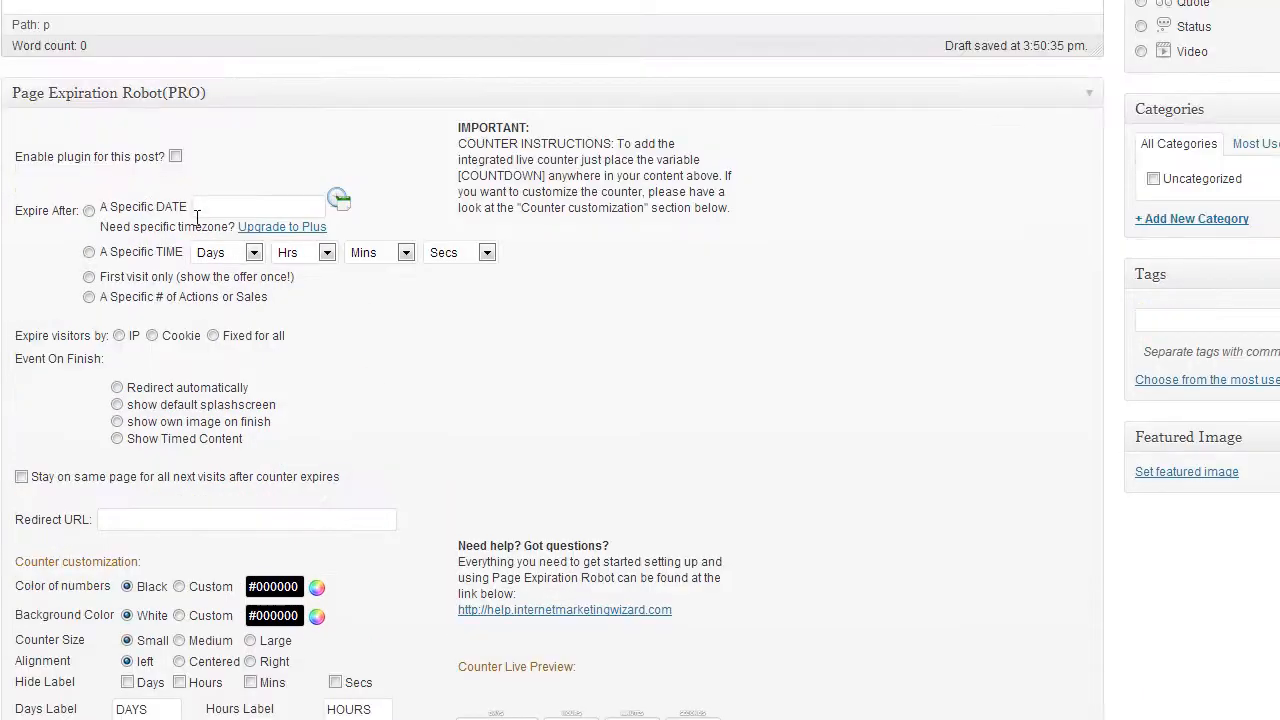
Enable the plugin with a 10-second cookie-based timer and Show Timed Content on finish
{"action": "left_click", "coordinate": [175, 156]}
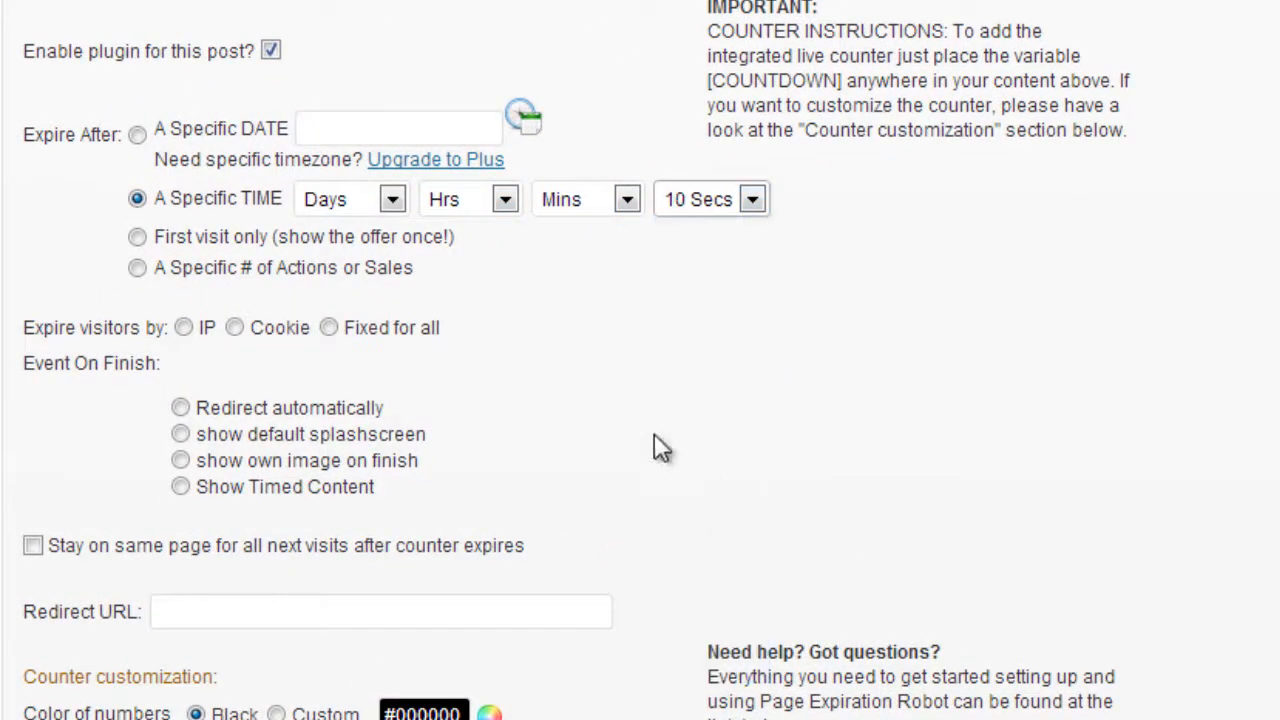
{"action": "left_click", "coordinate": [234, 327]}
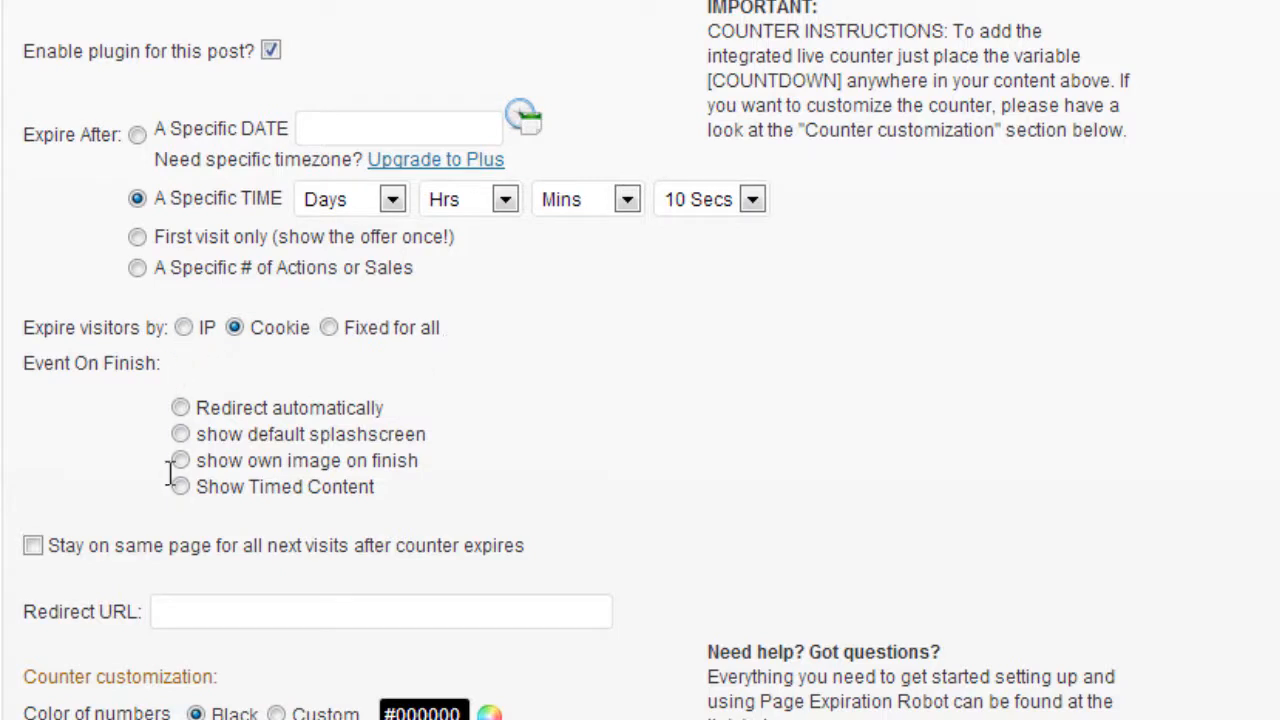
{"action": "left_click", "coordinate": [180, 487]}
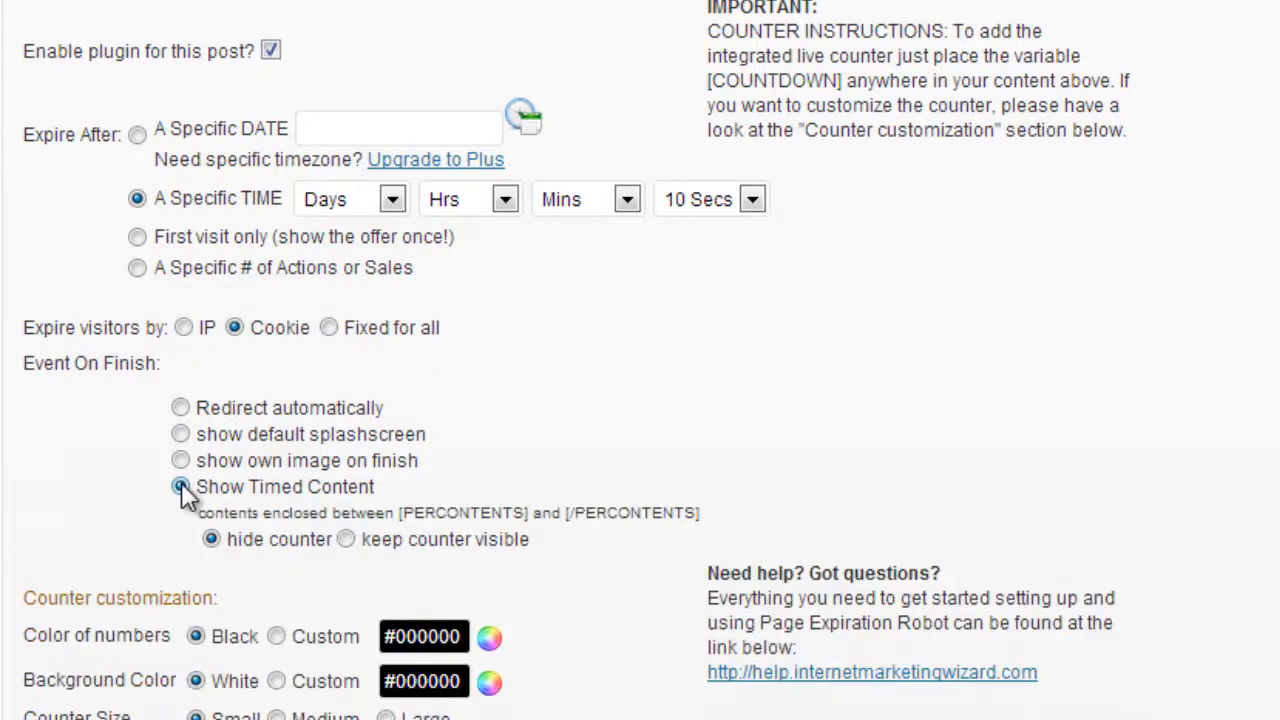
{"action": "left_click", "coordinate": [180, 460]}
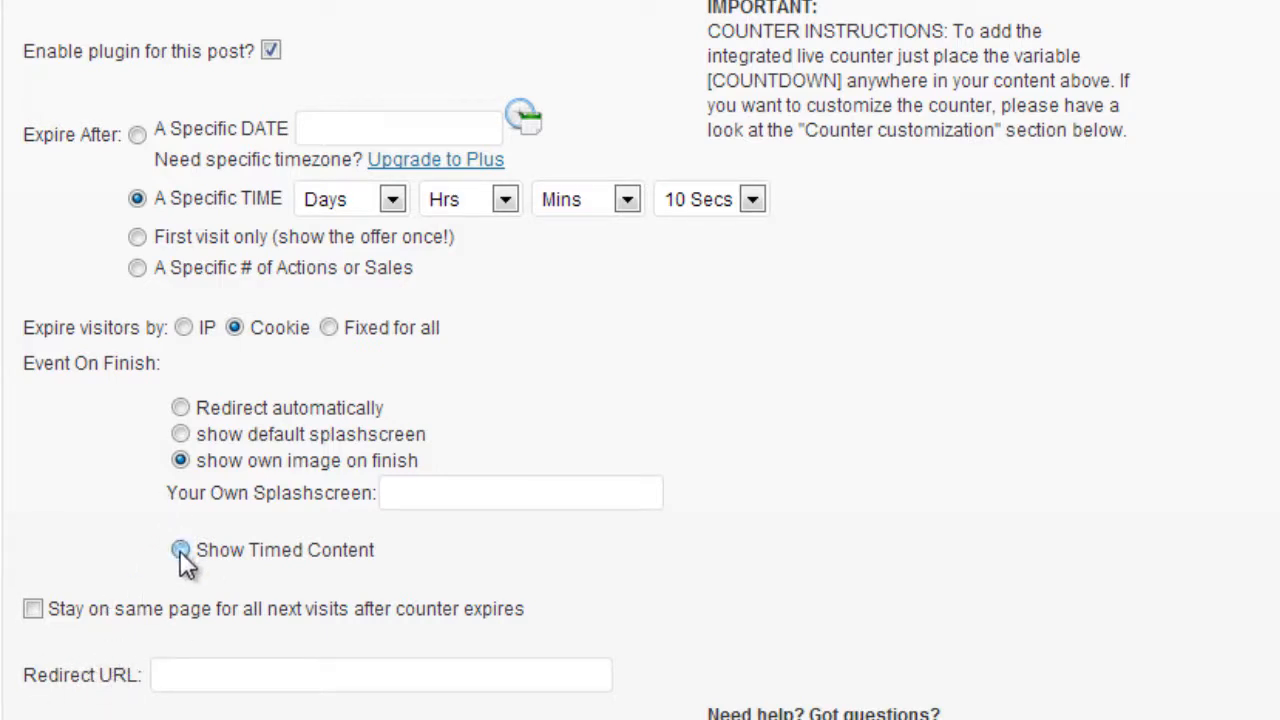
{"action": "left_click", "coordinate": [180, 549]}
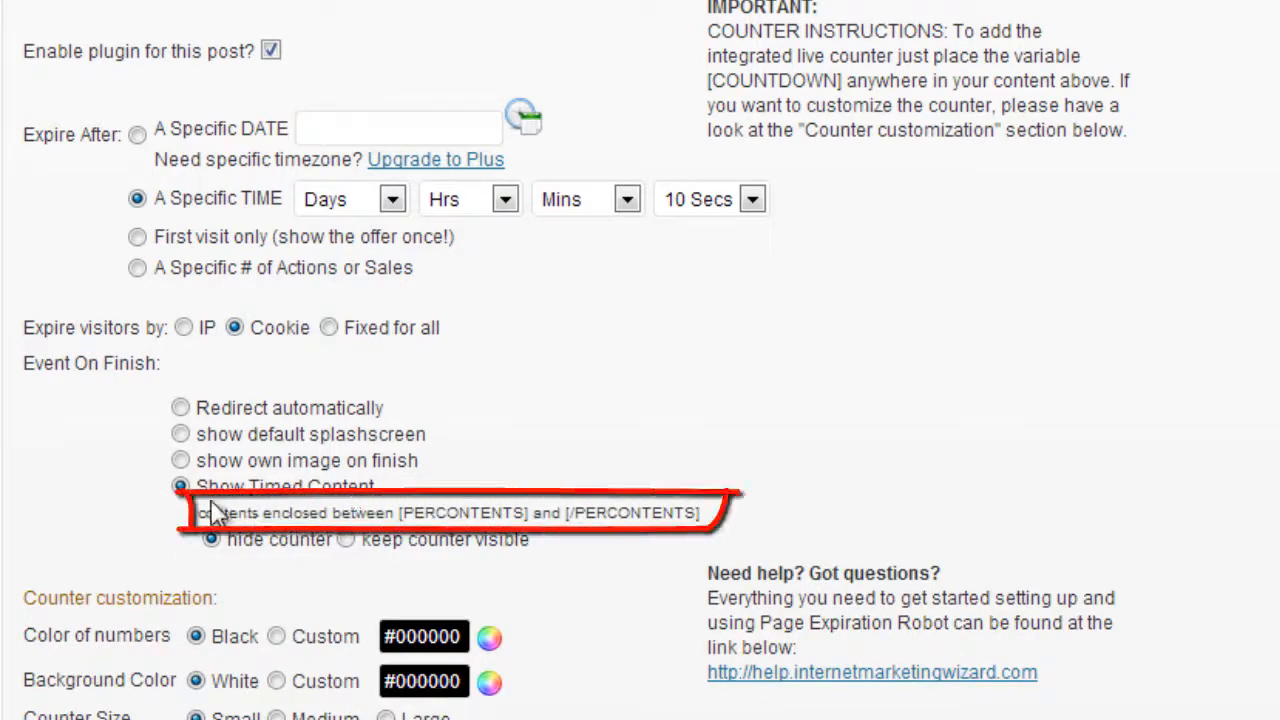
{"action": "mouse_move", "coordinate": [150, 518]}
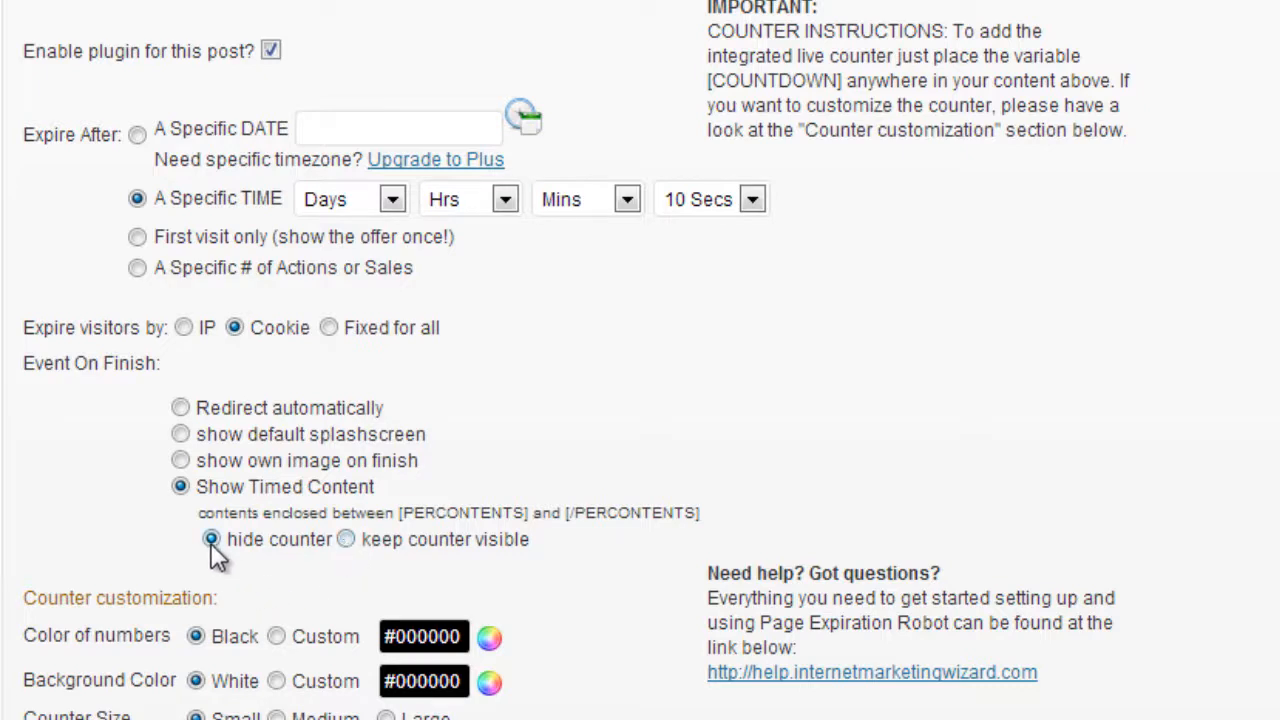
{"action": "mouse_move", "coordinate": [415, 540]}
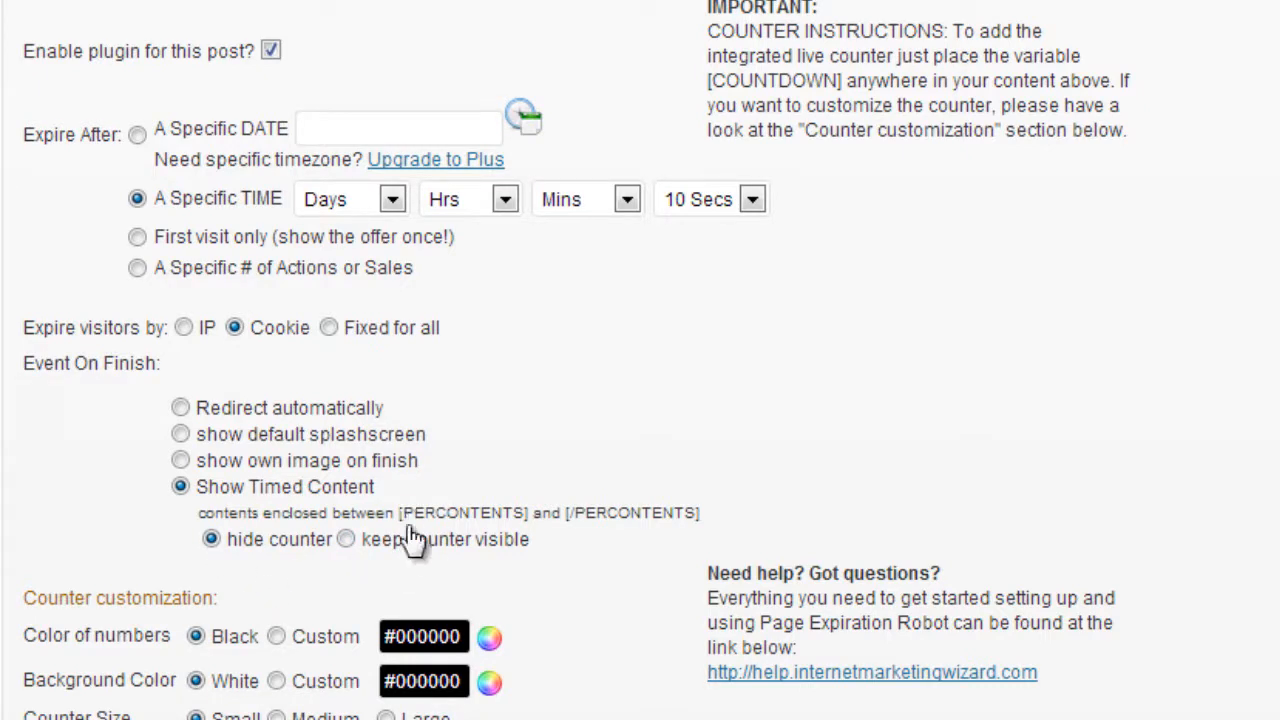
Write the intro line SOME TEXT HERE followed by the [COUNTDOWN] shortcode
{"action": "scroll", "scroll_direction": "up", "scroll_amount": 3}
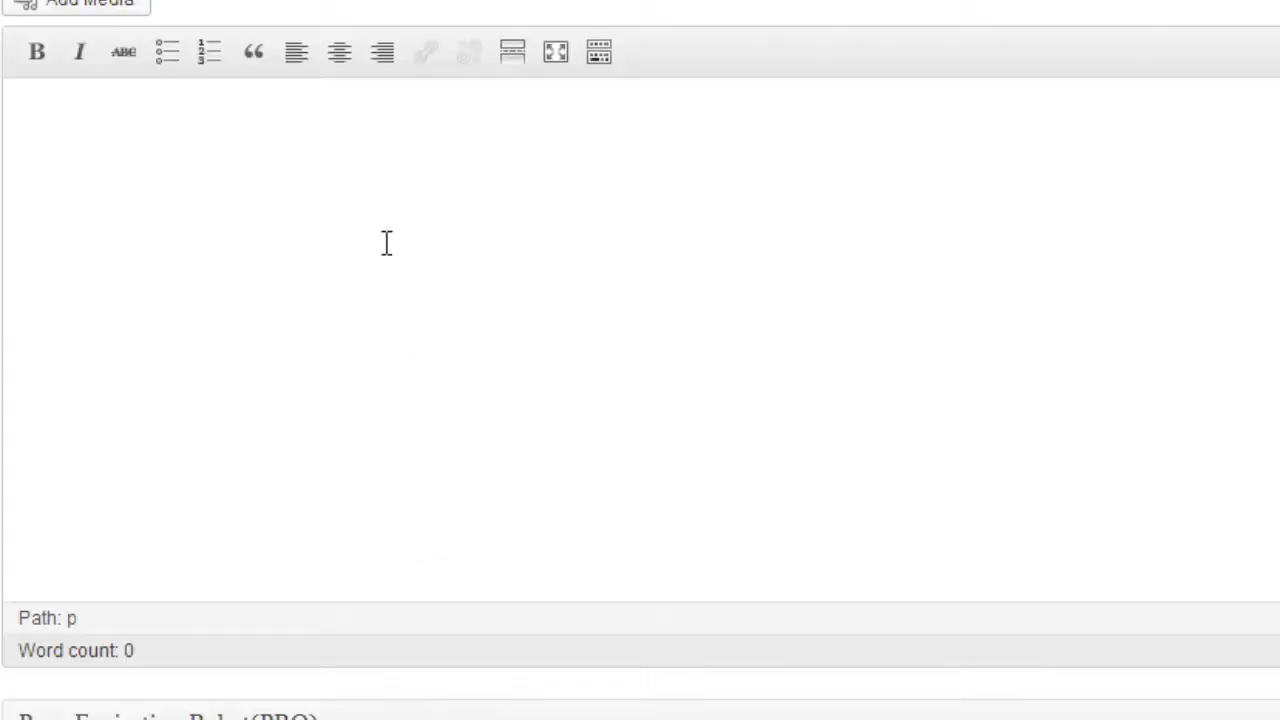
{"action": "type", "text": "SOME TEST"}
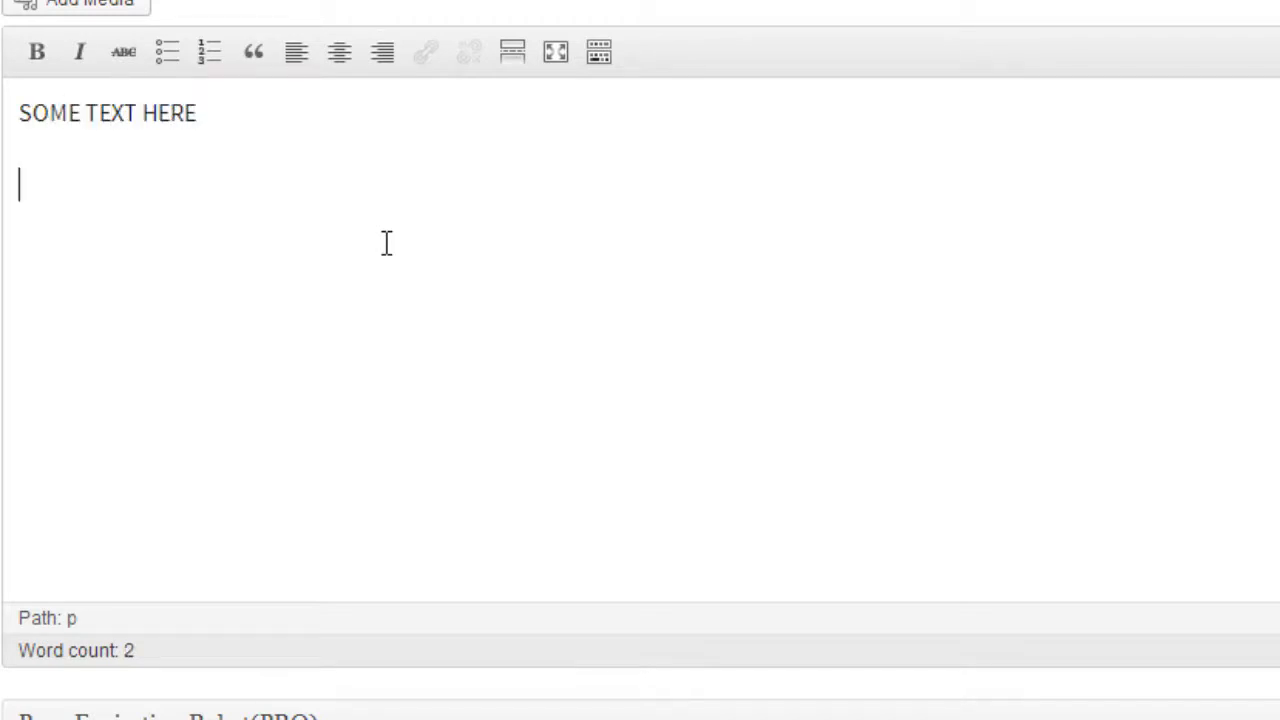
{"action": "type", "text": "[COUN"}
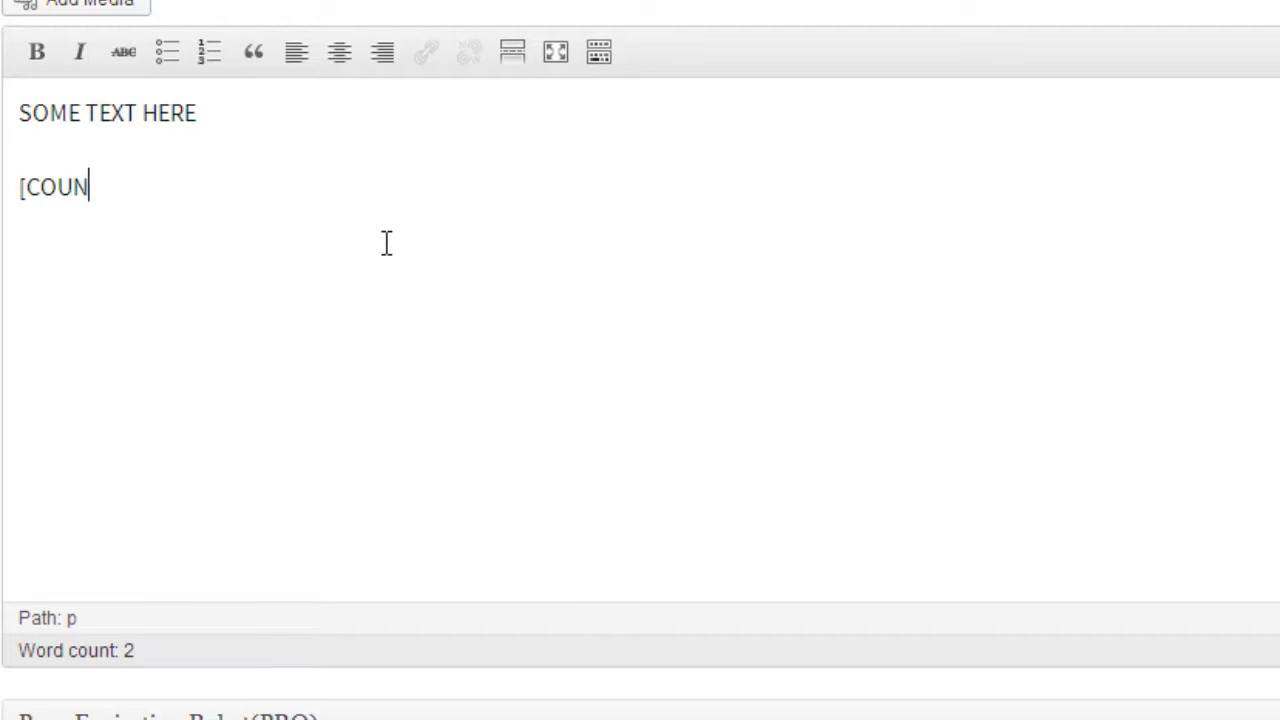
{"action": "type", "text": "TDOWN"}
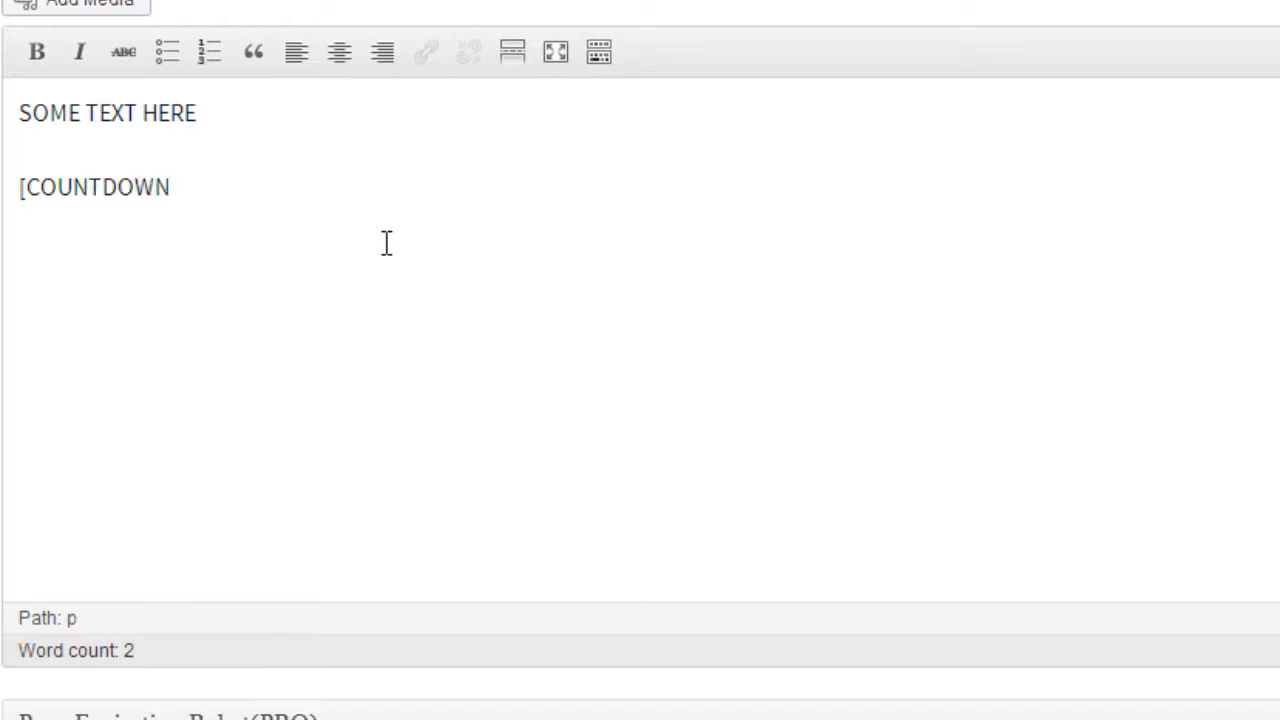
{"action": "type", "text": "]"}
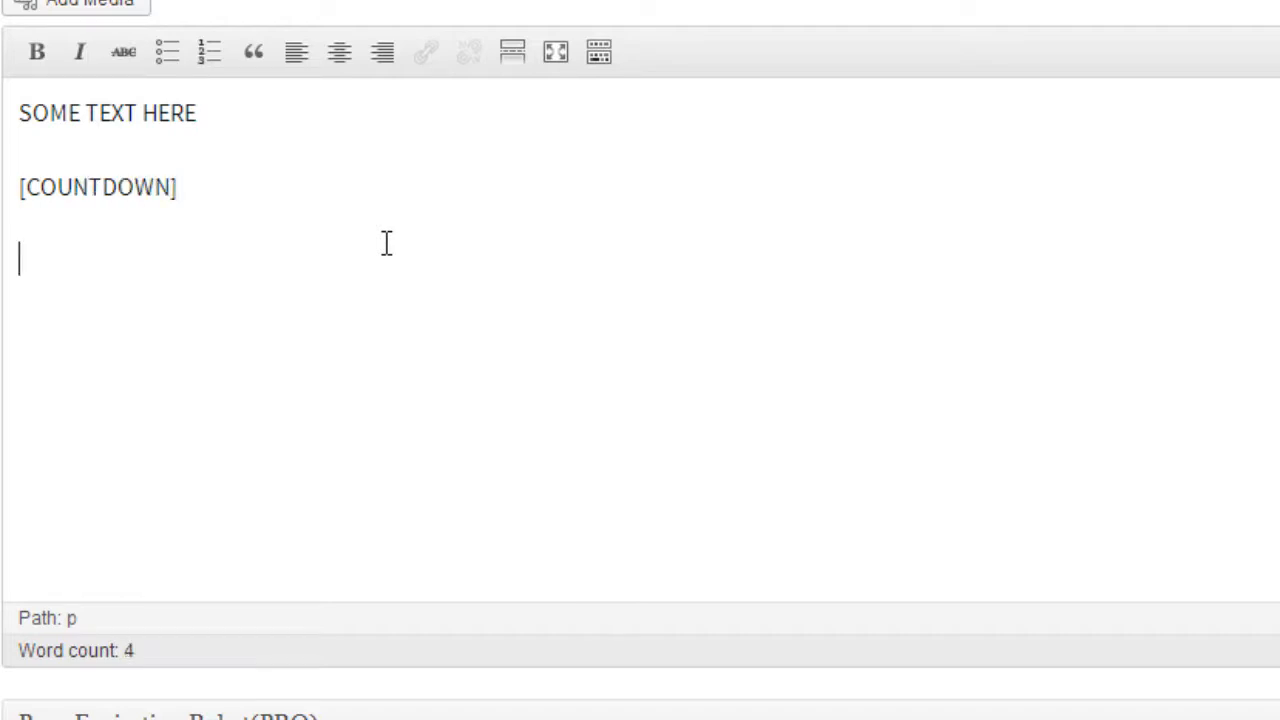
Add CONTENT TO SHOW AFTER ZERO wrapped in [PERCONTENTS]...[/PERCONTENTS] tags
{"action": "type", "text": "[PERCONTE"}
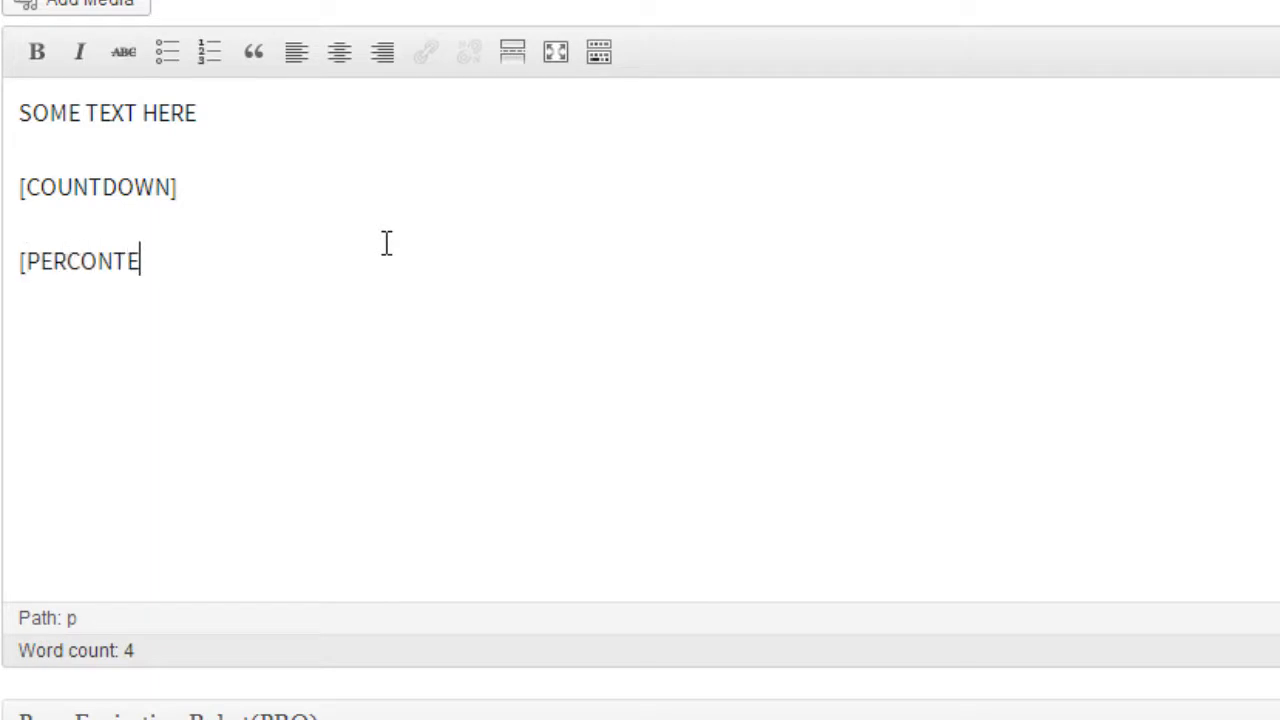
{"action": "type", "text": "NTS"}
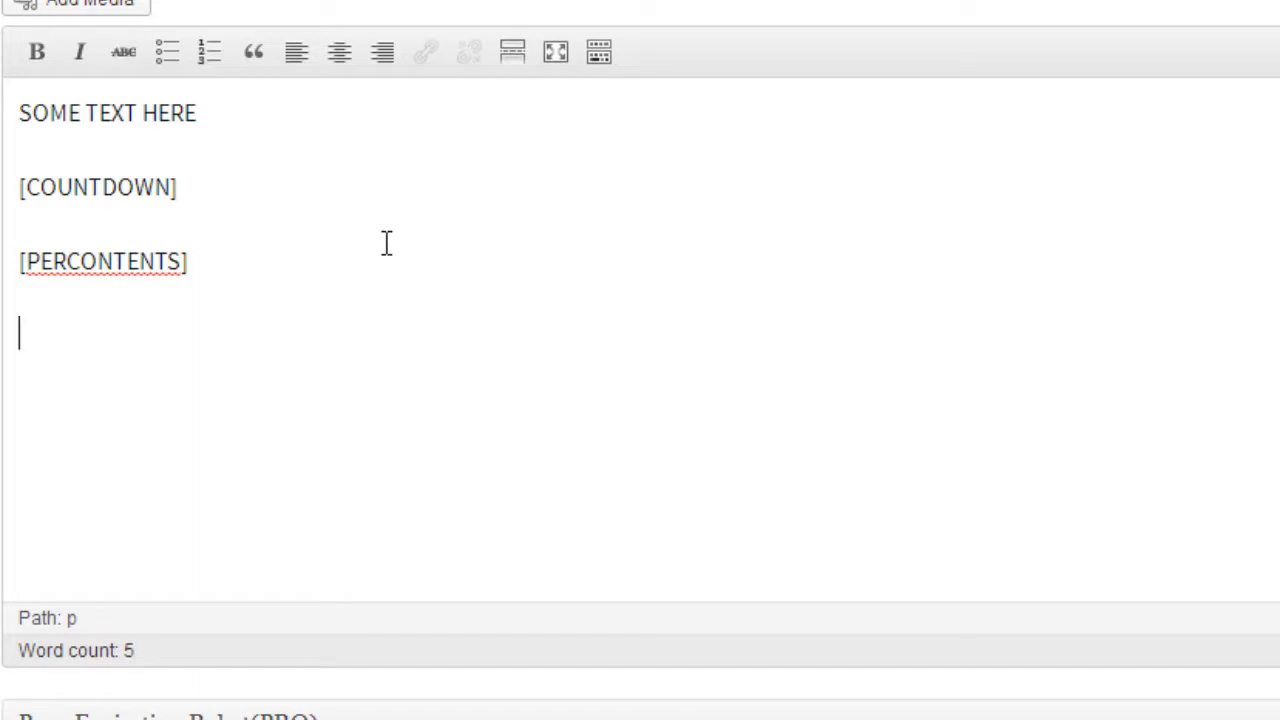
{"action": "type", "text": "CONTENT TO S"}
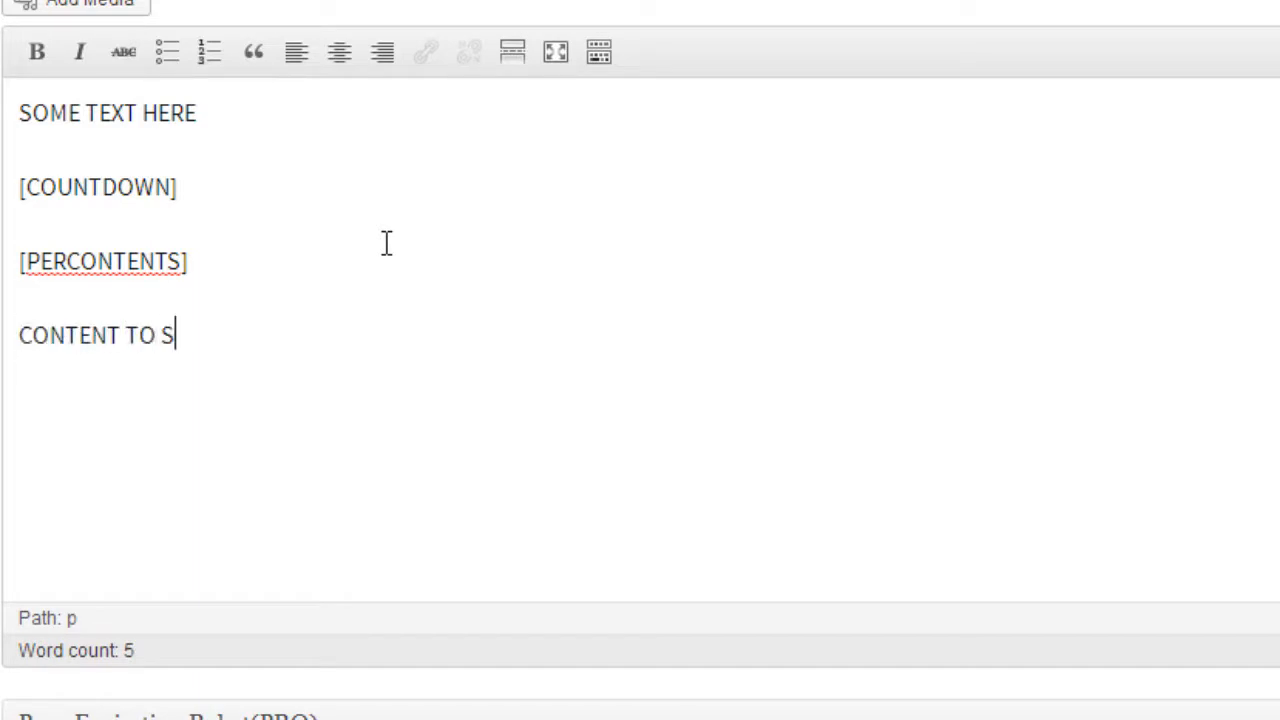
{"action": "type", "text": "HOW AFTER Z"}
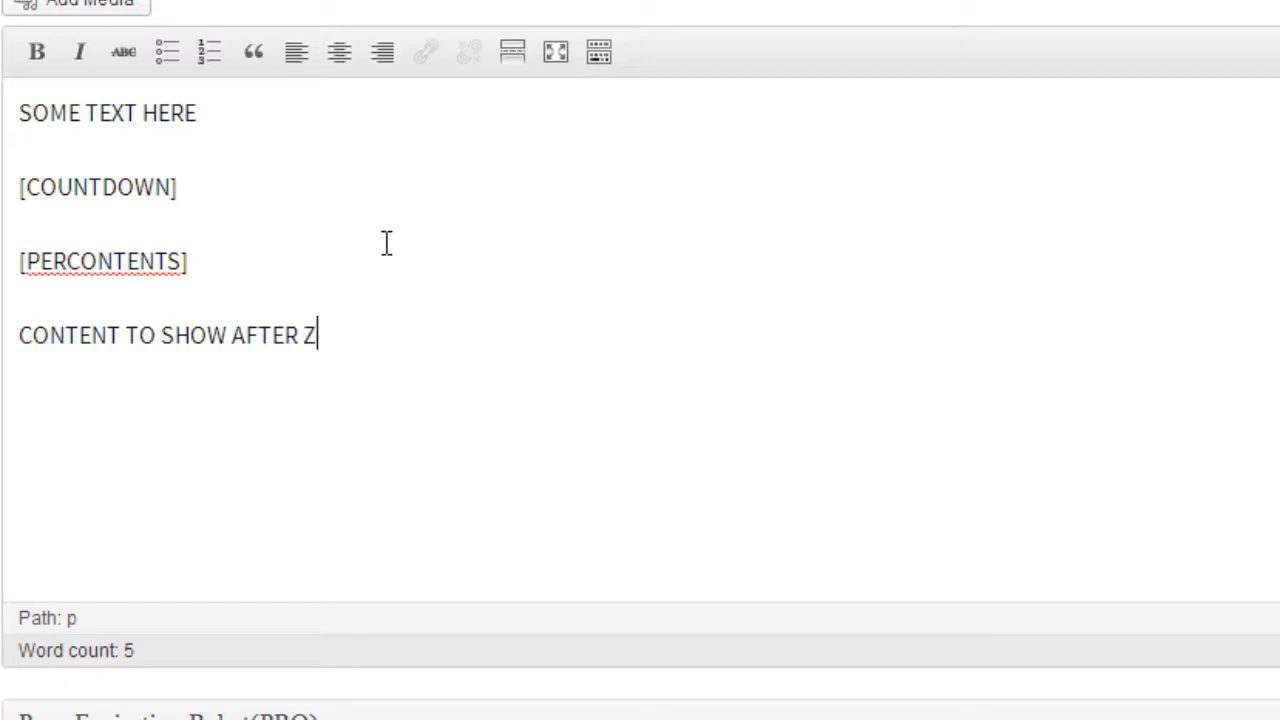
{"action": "type", "text": "ERO"}
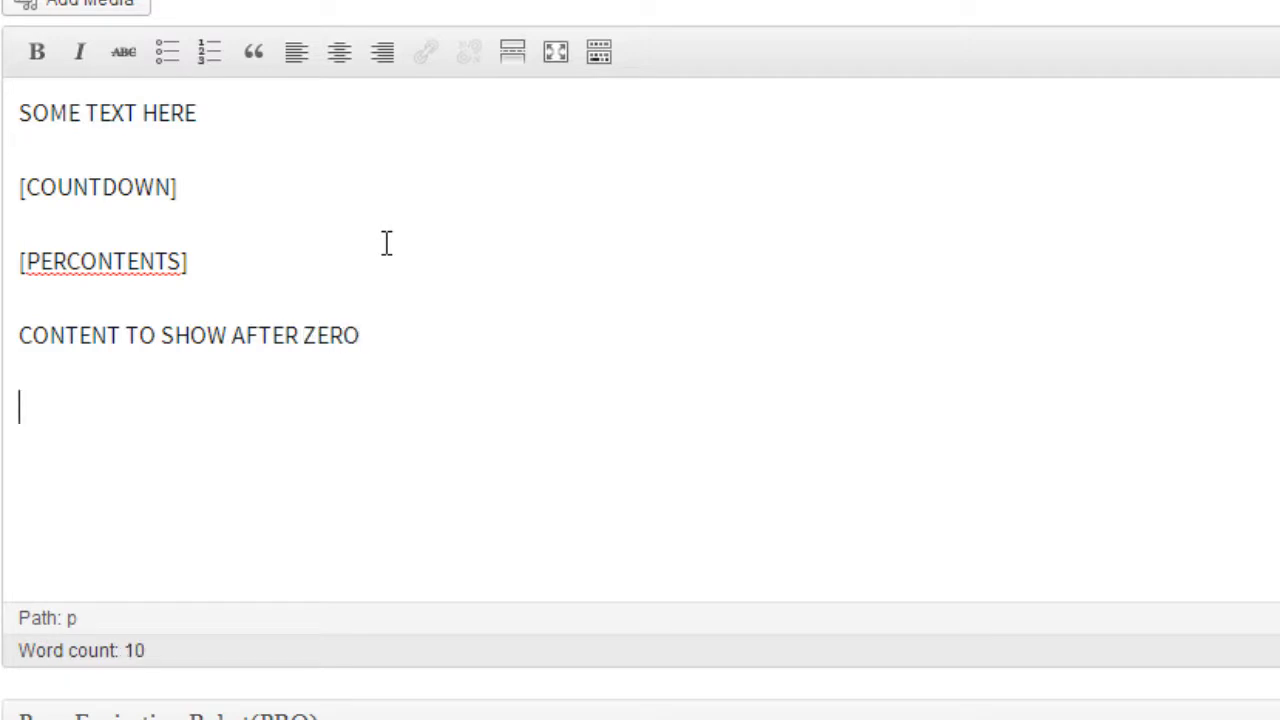
{"action": "type", "text": "[/P"}
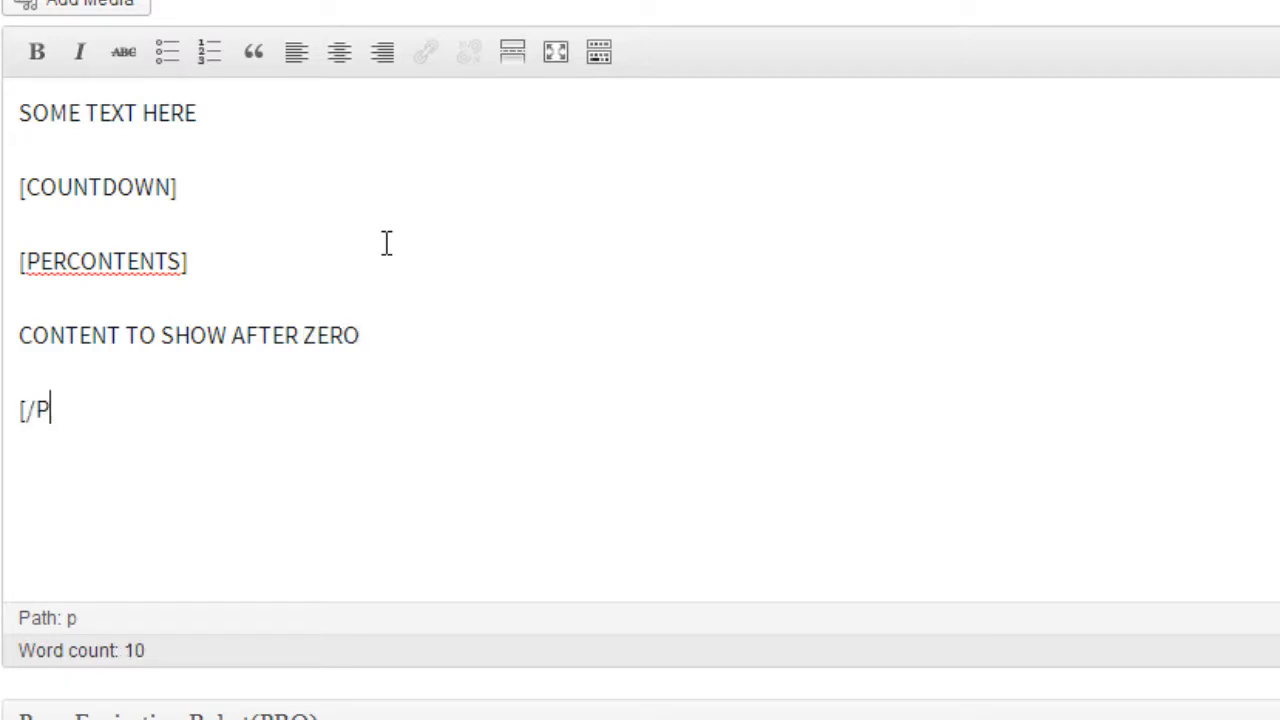
{"action": "type", "text": "ERCONTENTS"}
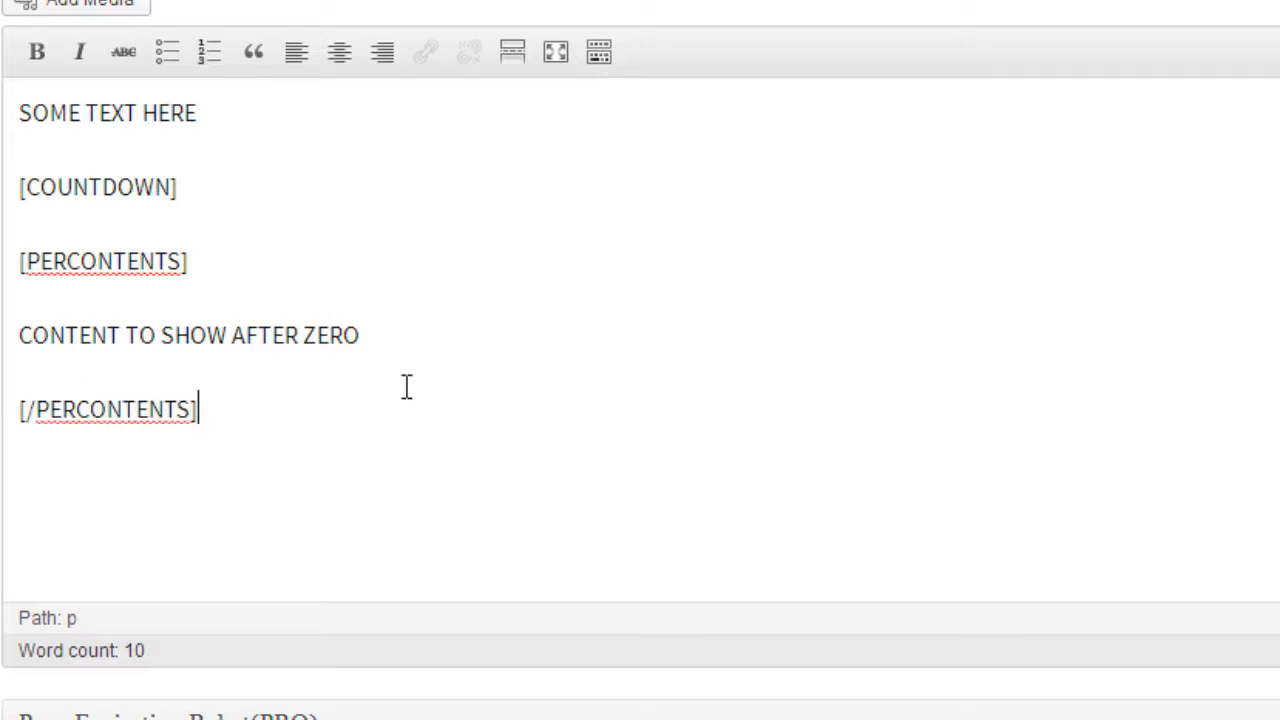
{"action": "mouse_move", "coordinate": [225, 167]}
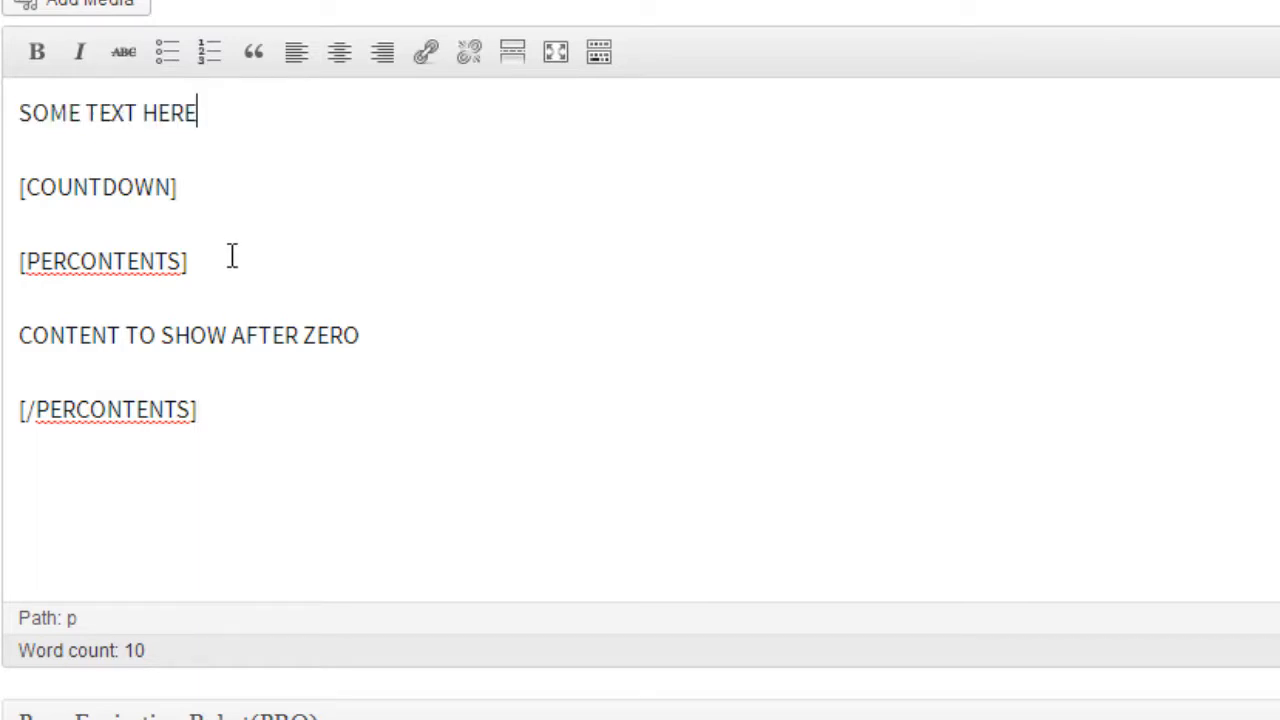
Highlight the [COUNTDOWN] tag, the opening [PERCONTENTS] tag and the hidden content line in turn
{"action": "double_click", "coordinate": [97, 187]}
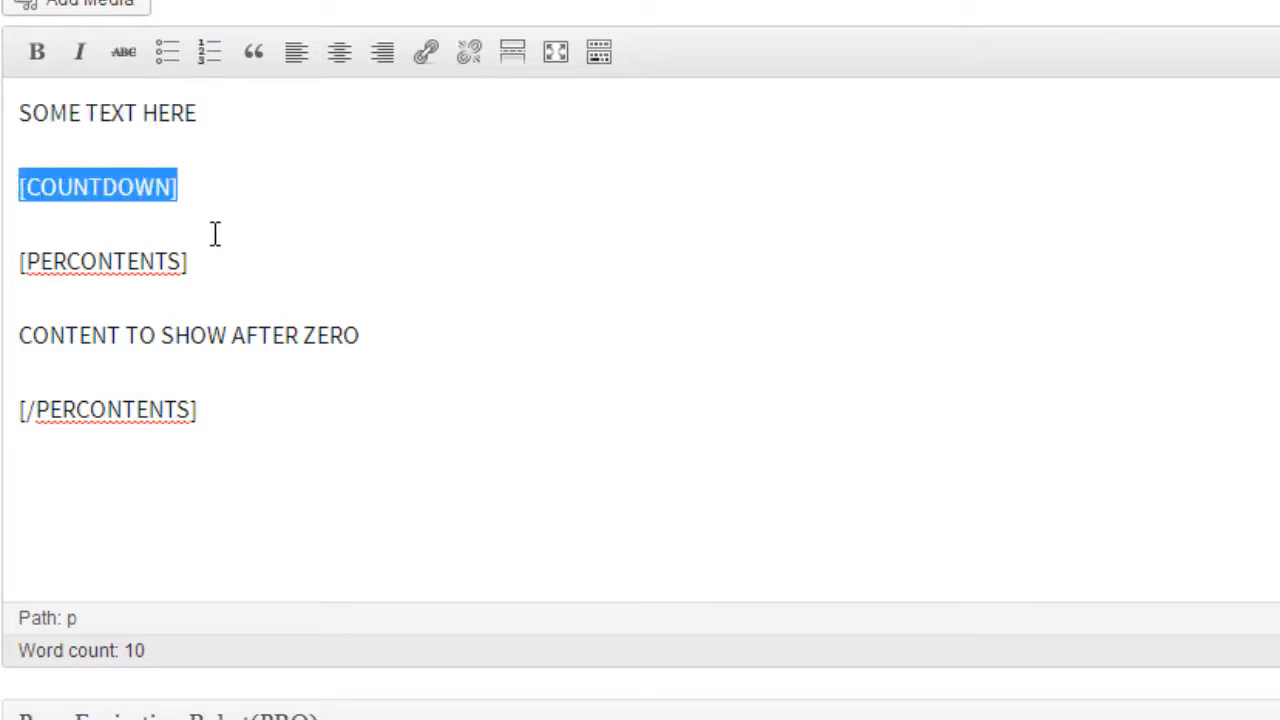
{"action": "left_click", "coordinate": [189, 261]}
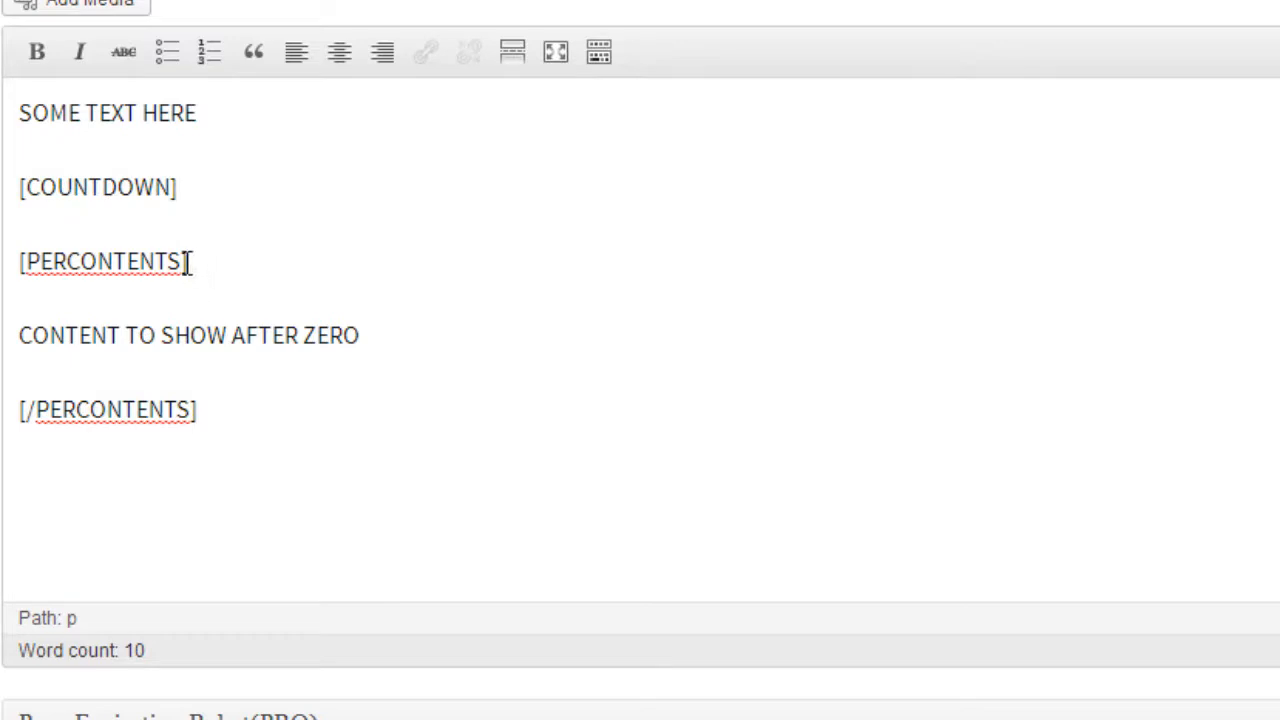
{"action": "double_click", "coordinate": [103, 261]}
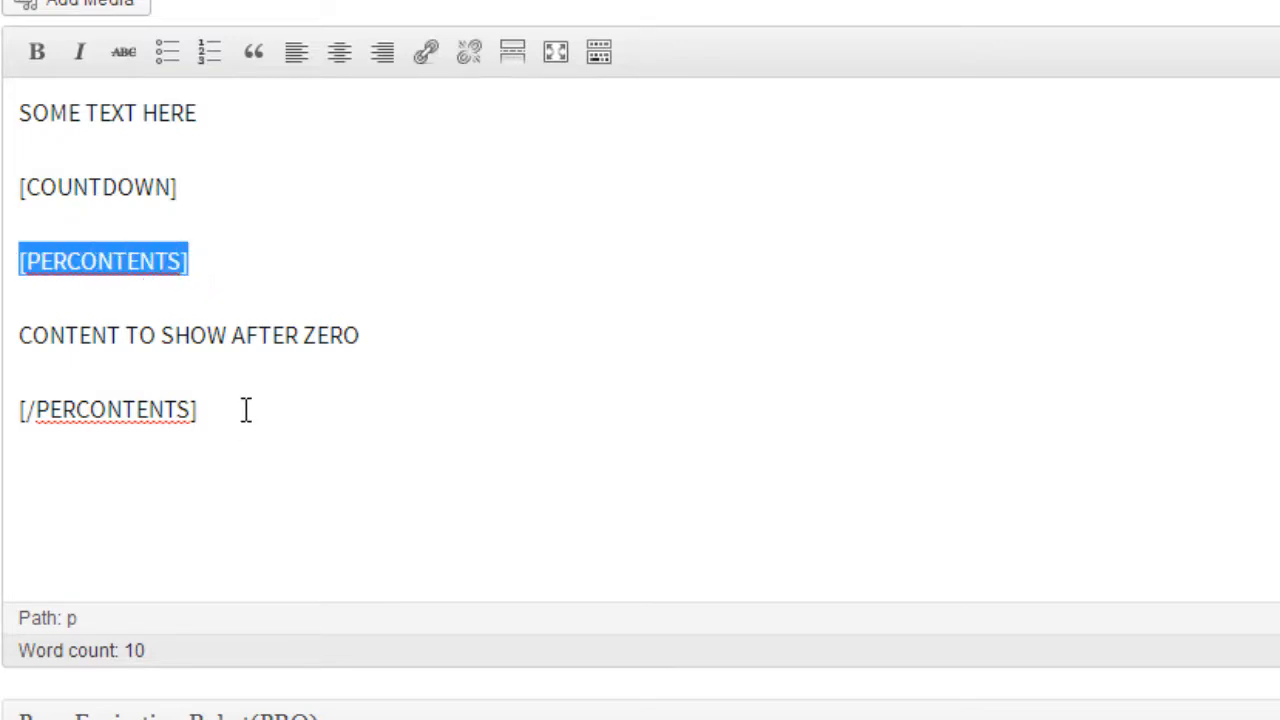
{"action": "left_click", "coordinate": [360, 335]}
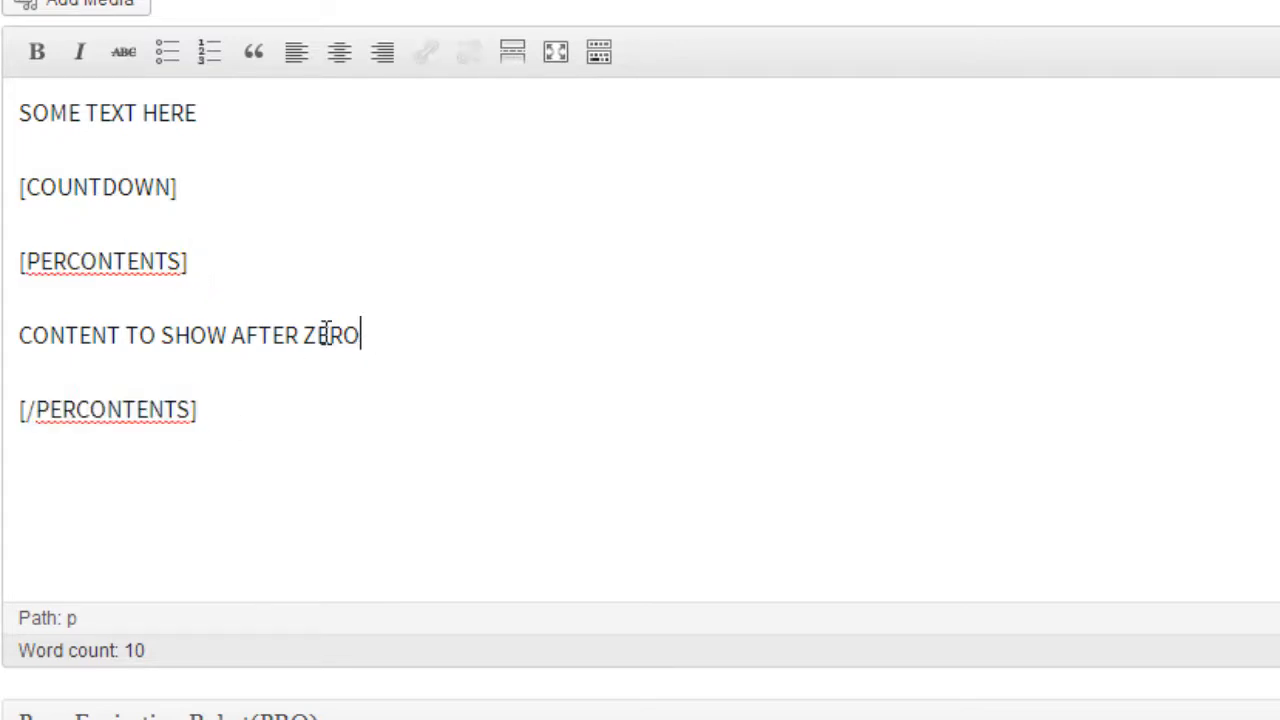
{"action": "triple_click", "coordinate": [189, 335]}
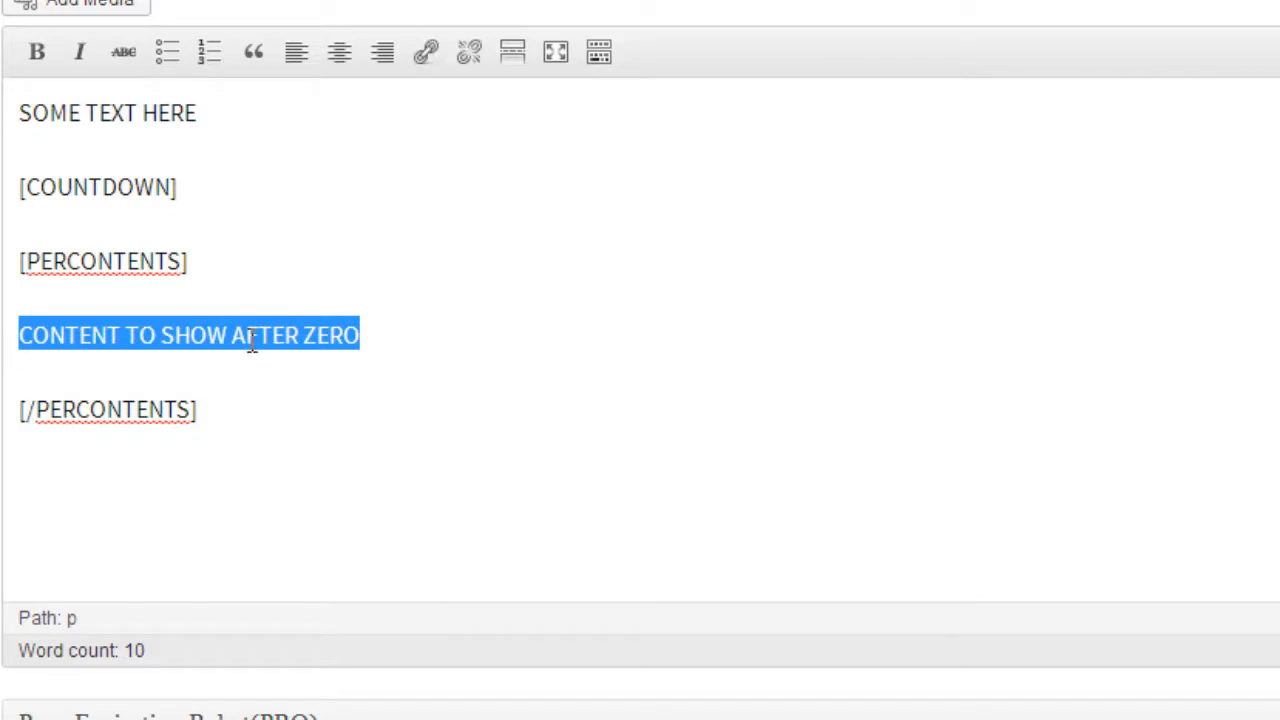
Confirm Show Timed Content is set, publish ASDFASDFAS and view its live page
{"action": "scroll", "scroll_direction": "down", "scroll_amount": 3}
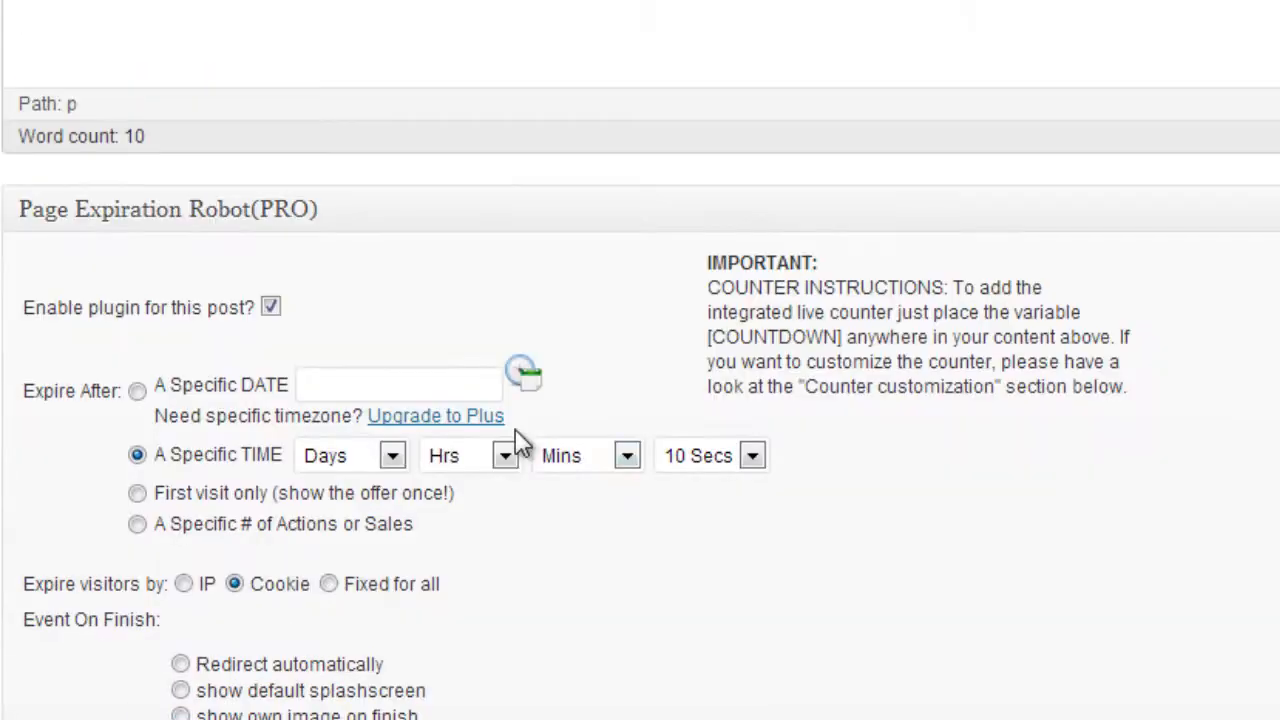
{"action": "scroll", "scroll_direction": "down", "scroll_amount": 3}
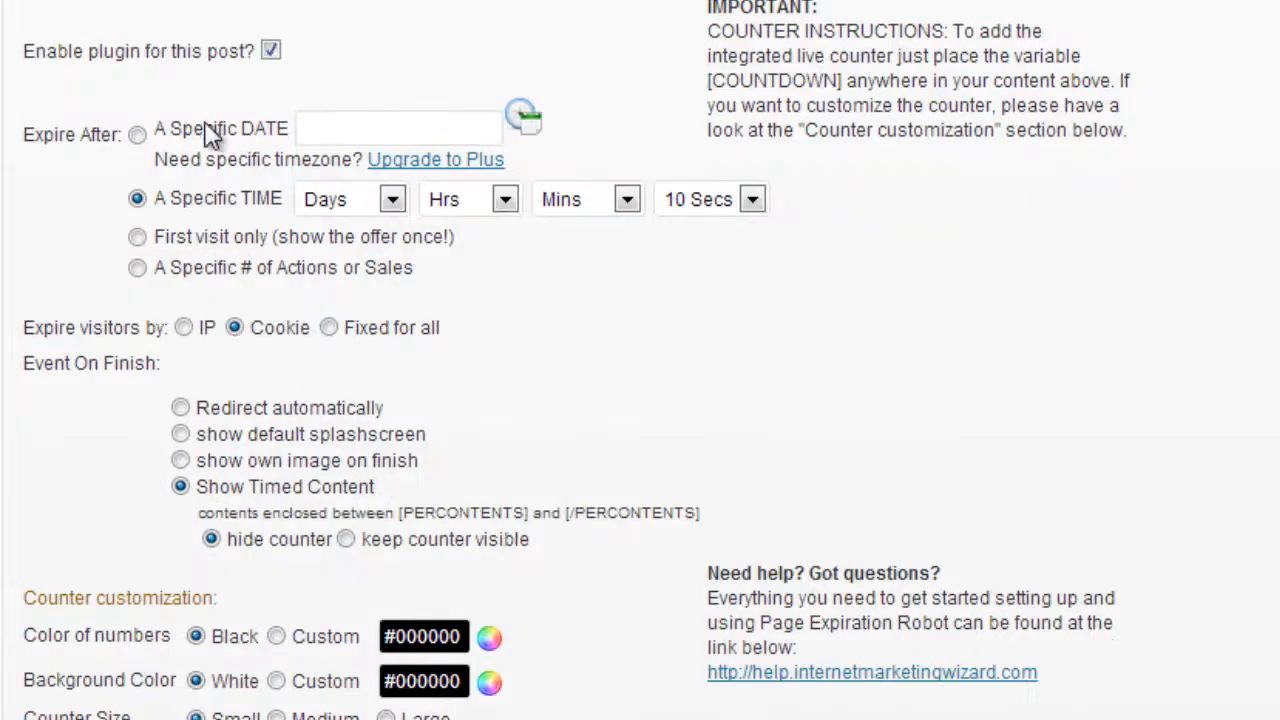
{"action": "mouse_move", "coordinate": [777, 427]}
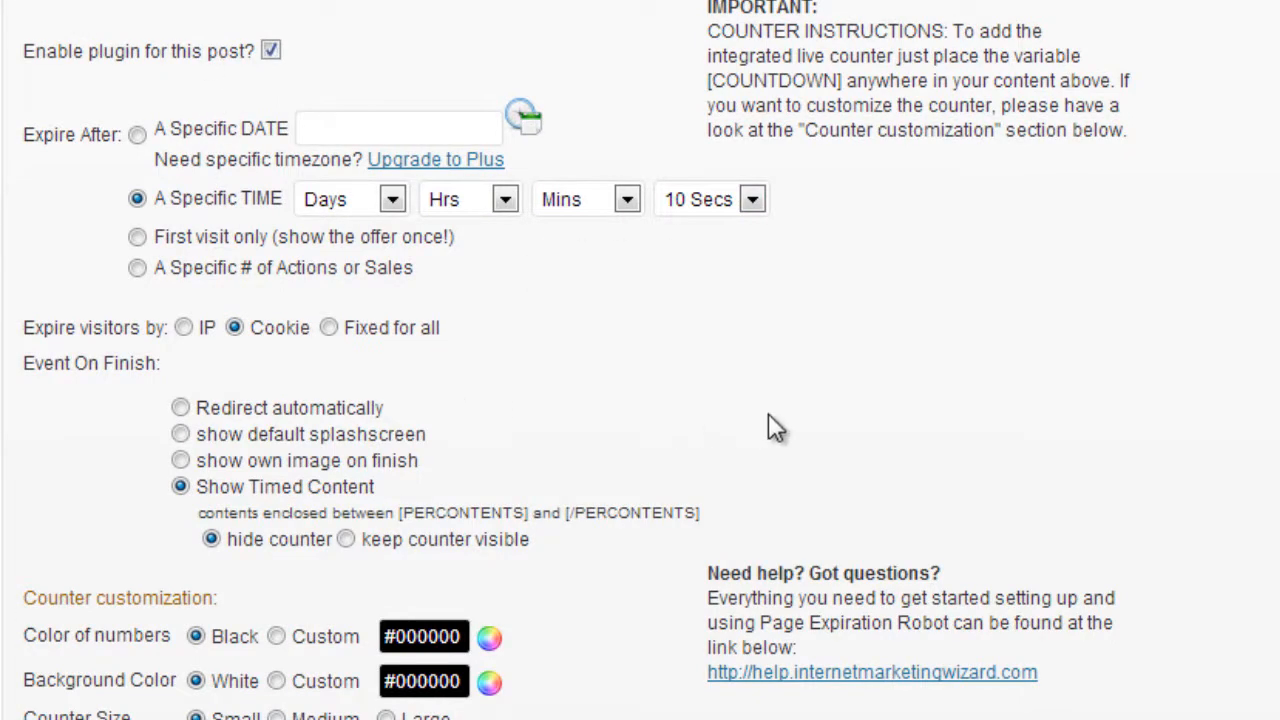
{"action": "scroll", "scroll_direction": "up", "scroll_amount": 3}
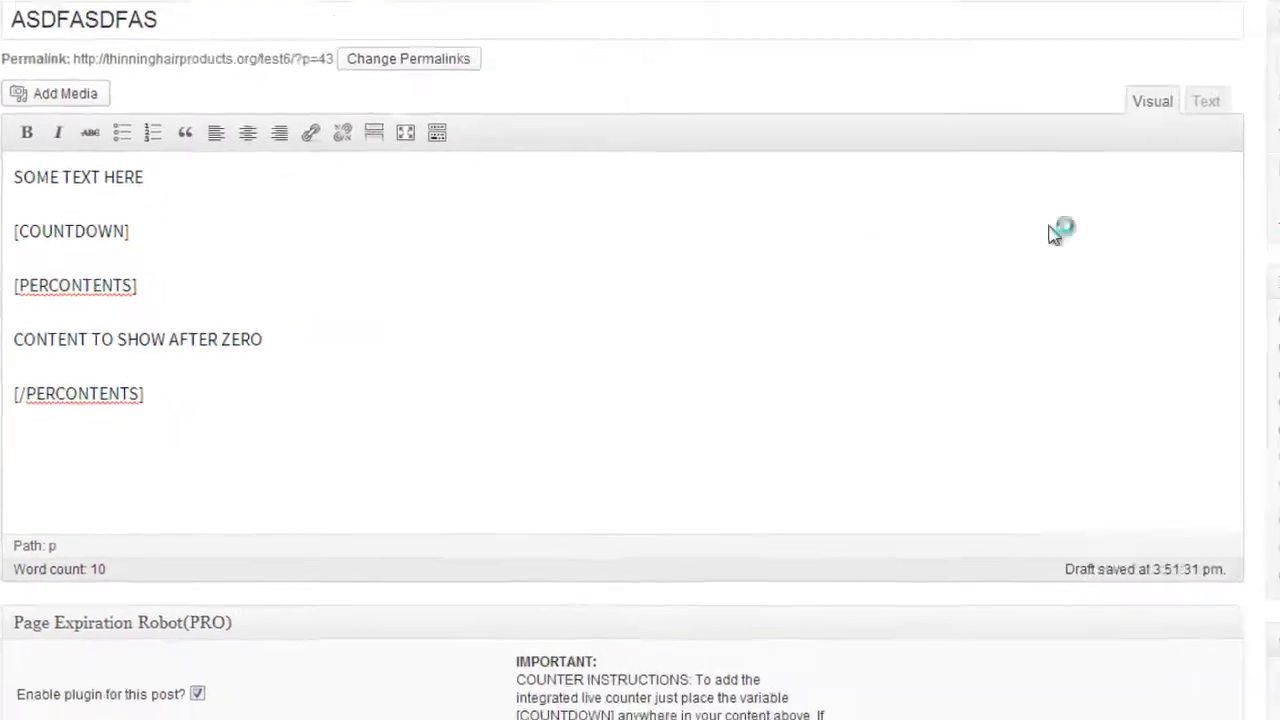
{"action": "scroll", "scroll_direction": "up", "scroll_amount": 3}
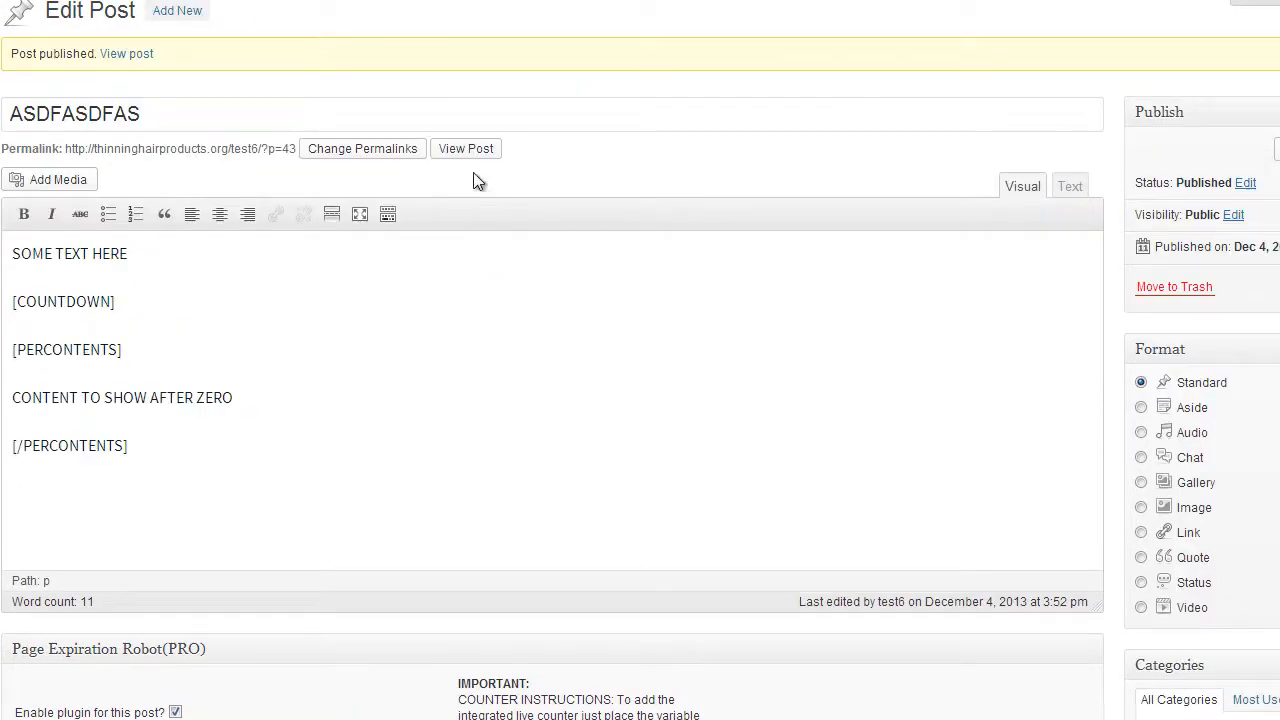
{"action": "left_click", "coordinate": [465, 148]}
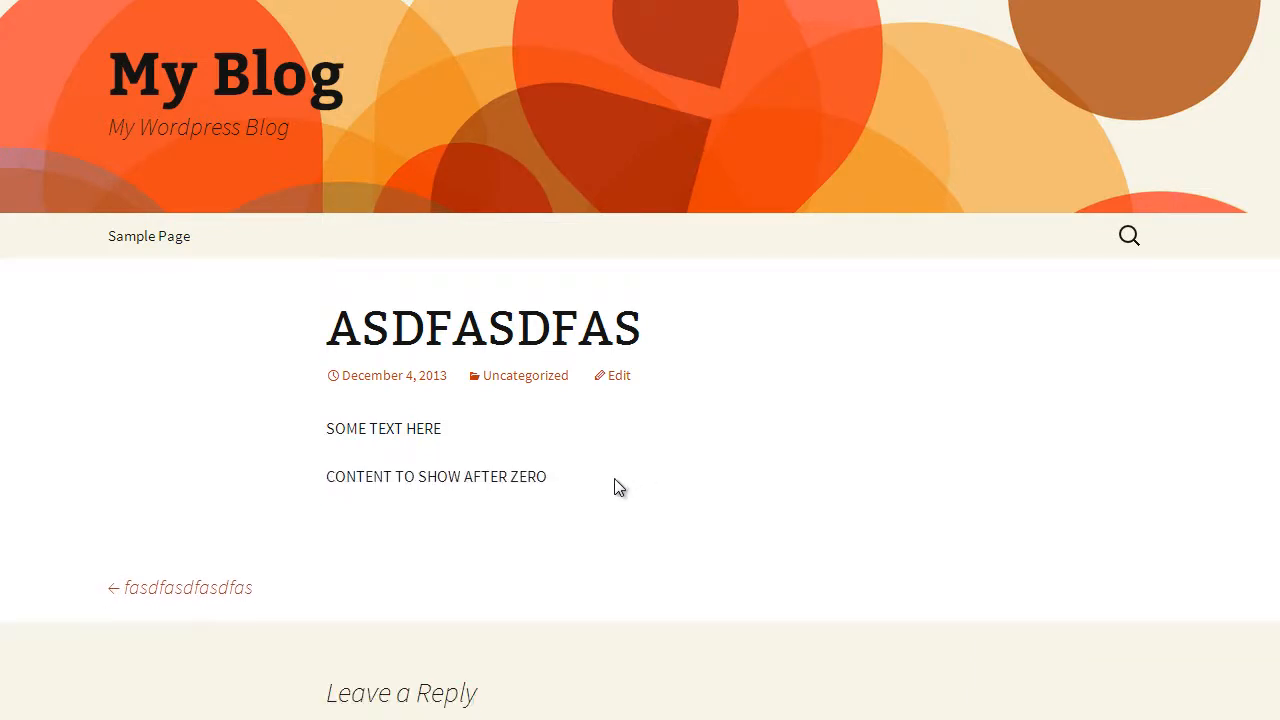
{"action": "mouse_move", "coordinate": [533, 475]}
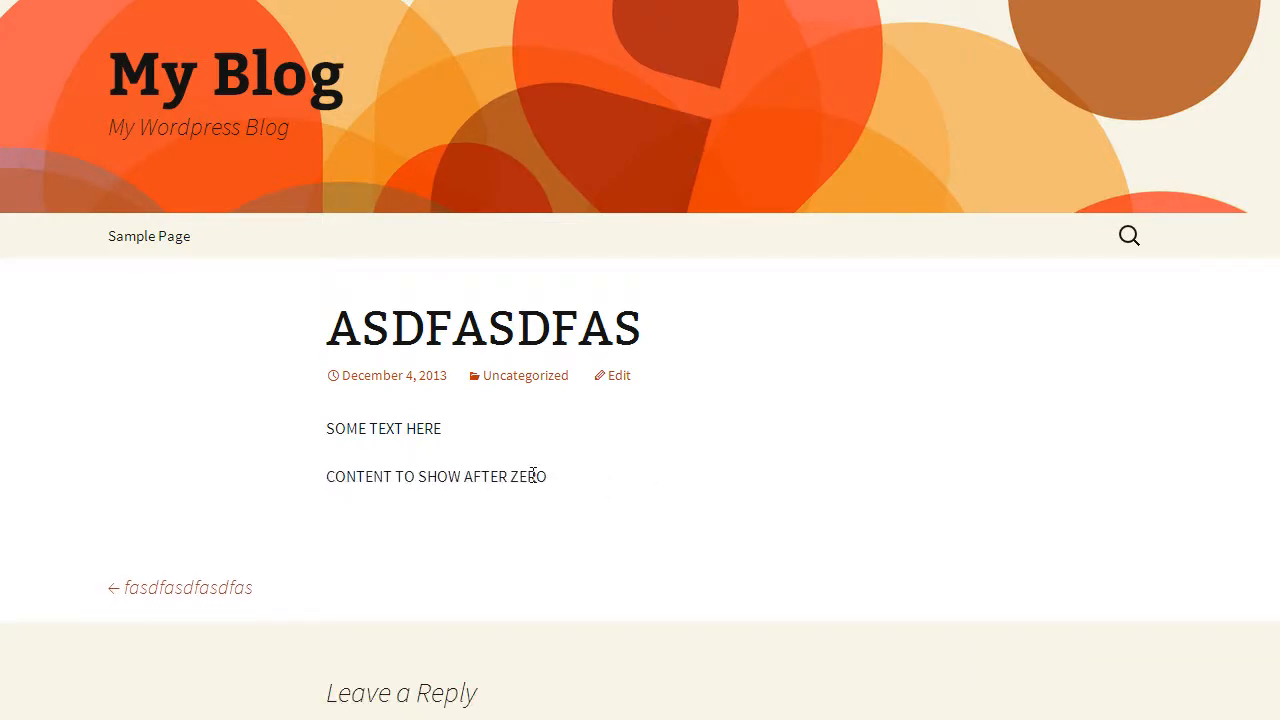
{"action": "mouse_move", "coordinate": [535, 476]}
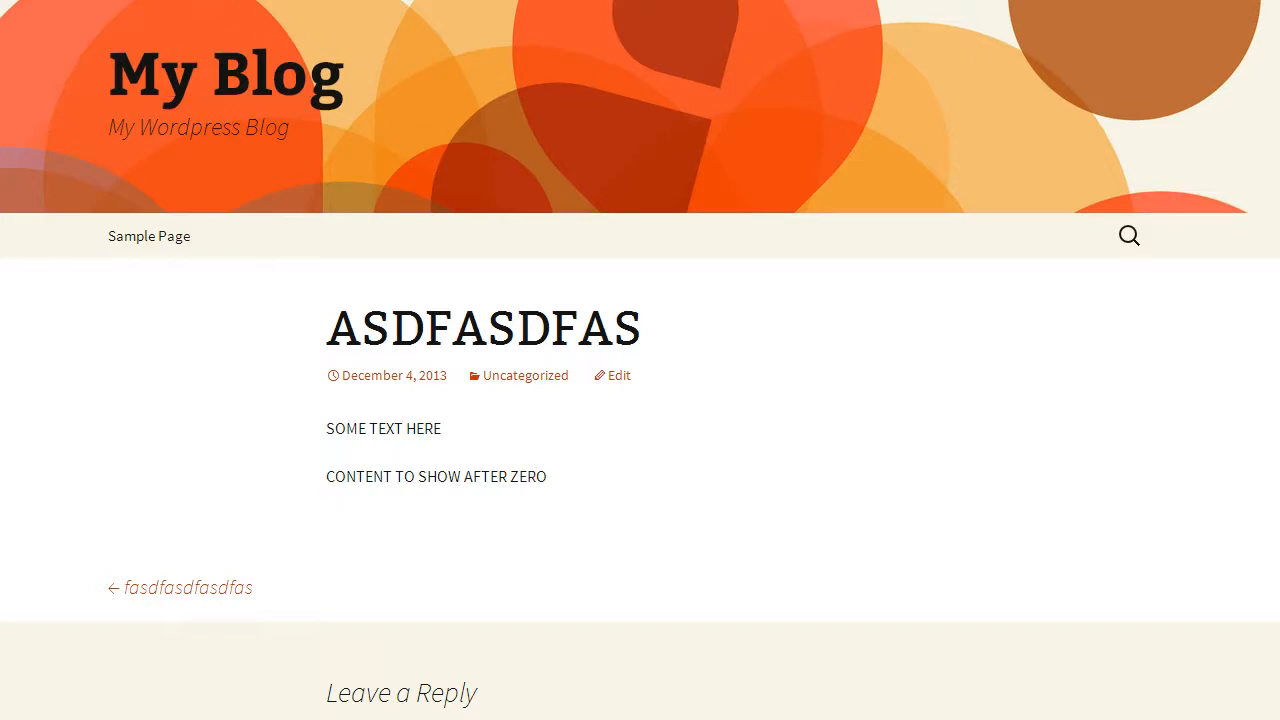
Return to the Edit Post screen and bring the Event On Finish options into view
{"action": "left_click", "coordinate": [619, 375]}
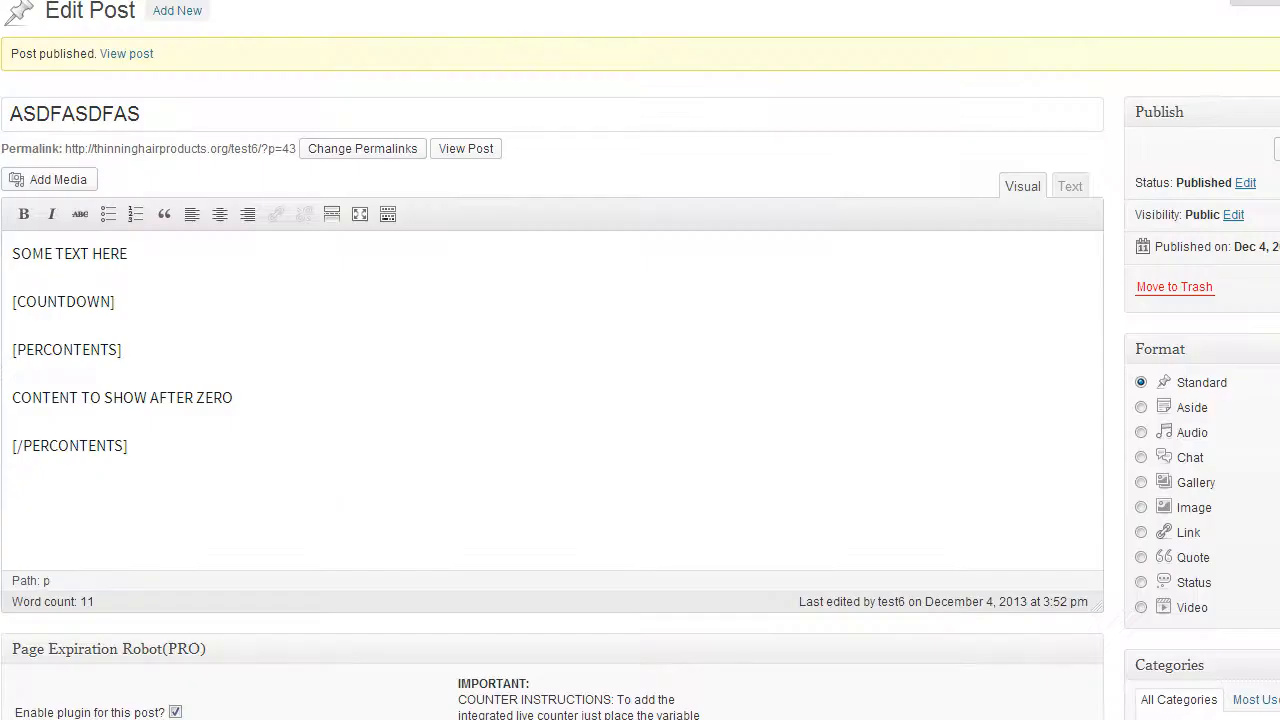
{"action": "scroll", "scroll_direction": "down", "scroll_amount": 3}
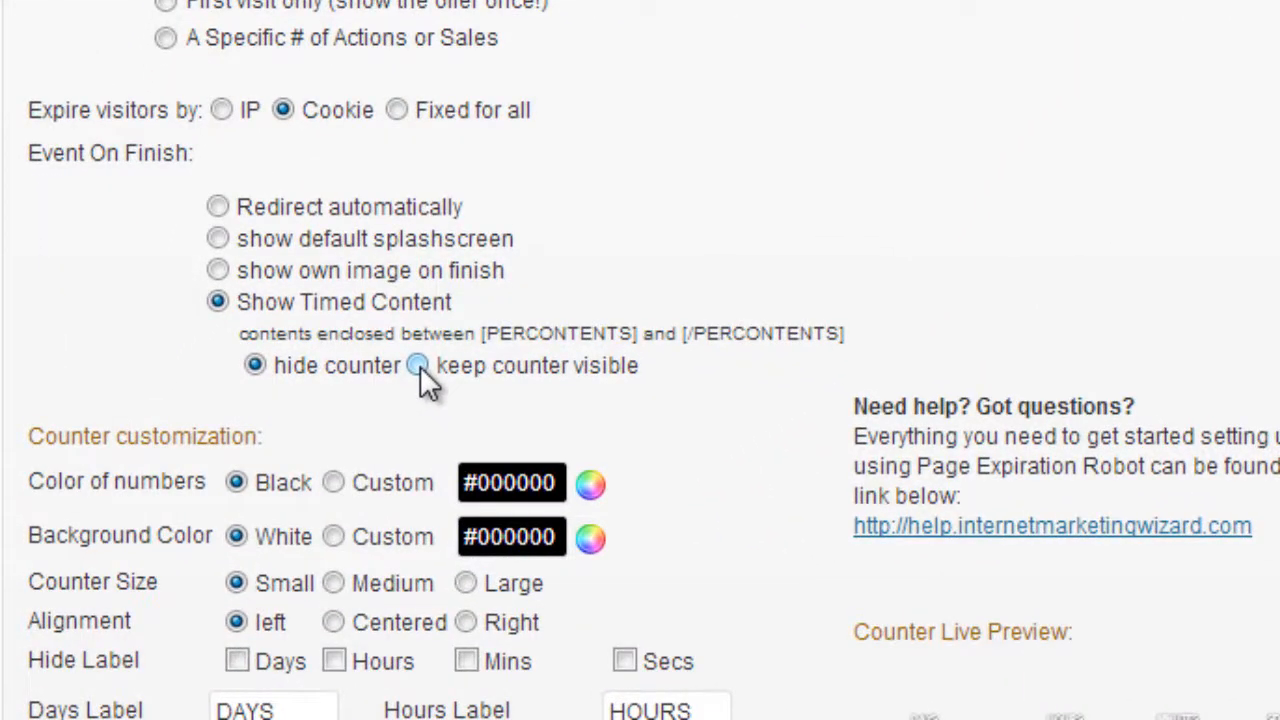
{"action": "mouse_move", "coordinate": [417, 365]}
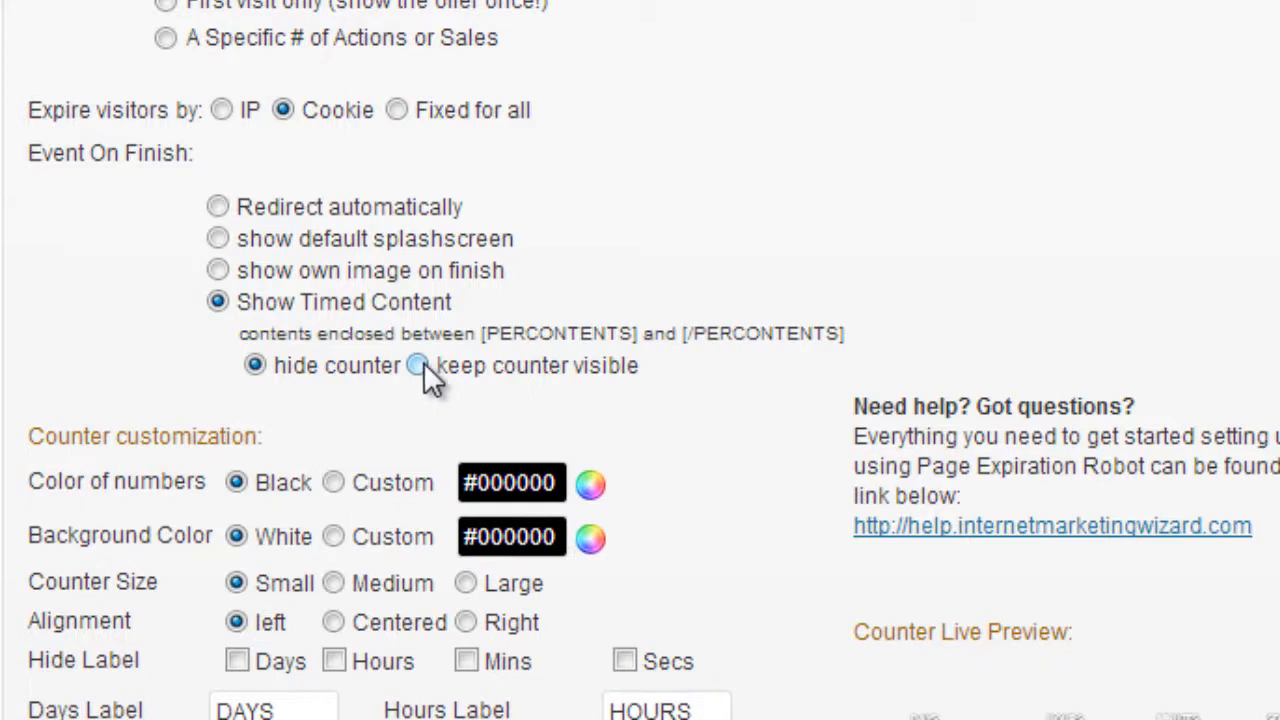